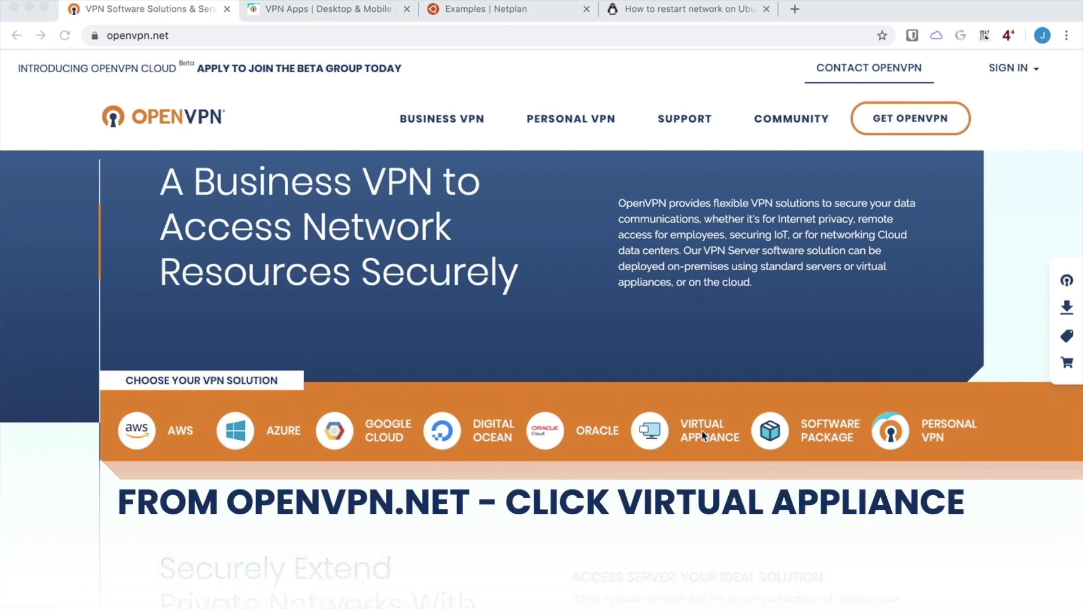
Open the Virtual Appliance VMware ESXi guide and download openvpn-as-latest-vmware.ova
{"action": "left_click", "coordinate": [648, 430]}
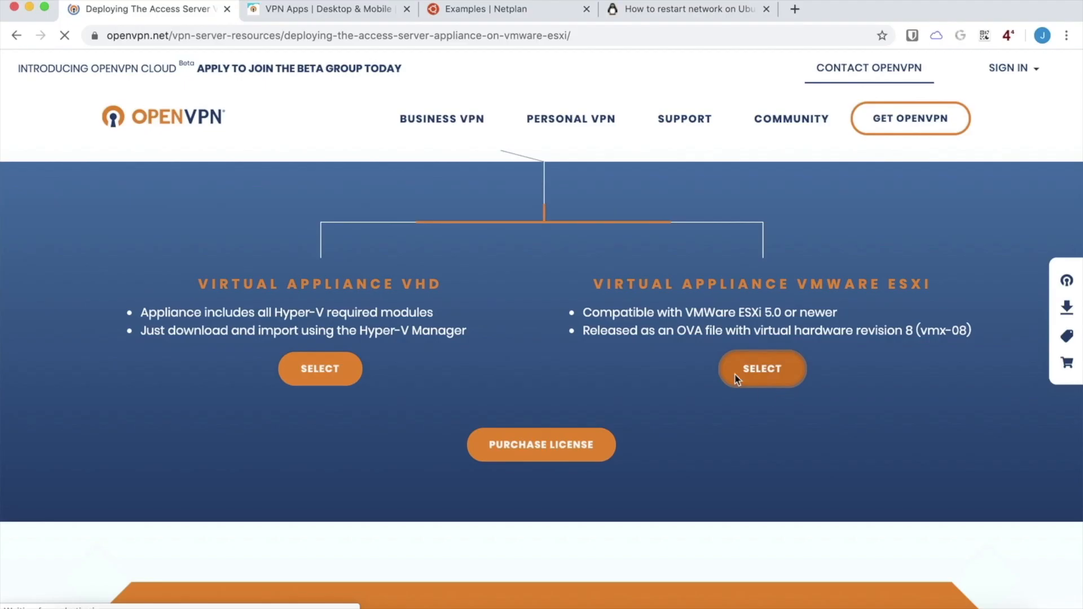
{"action": "left_click", "coordinate": [762, 368]}
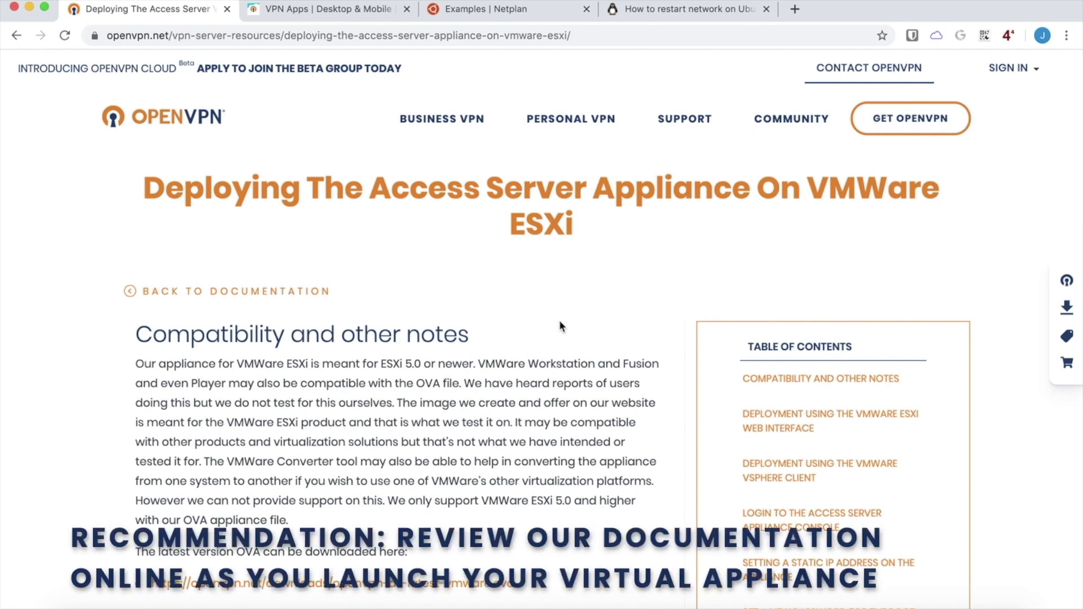
{"action": "scroll", "scroll_direction": "down", "scroll_amount": 3}
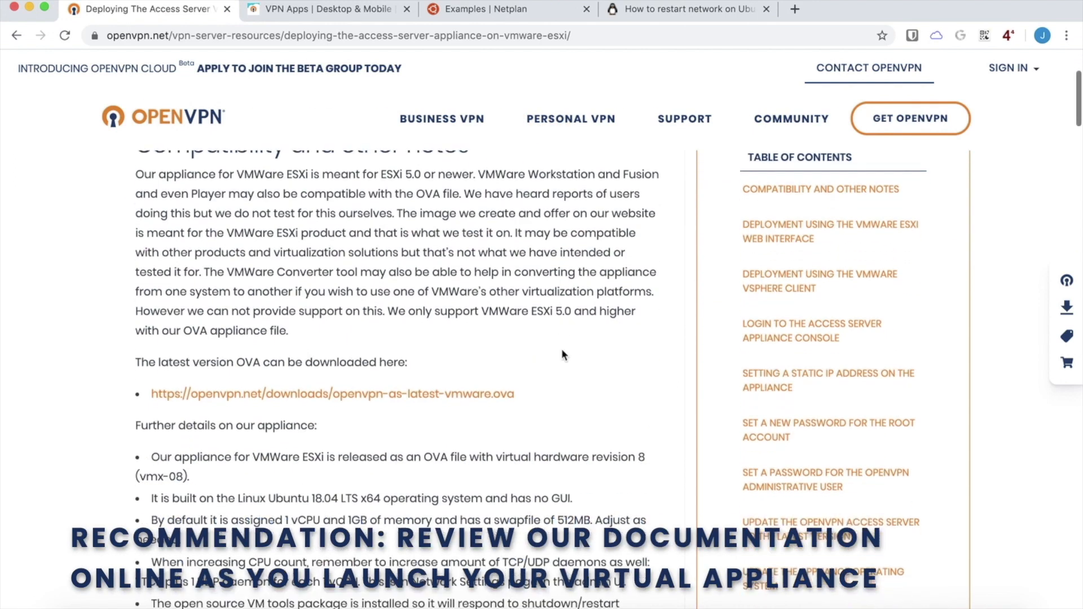
{"action": "scroll", "scroll_direction": "down", "scroll_amount": 3}
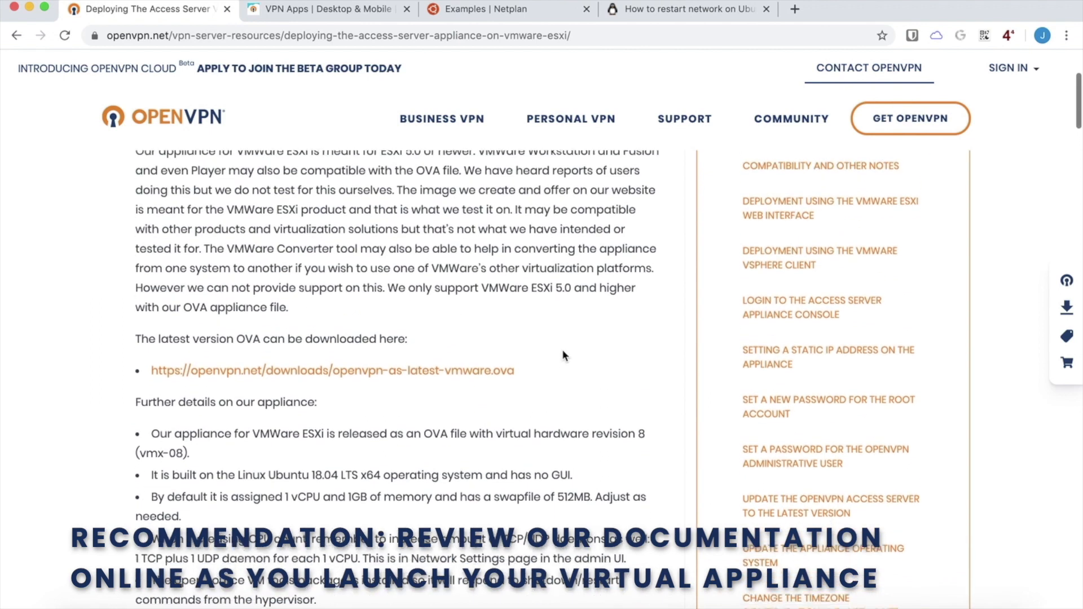
{"action": "scroll", "scroll_direction": "down", "scroll_amount": 3}
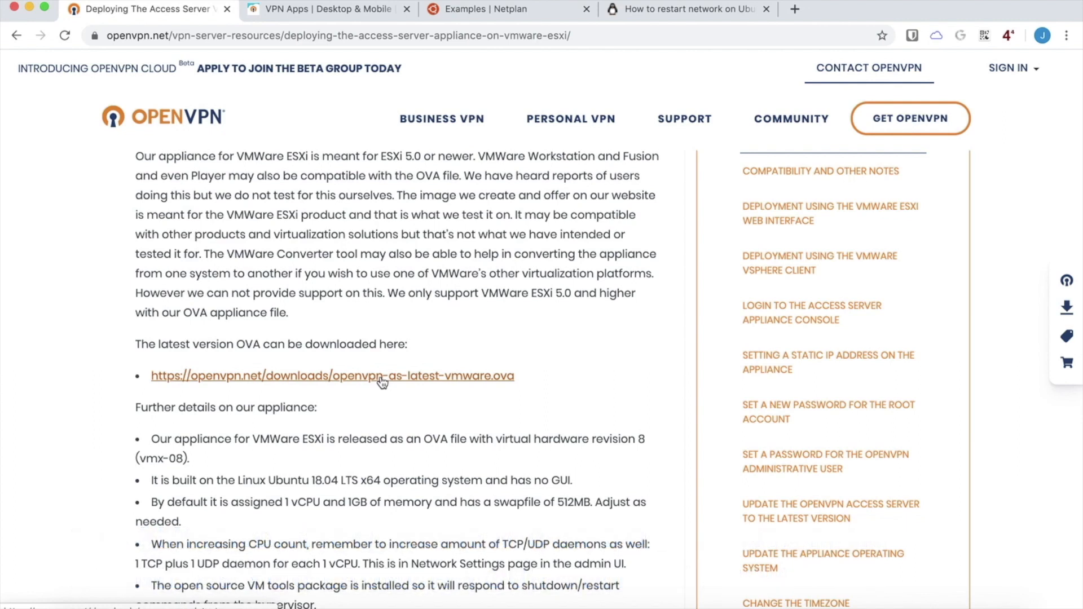
{"action": "left_click", "coordinate": [331, 375]}
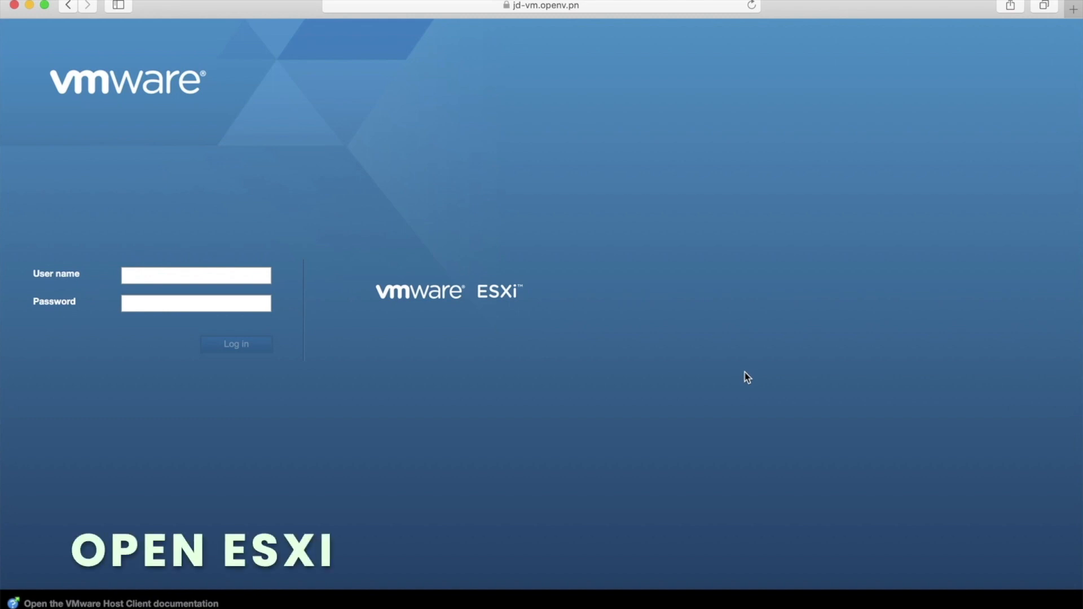
{"action": "mouse_move", "coordinate": [831, 277]}
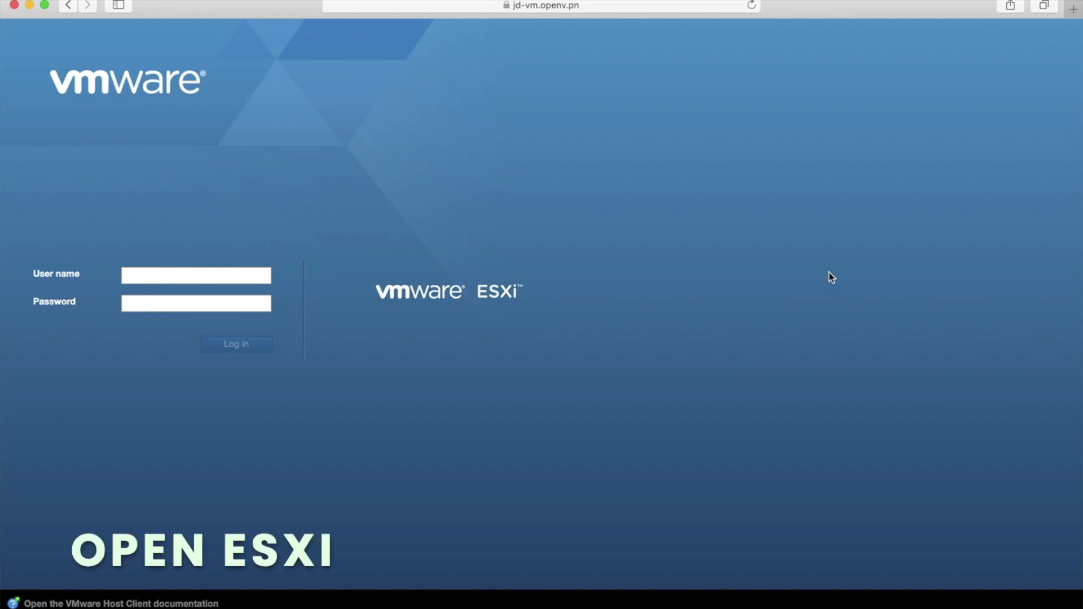
{"action": "mouse_move", "coordinate": [347, 135]}
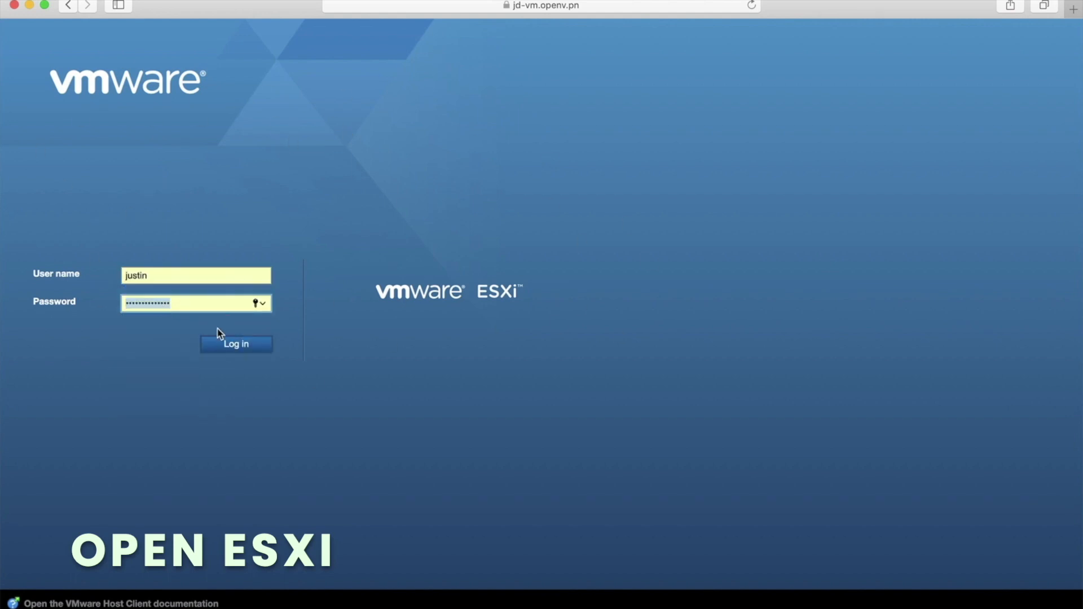
Log in to the ESXi host and show the Virtual Machines list
{"action": "left_click", "coordinate": [235, 343]}
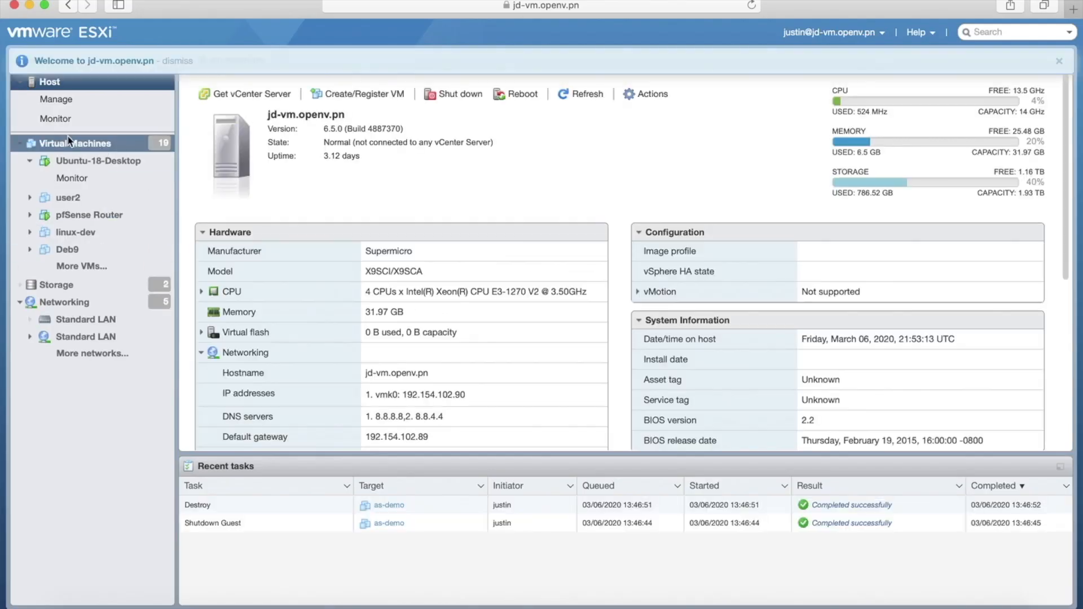
{"action": "left_click", "coordinate": [76, 143]}
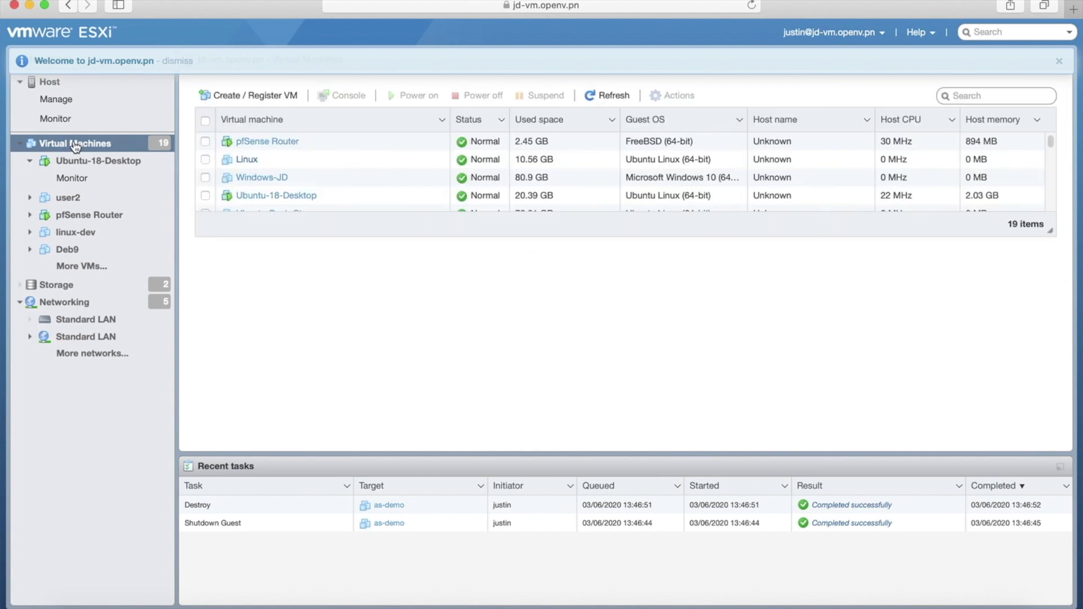
{"action": "scroll", "scroll_direction": "down", "scroll_amount": 3}
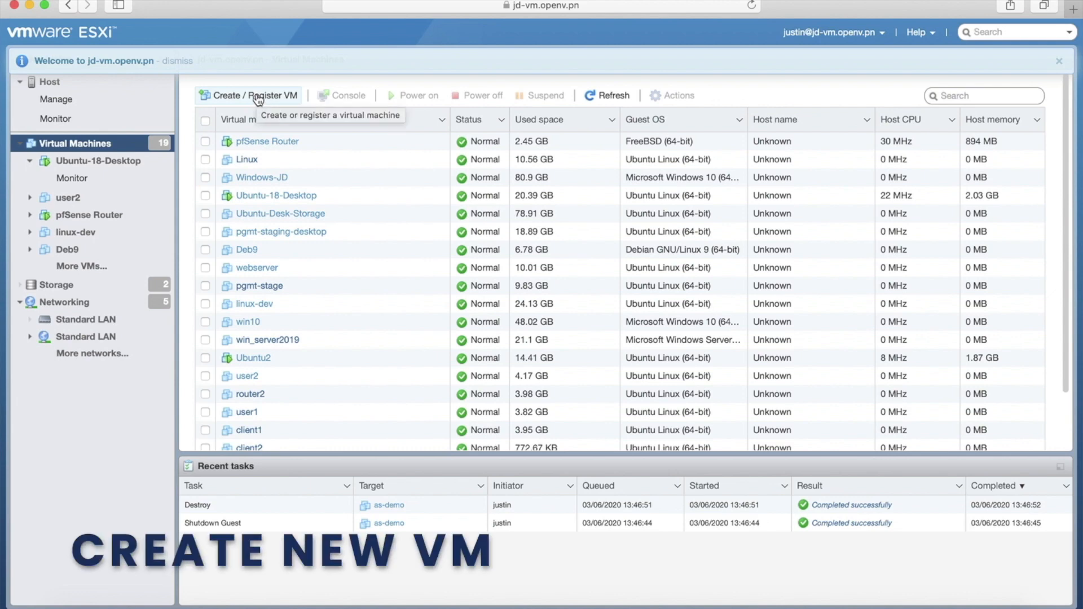
Start the Create / Register VM wizard using Deploy from OVF or OVA file
{"action": "left_click", "coordinate": [253, 95]}
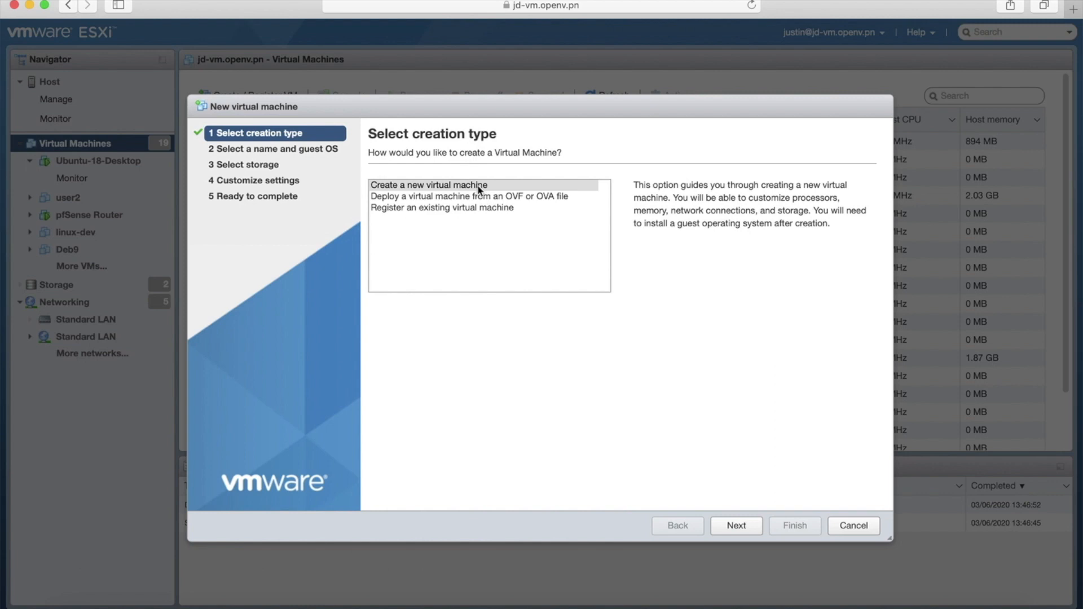
{"action": "mouse_move", "coordinate": [479, 210]}
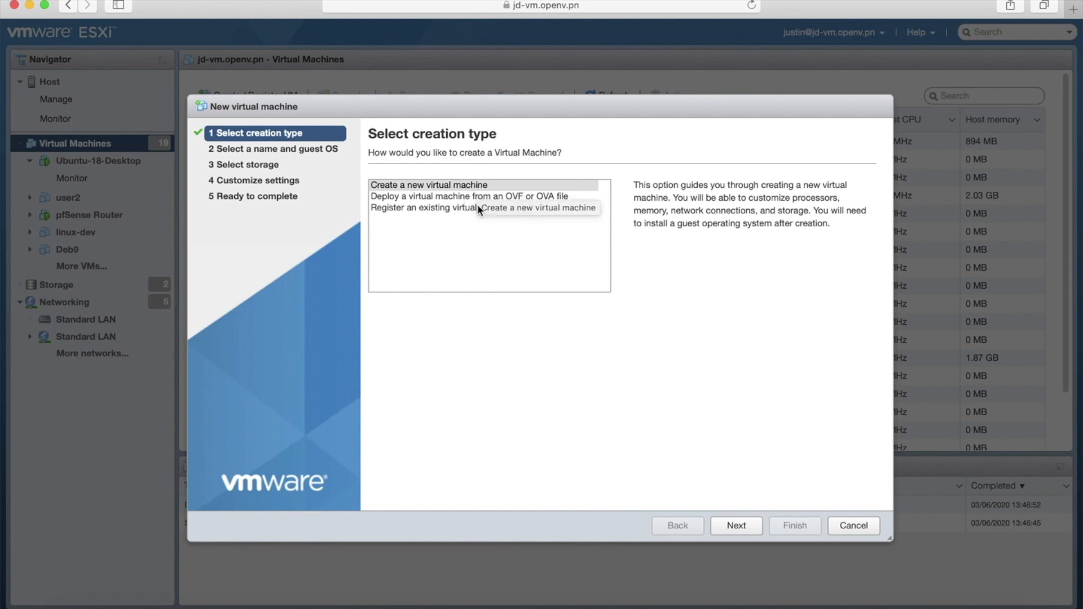
{"action": "mouse_move", "coordinate": [477, 197]}
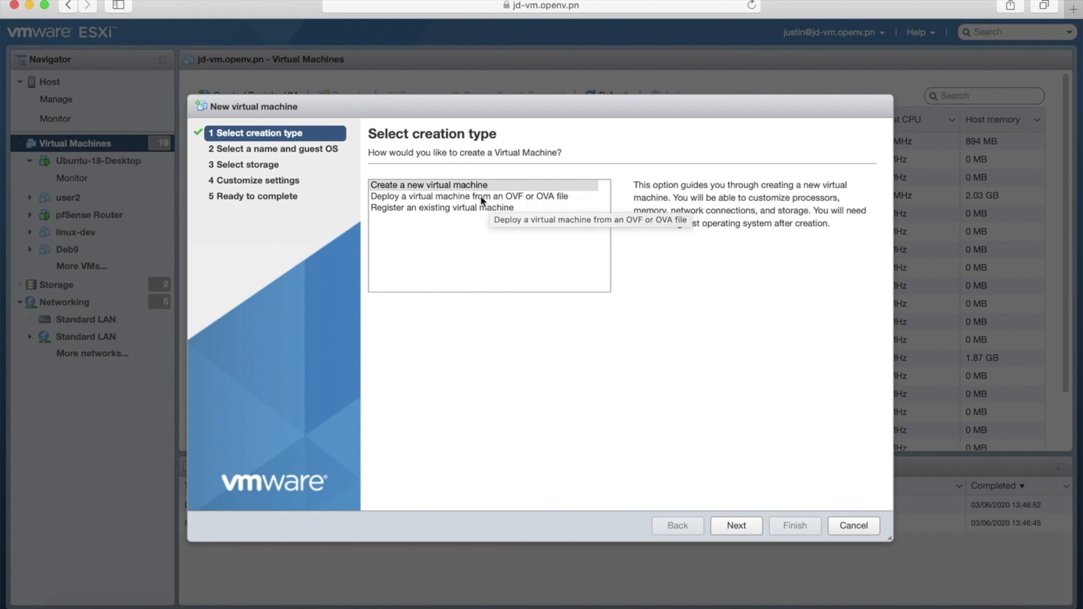
{"action": "left_click", "coordinate": [468, 197]}
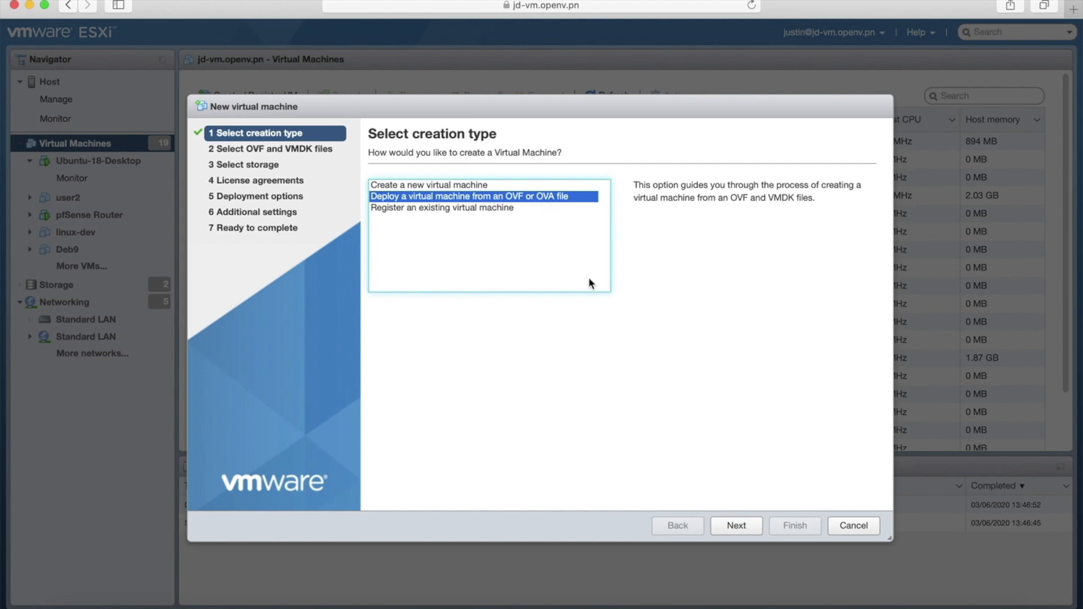
{"action": "left_click", "coordinate": [735, 526]}
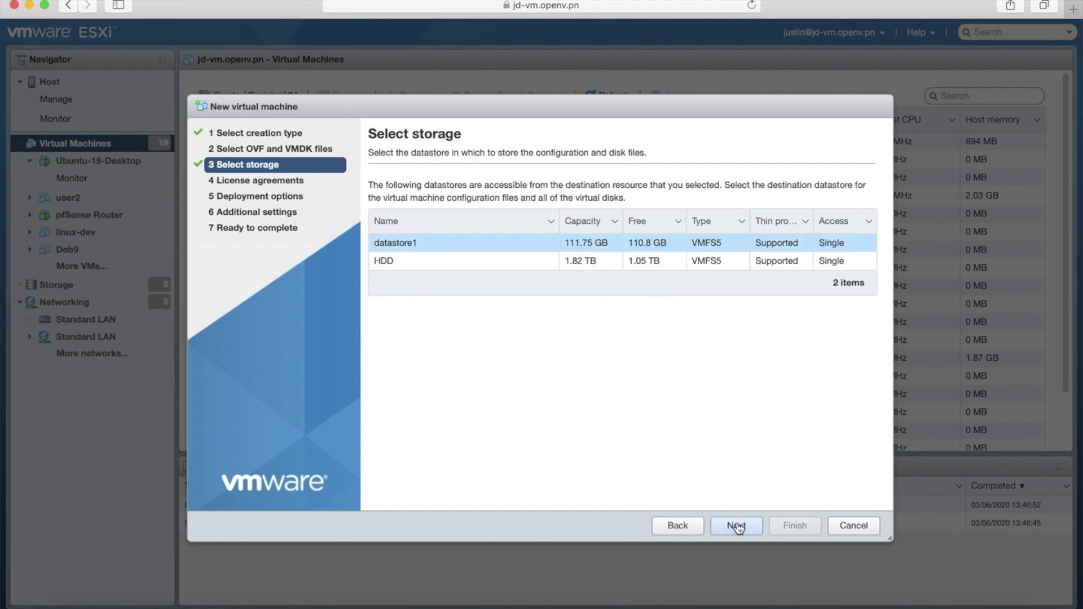
{"action": "left_click", "coordinate": [676, 526]}
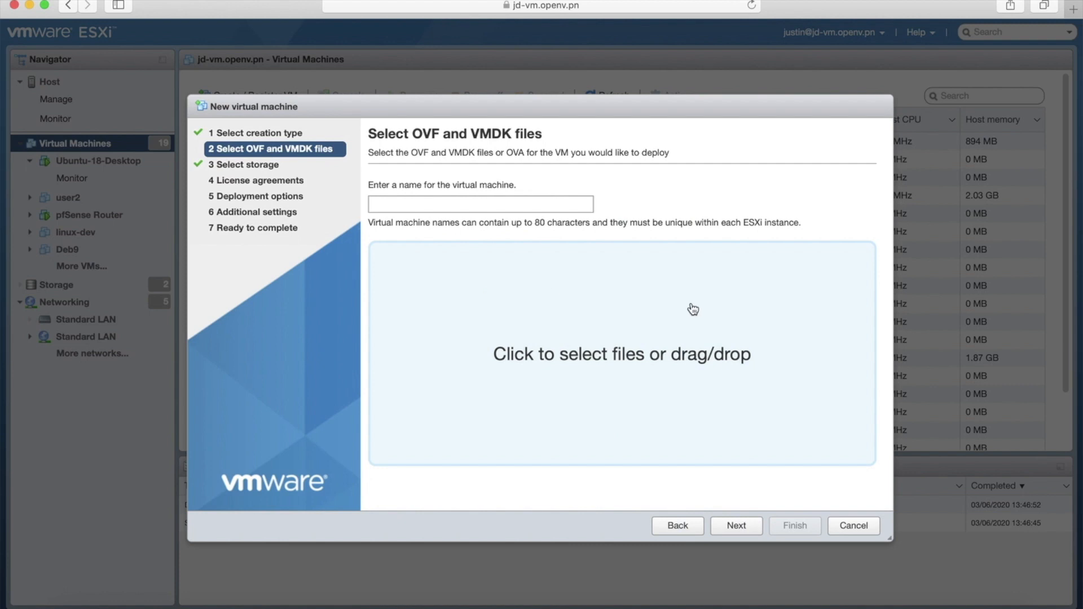
Attach OAS_2.7.5.ova and name the virtual machine as-demo
{"action": "left_click", "coordinate": [480, 204]}
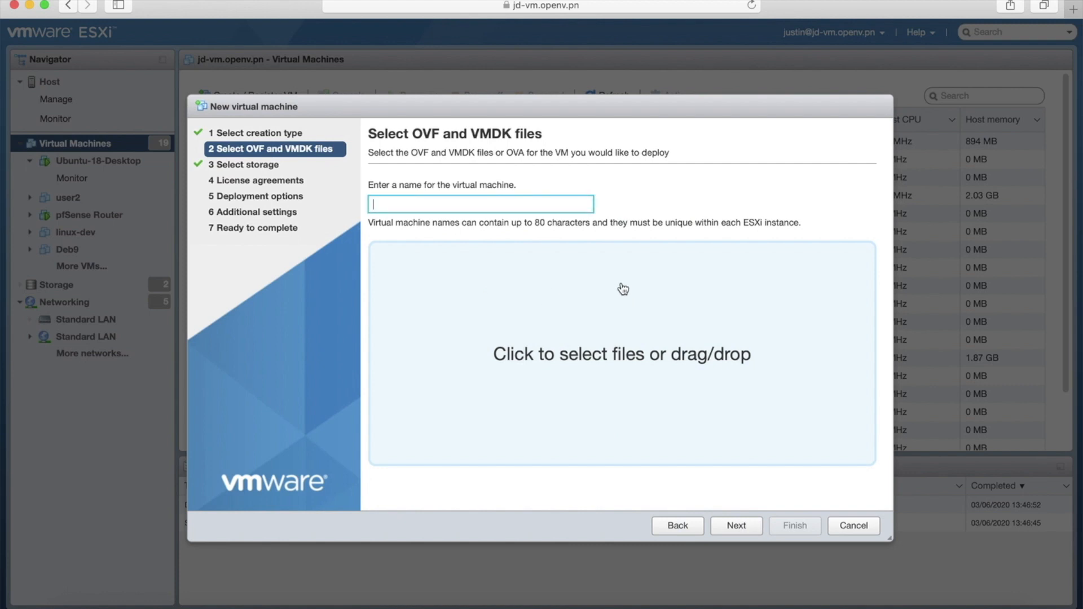
{"action": "mouse_move", "coordinate": [630, 360]}
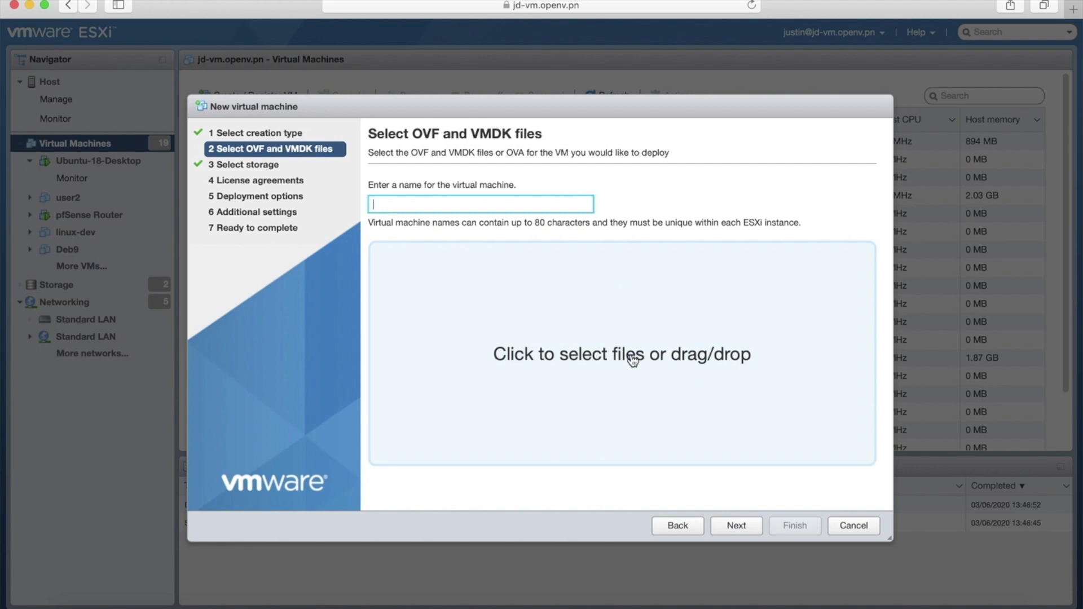
{"action": "mouse_move", "coordinate": [593, 359]}
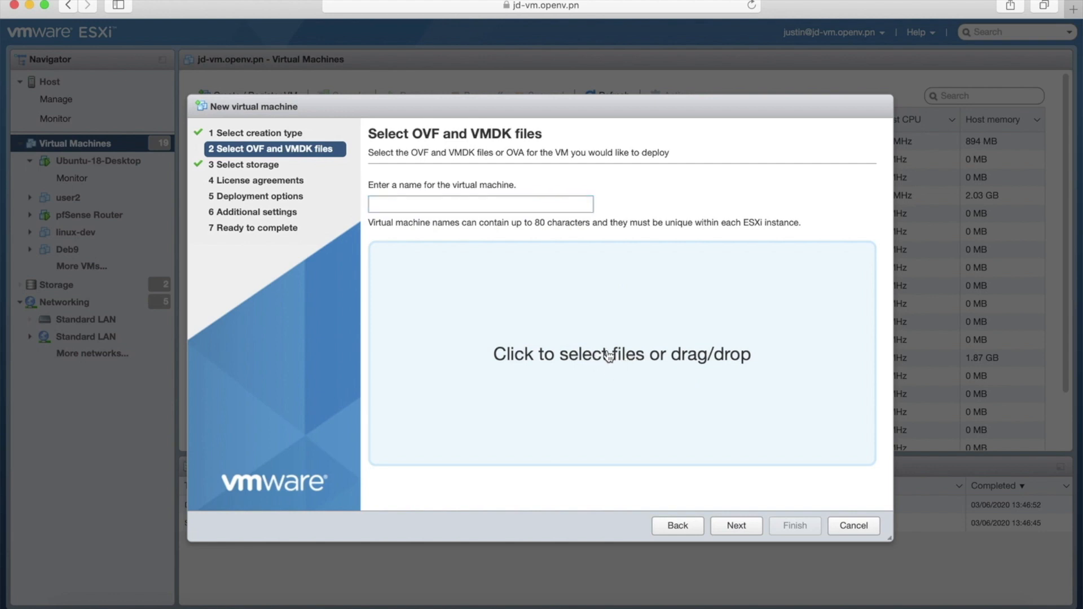
{"action": "left_click", "coordinate": [621, 353]}
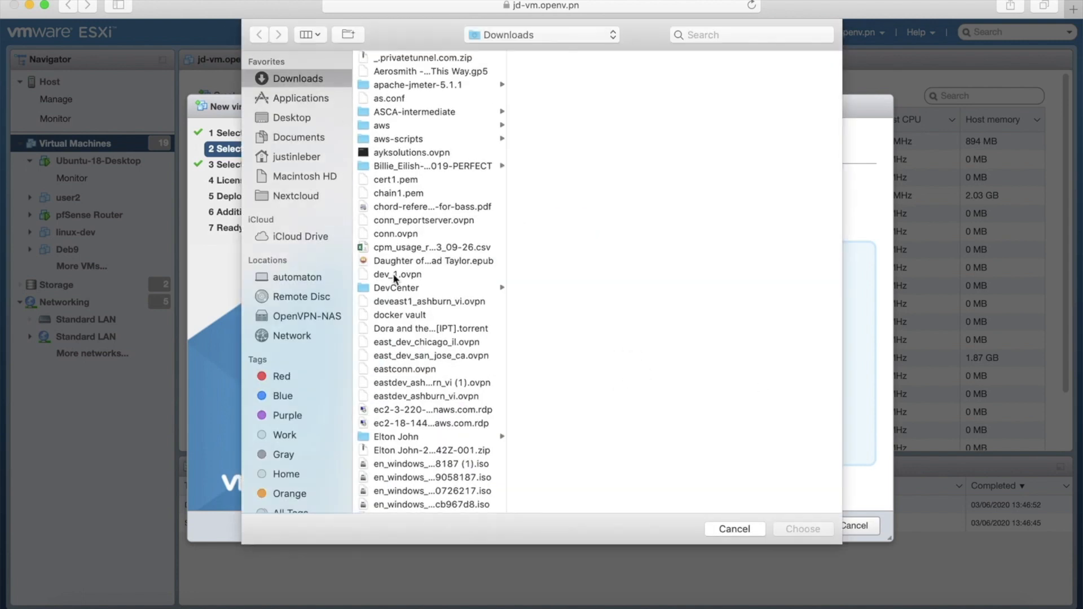
{"action": "scroll", "scroll_direction": "down", "scroll_amount": 3}
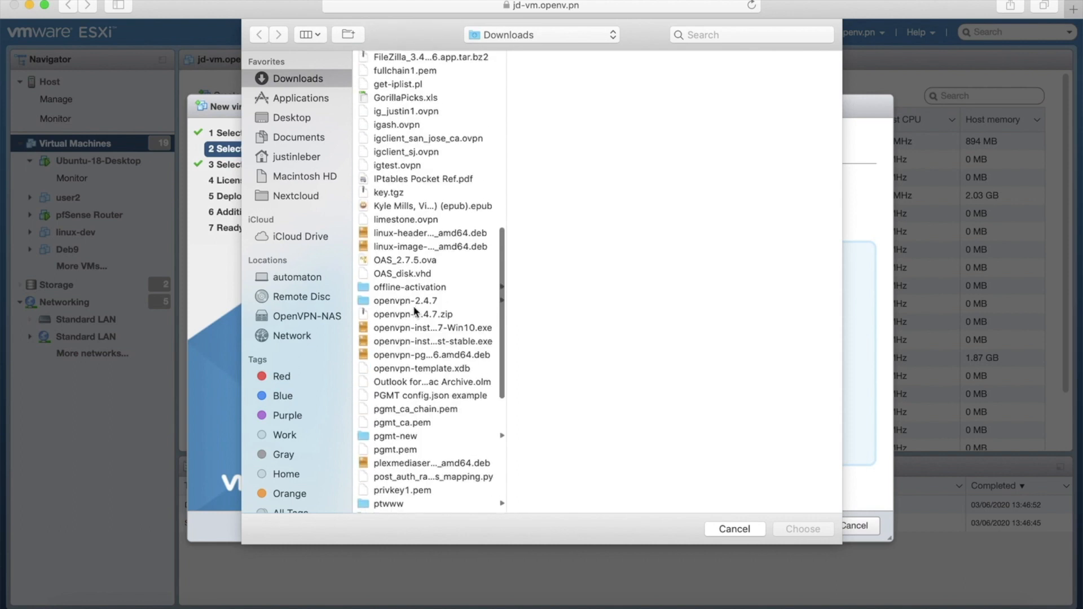
{"action": "left_click", "coordinate": [406, 261]}
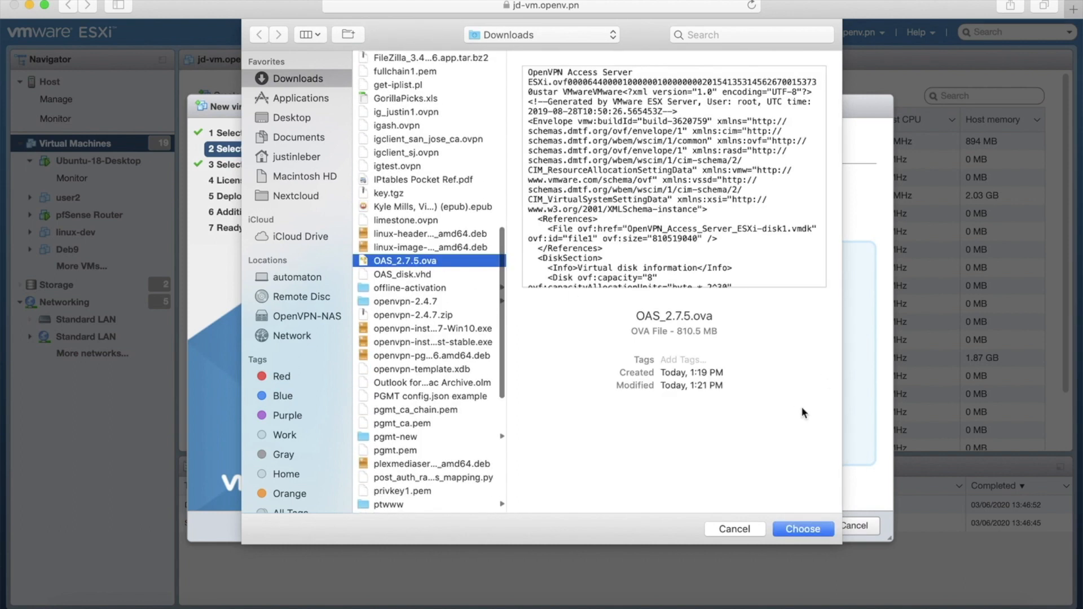
{"action": "left_click", "coordinate": [802, 528]}
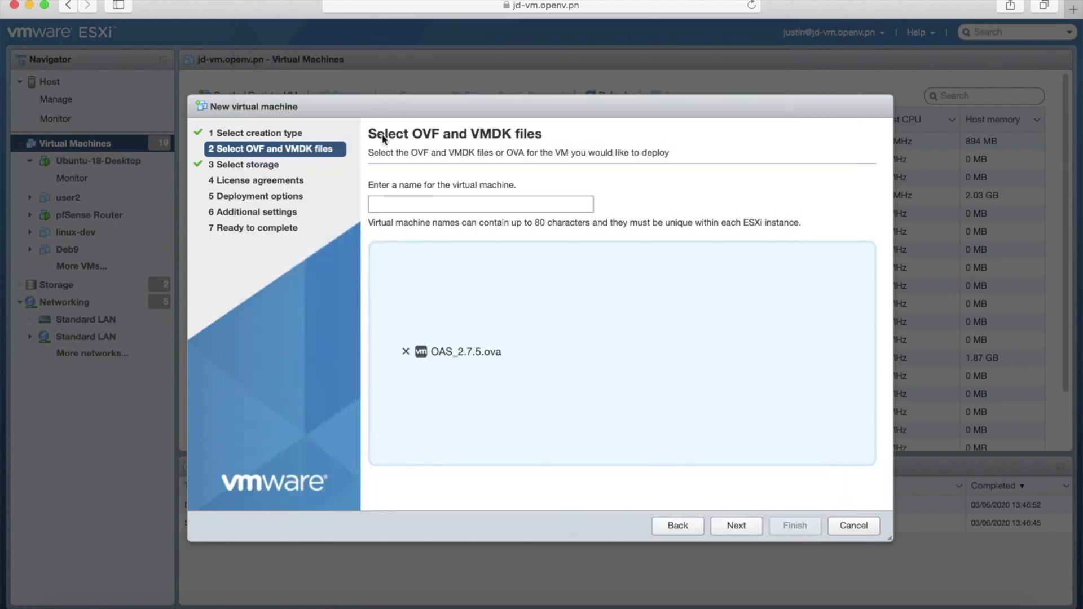
{"action": "left_click", "coordinate": [479, 204]}
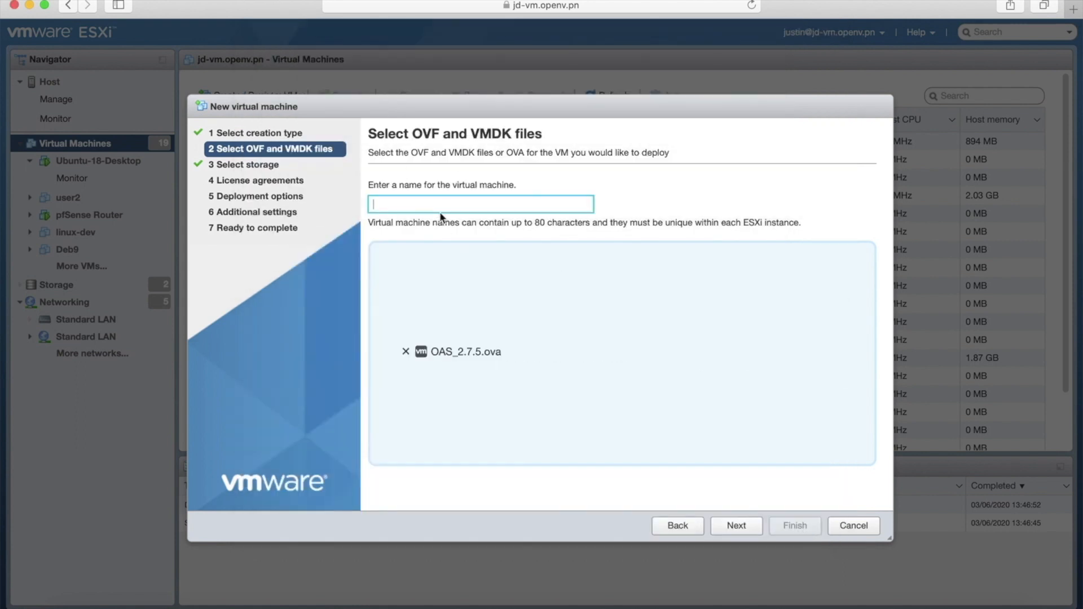
{"action": "type", "text": "as-"}
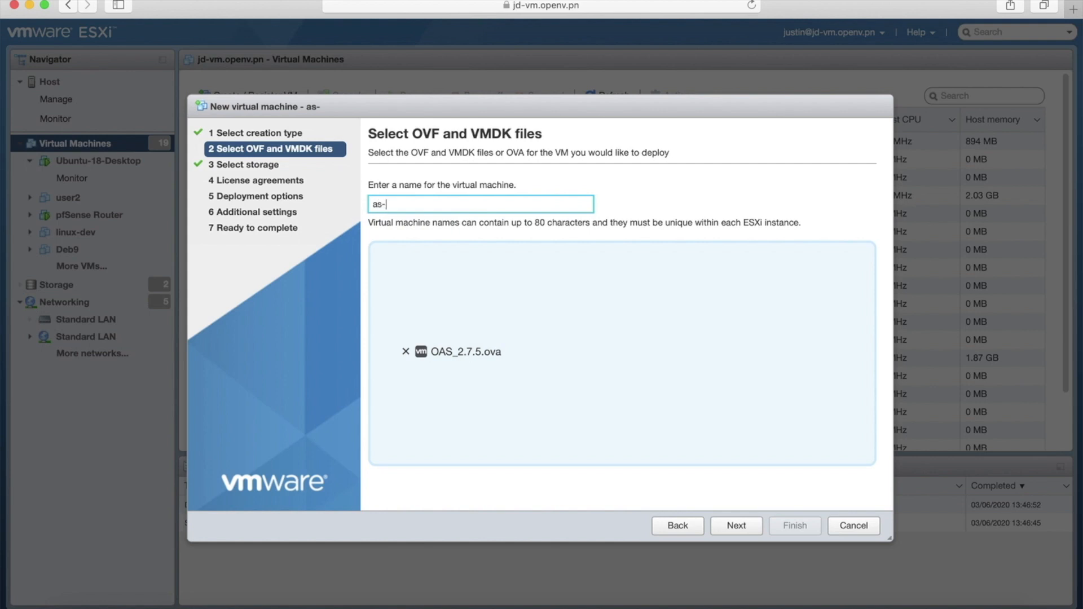
{"action": "type", "text": "demo"}
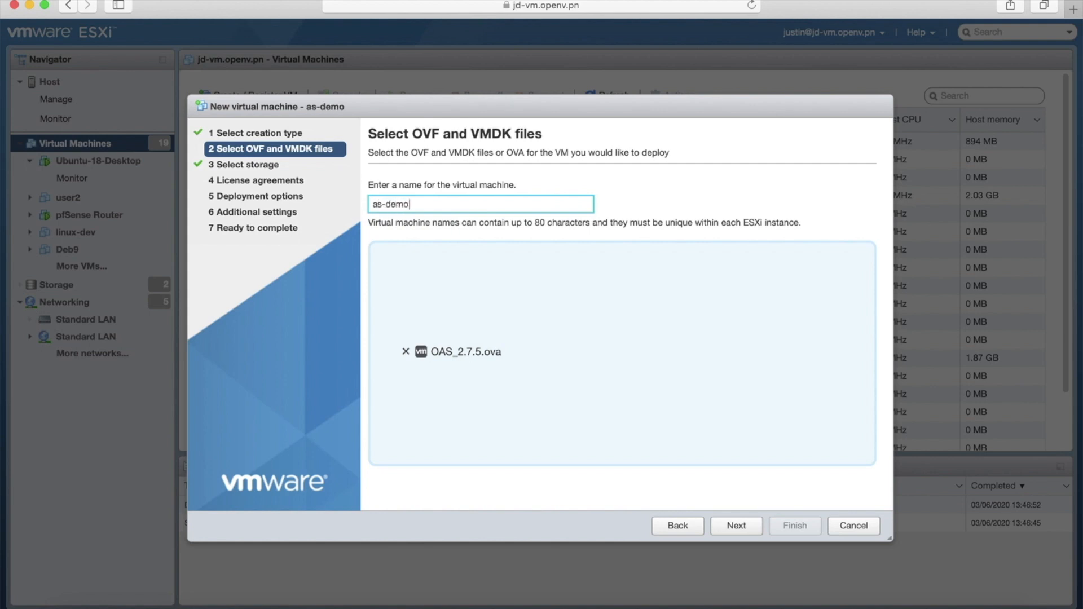
Keep the default storage, map VM Network to Internet, and finish the as-demo deployment
{"action": "left_click", "coordinate": [735, 526]}
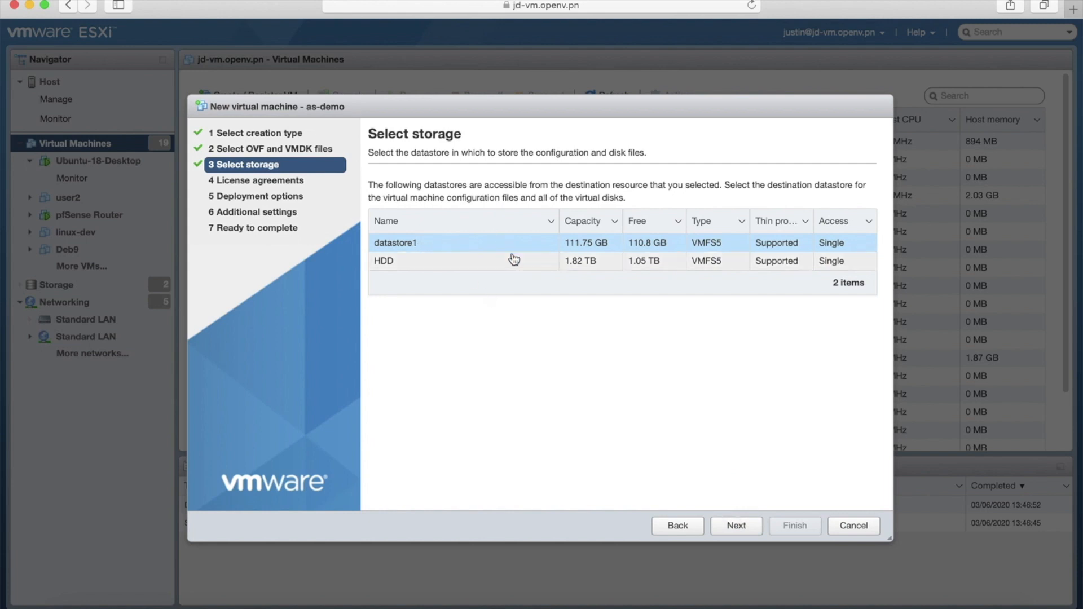
{"action": "mouse_move", "coordinate": [401, 268]}
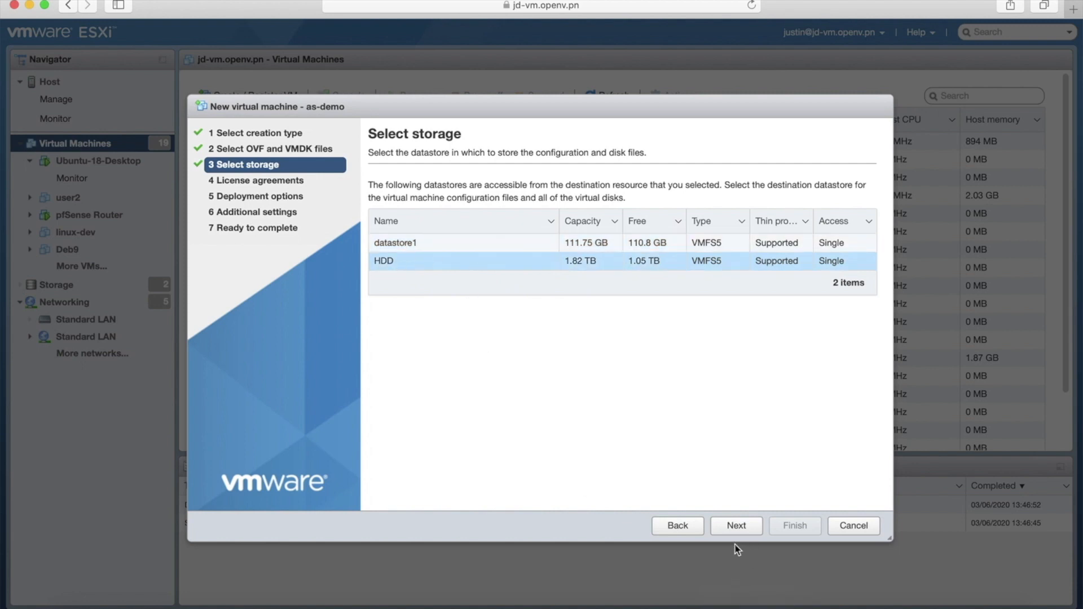
{"action": "left_click", "coordinate": [734, 525]}
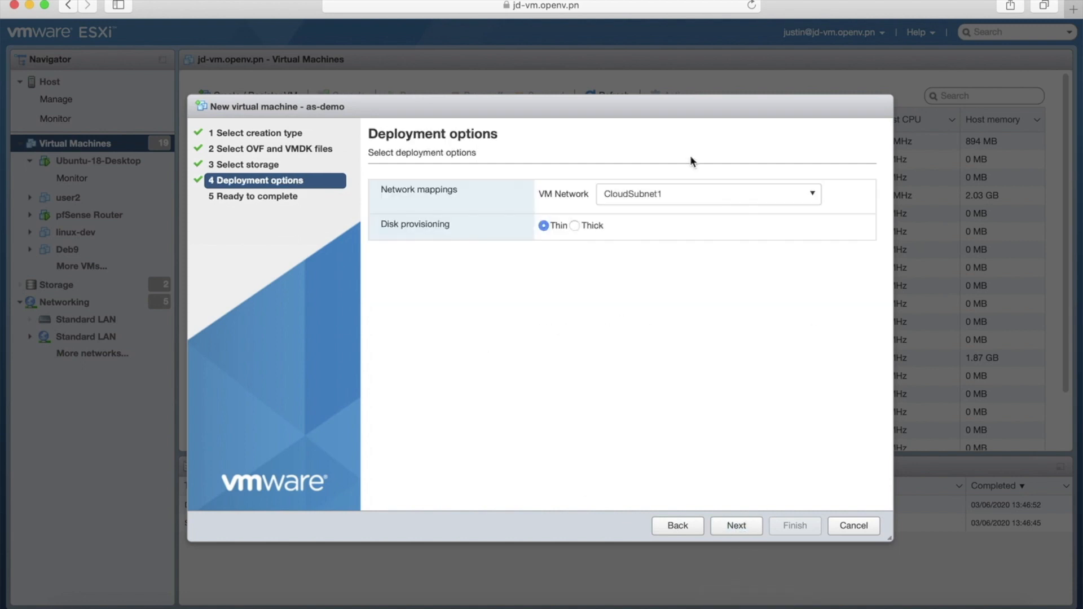
{"action": "mouse_move", "coordinate": [598, 210]}
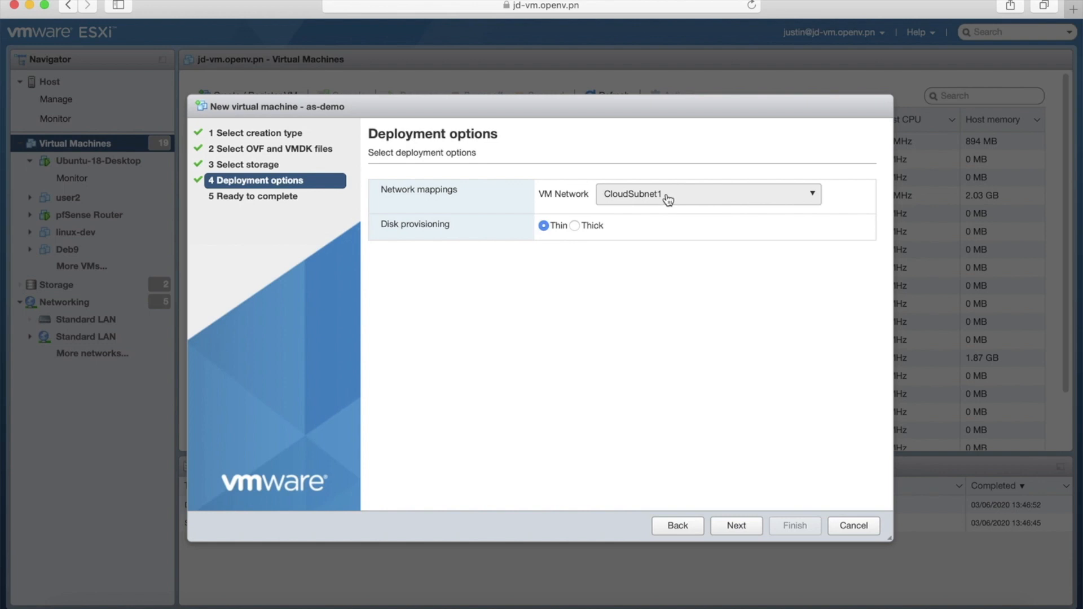
{"action": "left_click", "coordinate": [707, 194]}
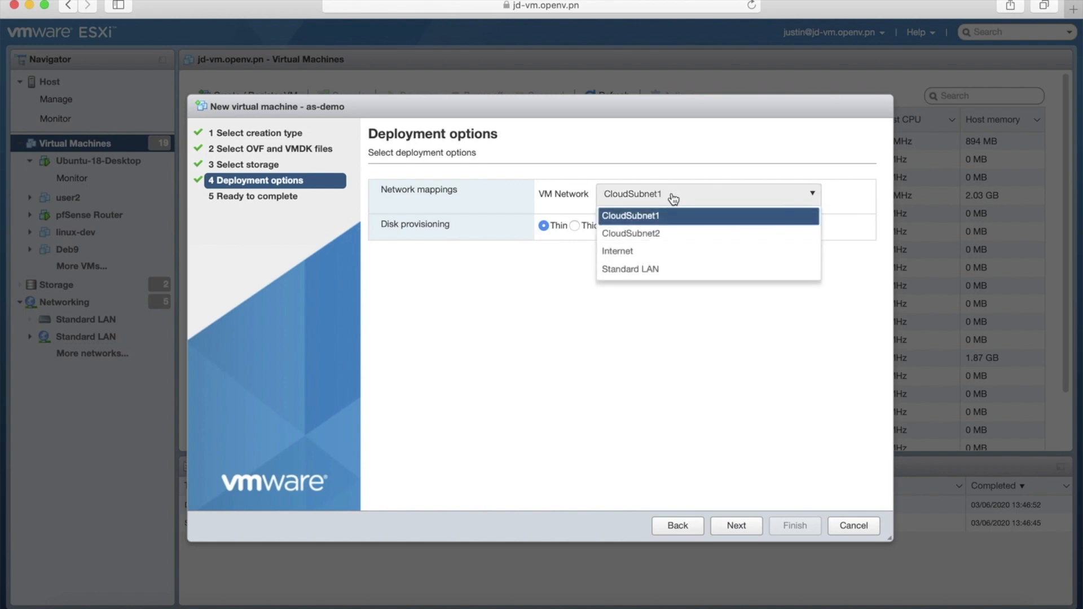
{"action": "mouse_move", "coordinate": [629, 251]}
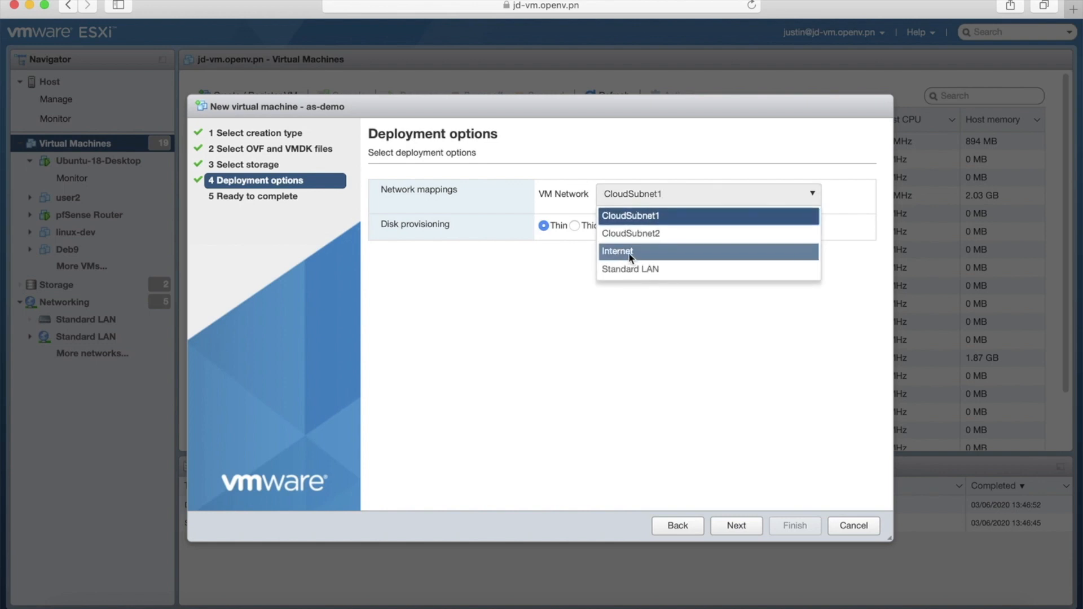
{"action": "left_click", "coordinate": [617, 251]}
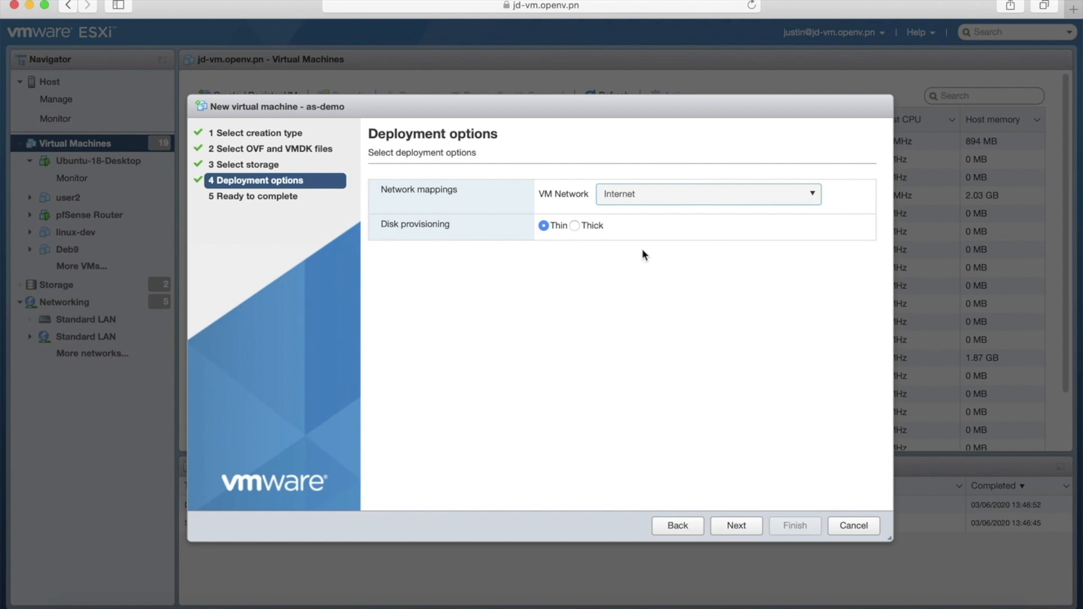
{"action": "mouse_move", "coordinate": [752, 550]}
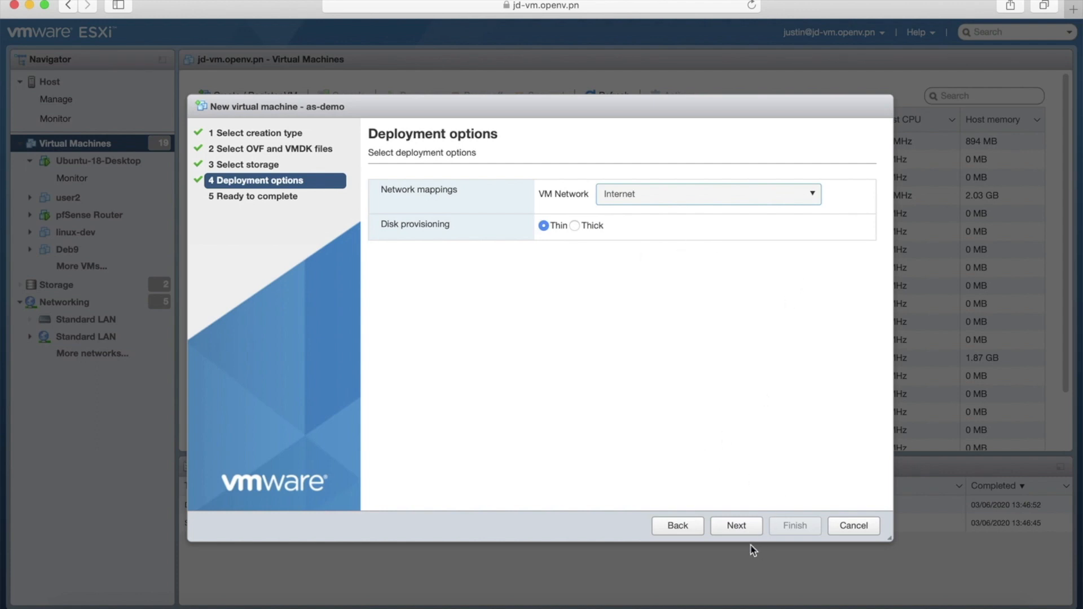
{"action": "left_click", "coordinate": [735, 526]}
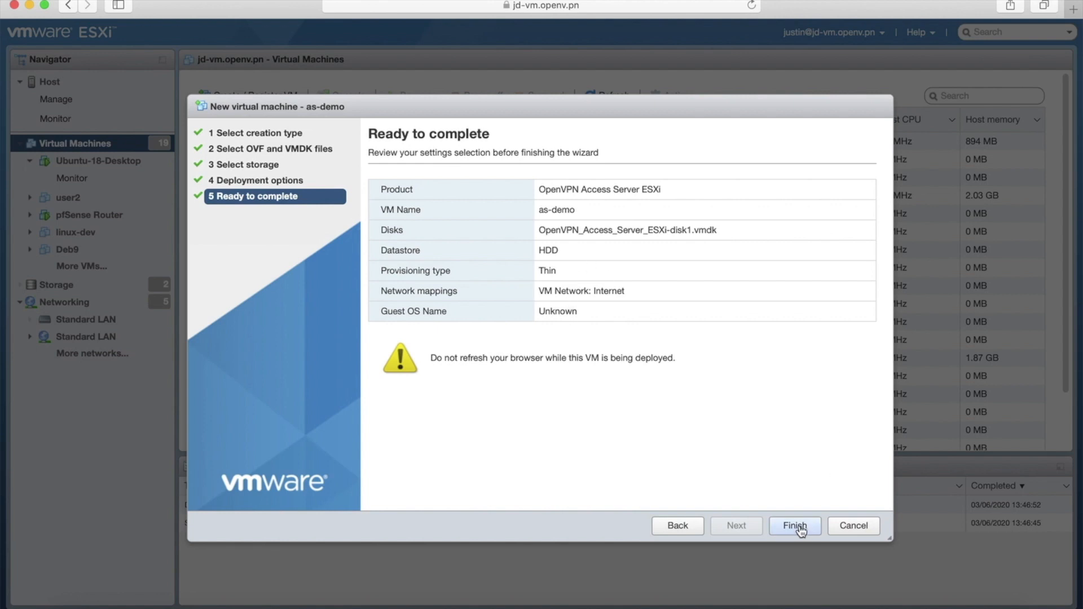
{"action": "left_click", "coordinate": [794, 526]}
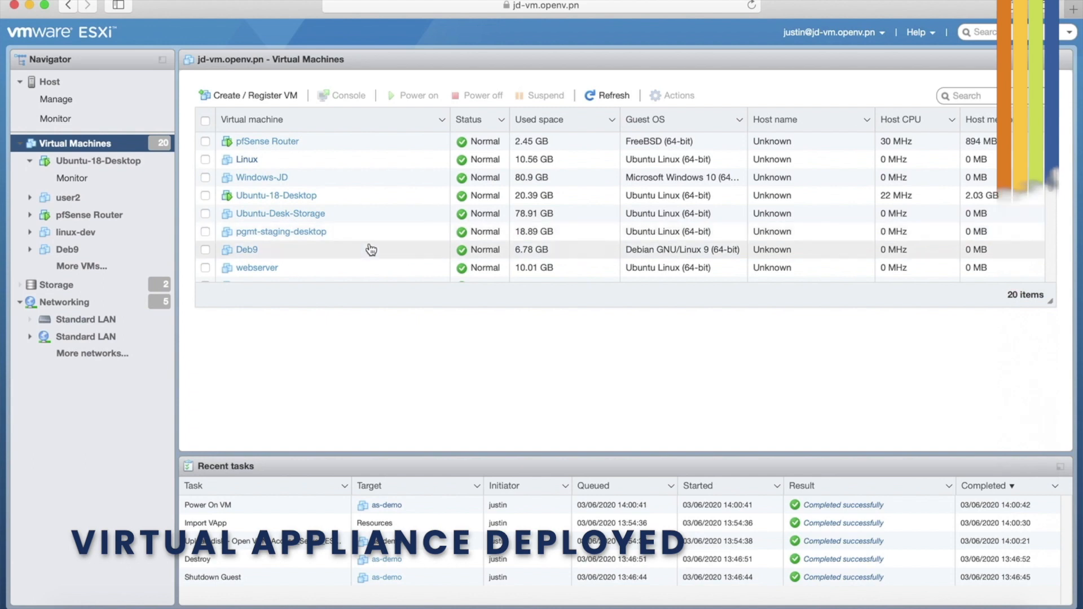
Open the as-demo console from the VM list and log in as root
{"action": "scroll", "scroll_direction": "down", "scroll_amount": 3}
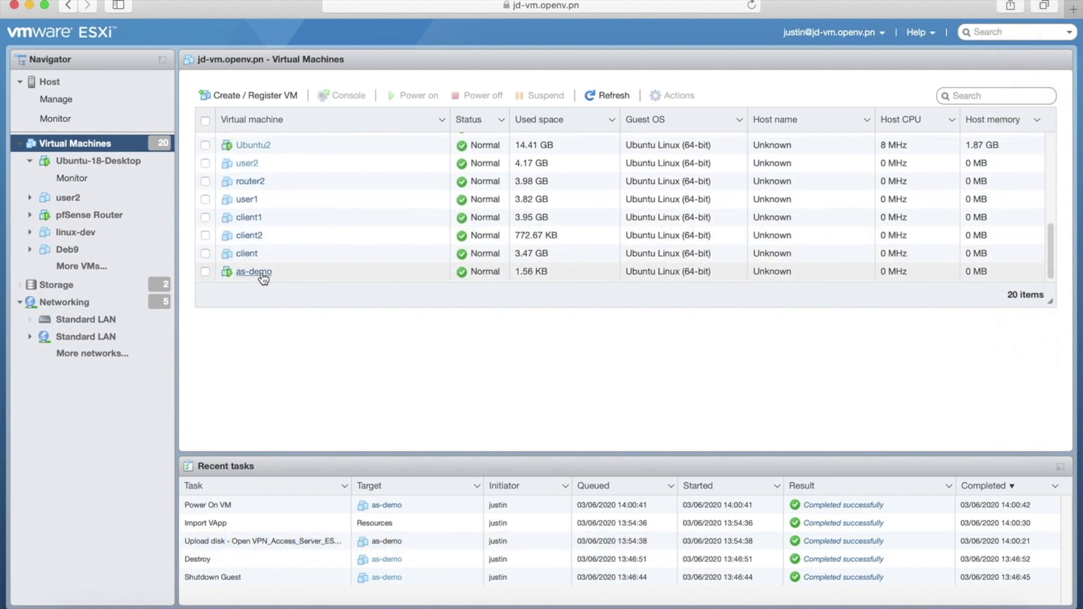
{"action": "left_click", "coordinate": [253, 272]}
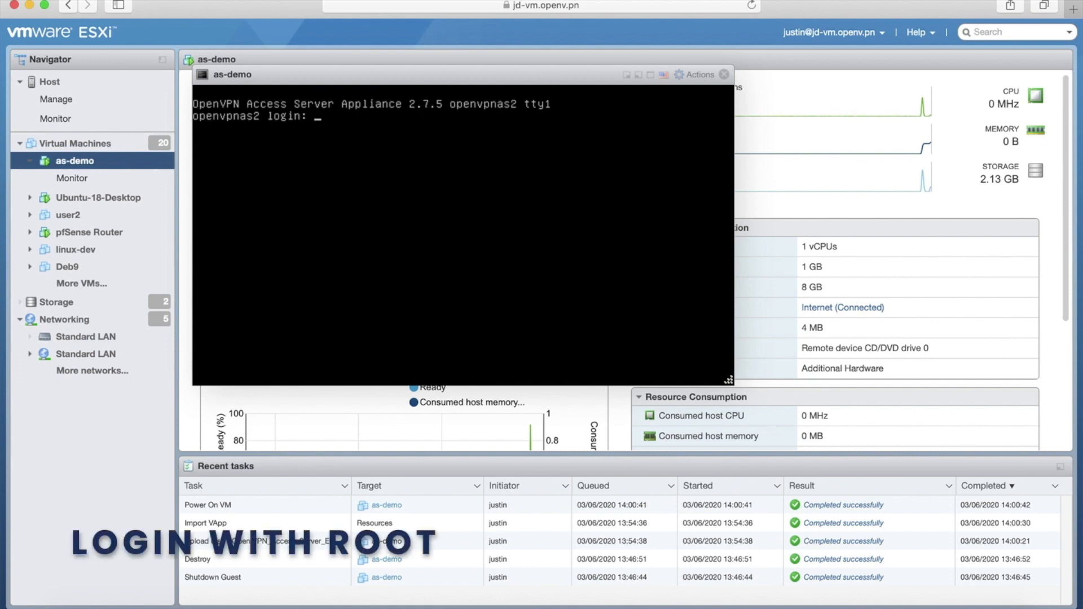
{"action": "type", "text": "root"}
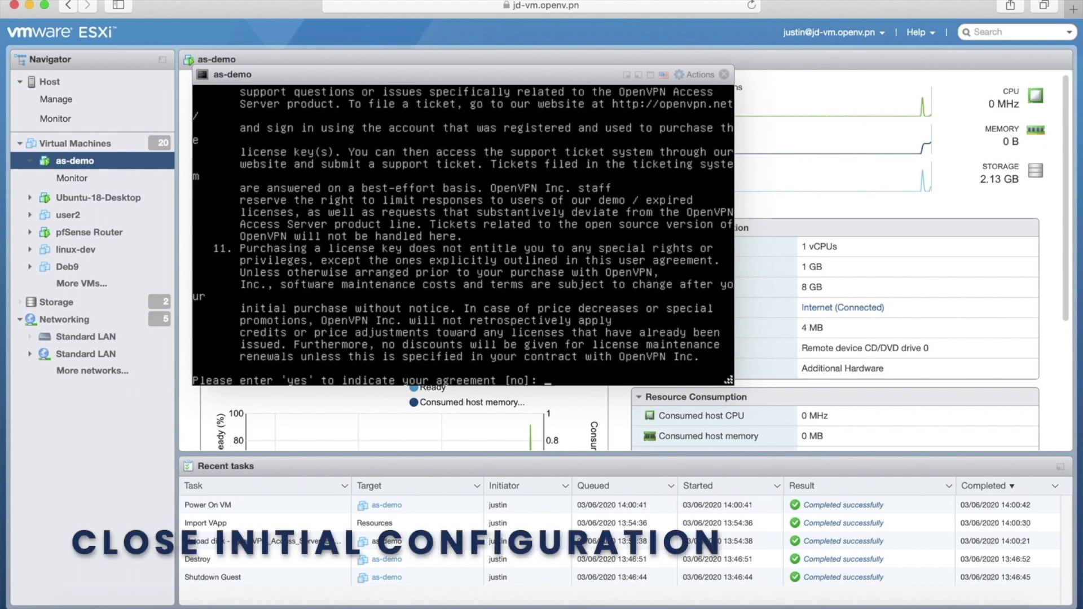
Cancel ovpn-init at the license agreement with Ctrl+C, returning to the root shell
{"action": "key", "text": "ctrl+c"}
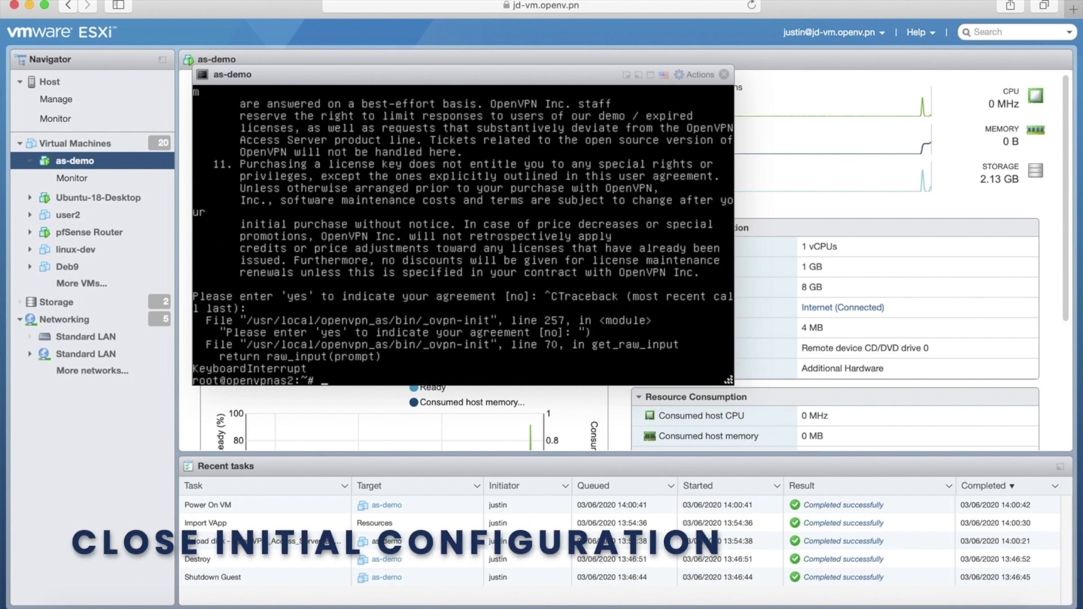
{"action": "key", "text": "ctrl+c"}
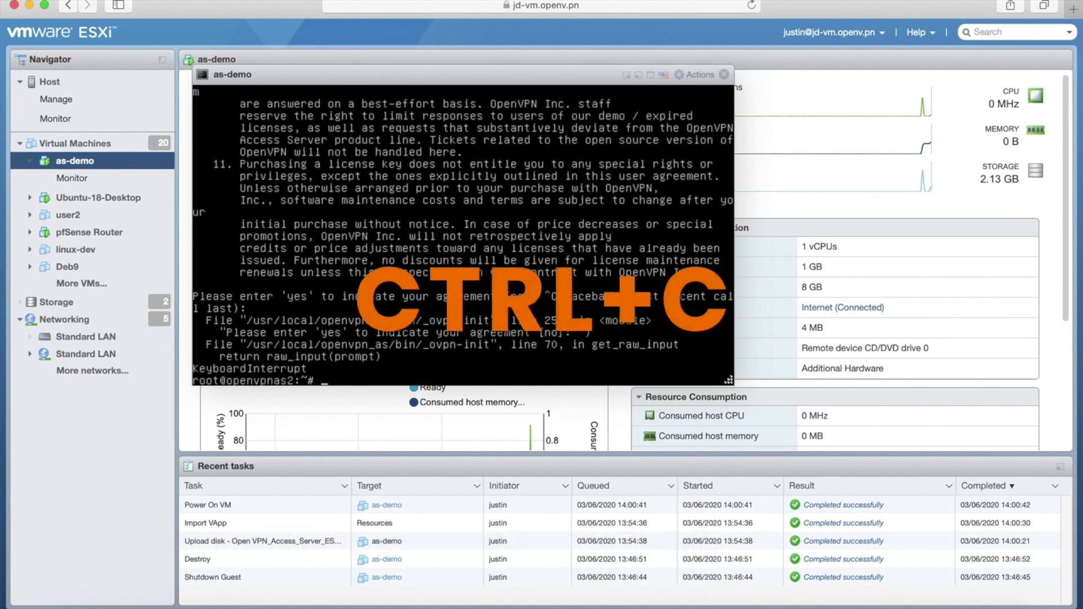
{"action": "key", "text": "ctrl+c"}
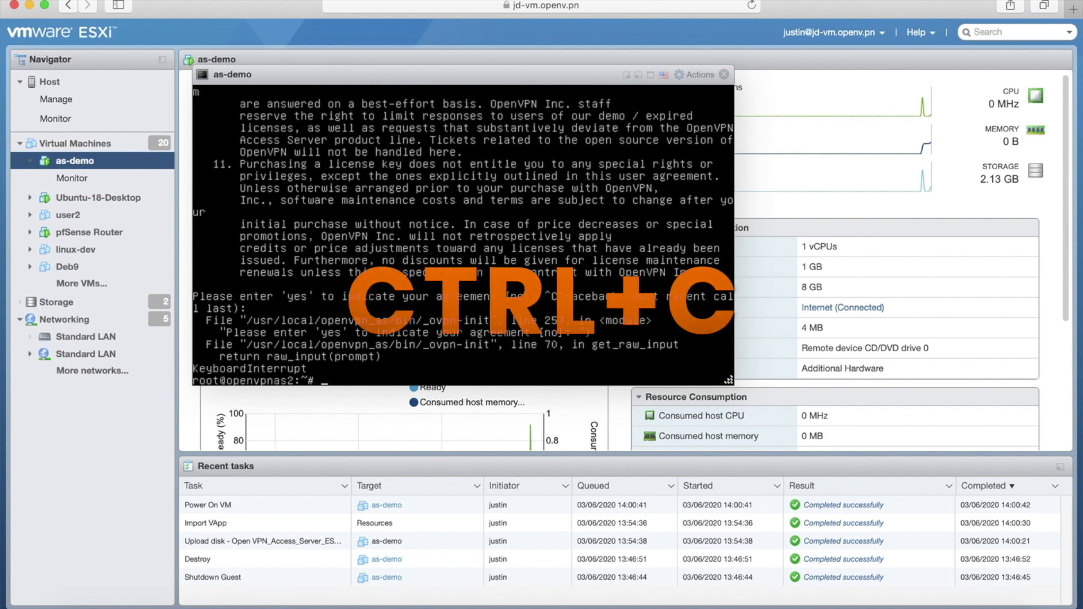
{"action": "key", "text": "ctrl+c"}
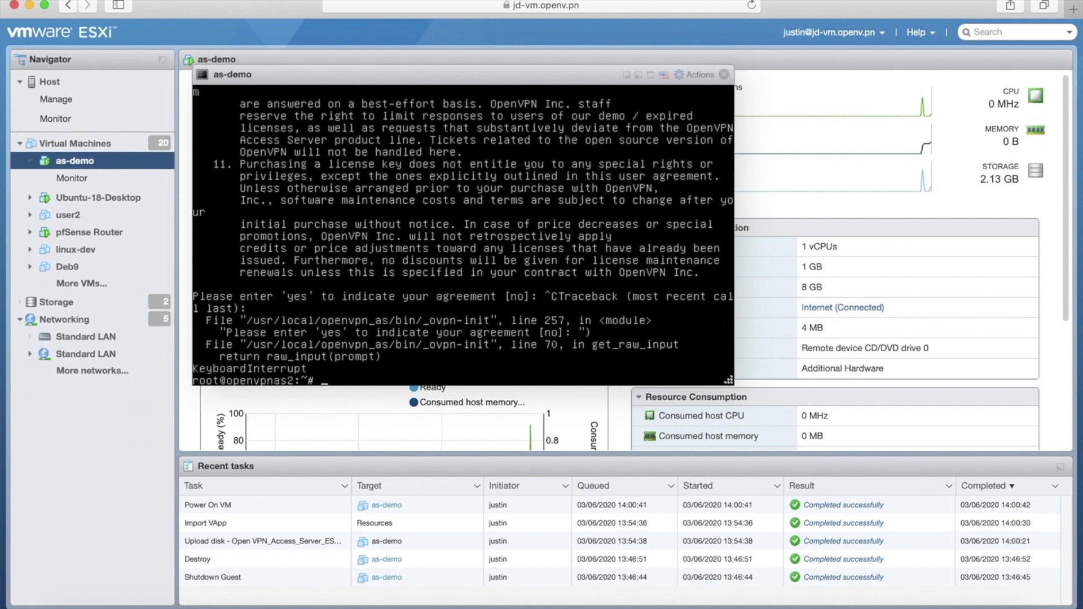
Open /etc/netplan/01-netcfg.yaml in nano, set dhcp4 to no, and begin an addresses line
{"action": "type", "text": "nano /etc/"}
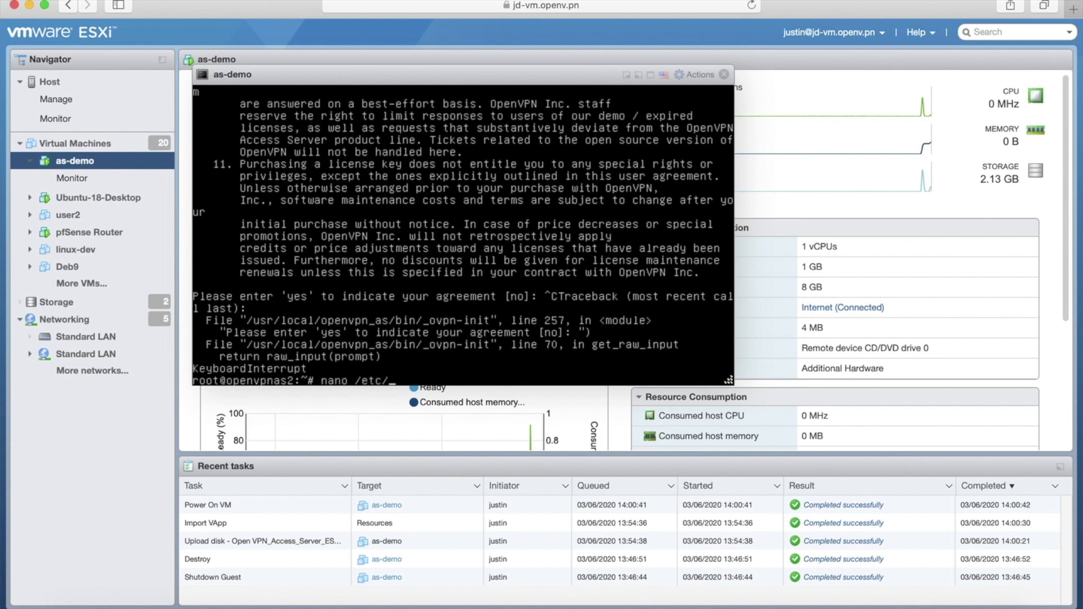
{"action": "type", "text": "netplan/"}
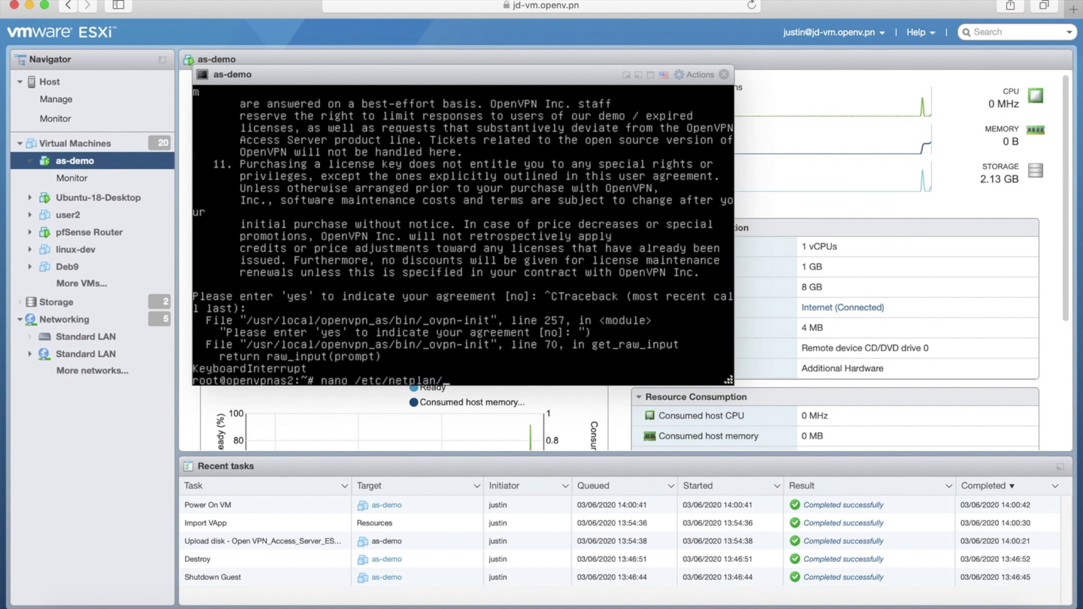
{"action": "key", "text": "enter"}
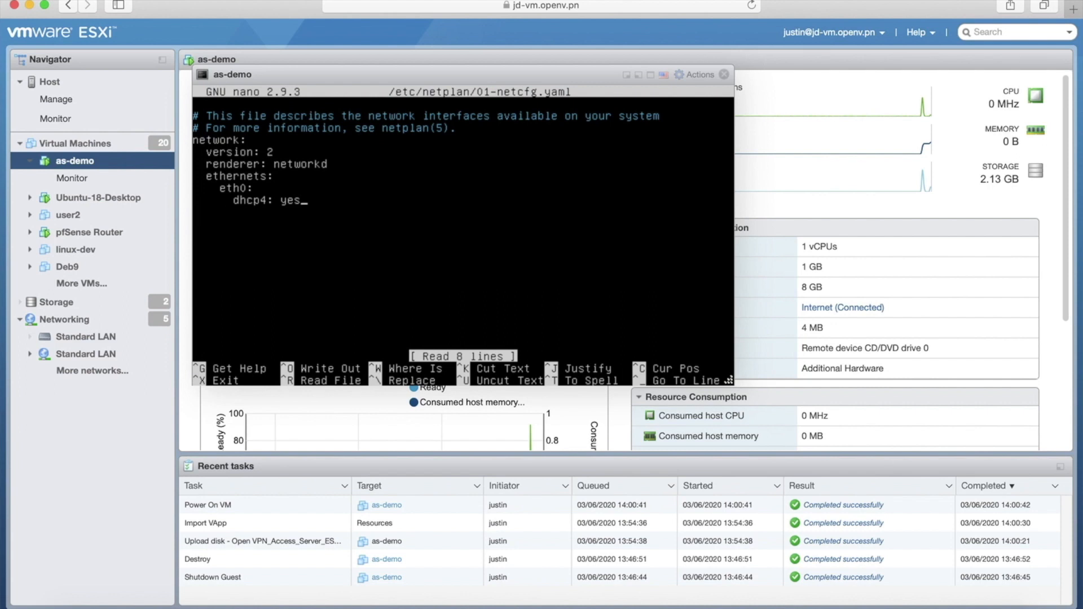
{"action": "type", "text": "no"}
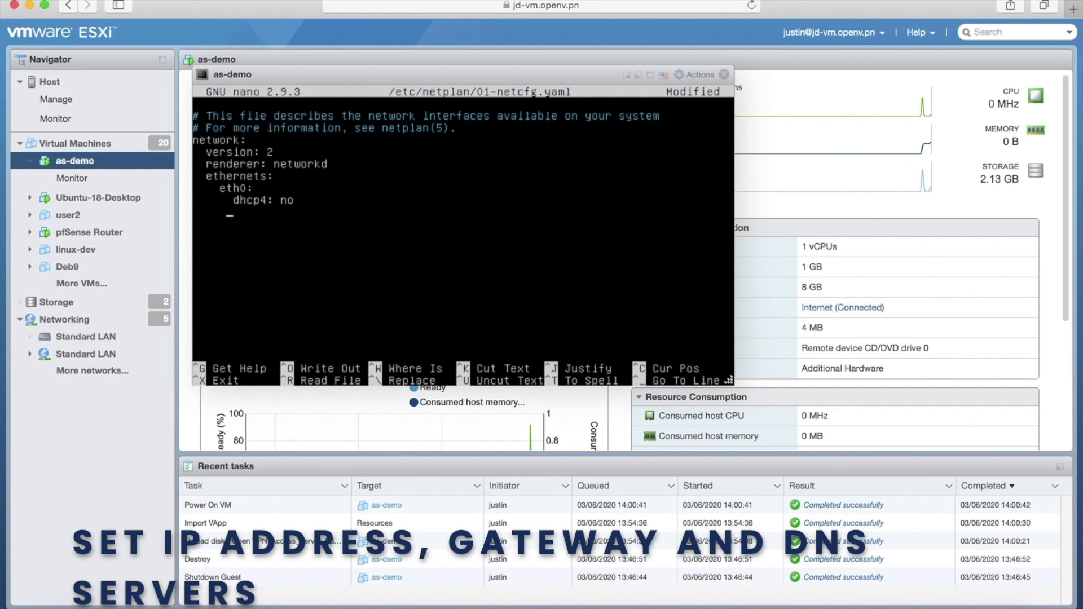
{"action": "type", "text": "addresses:"}
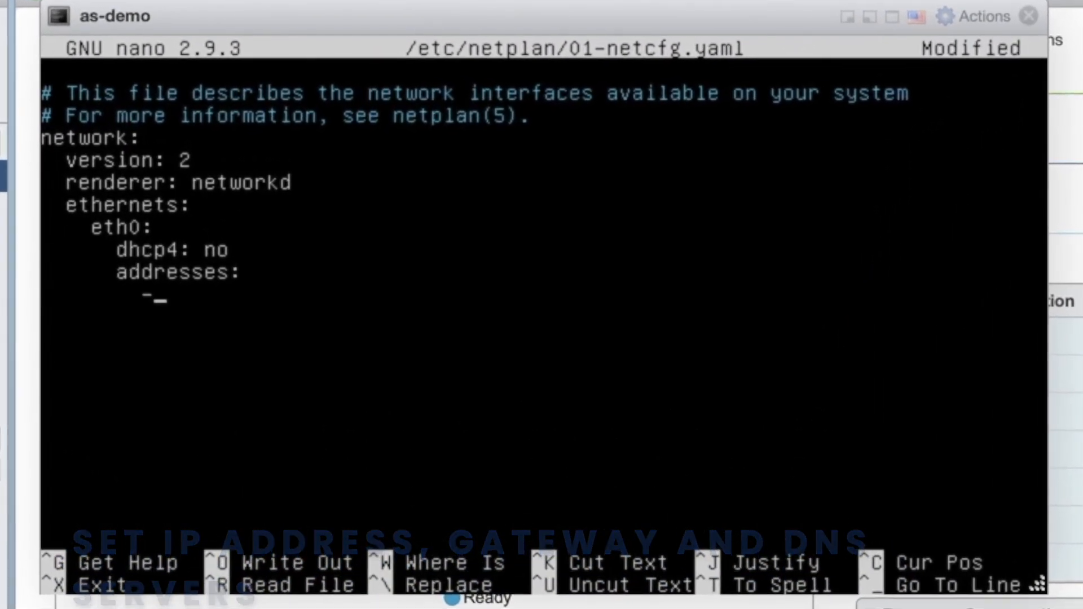
Add eth0 address 192.154.102.94/29 and gateway4 192.154.102.89 to the netplan file
{"action": "type", "text": "192.1"}
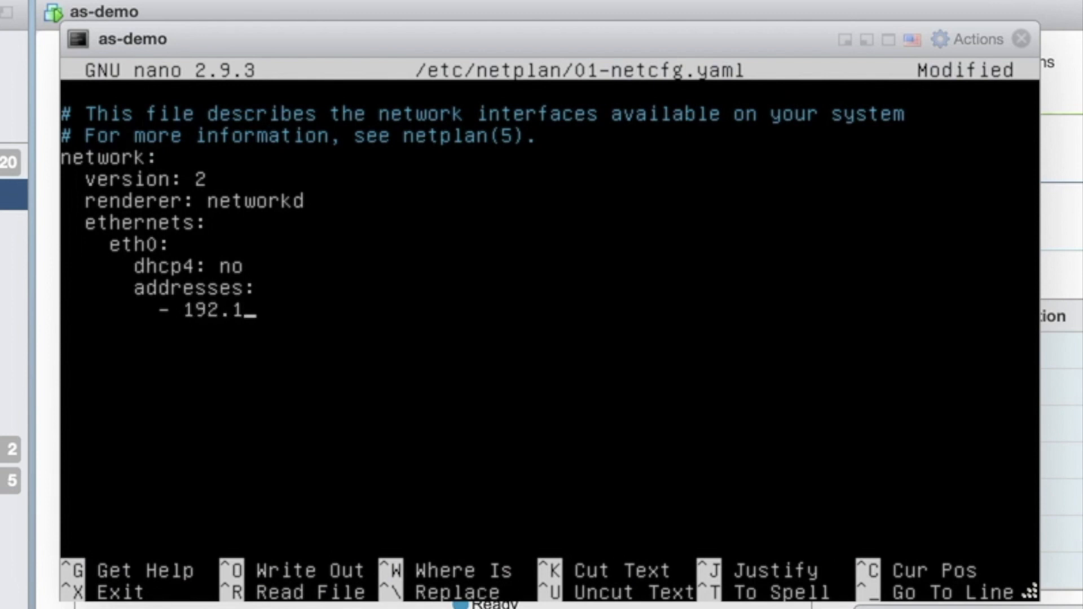
{"action": "type", "text": "54."}
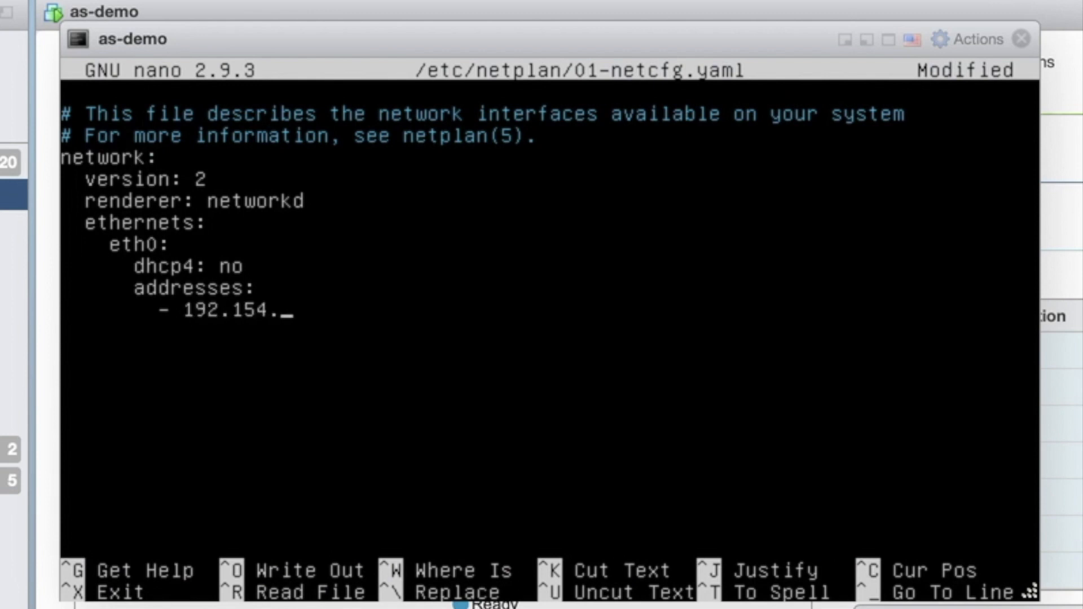
{"action": "type", "text": "102.94"}
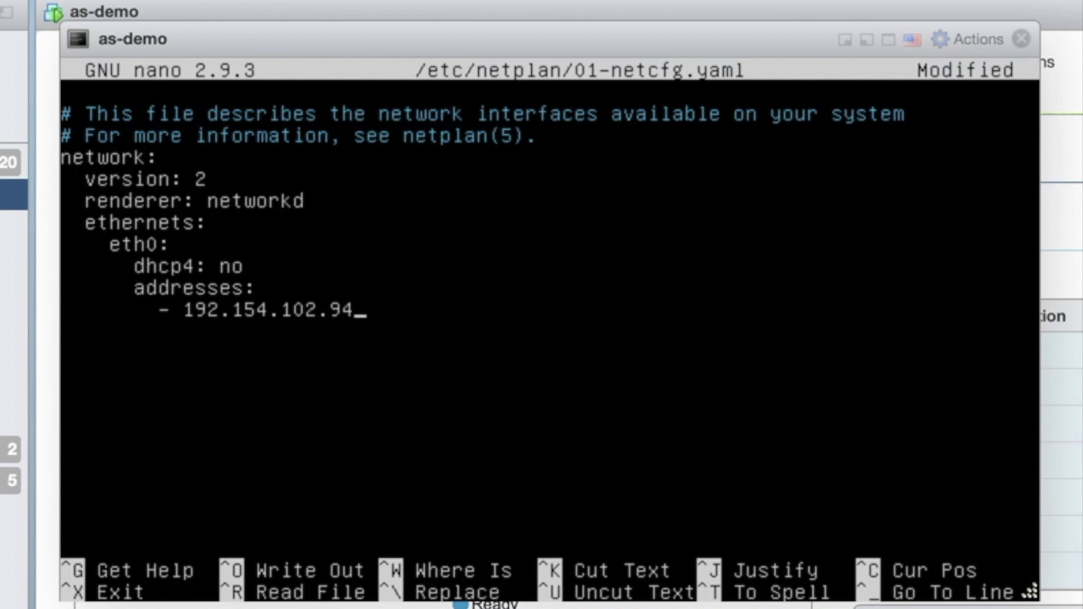
{"action": "type", "text": "/29"}
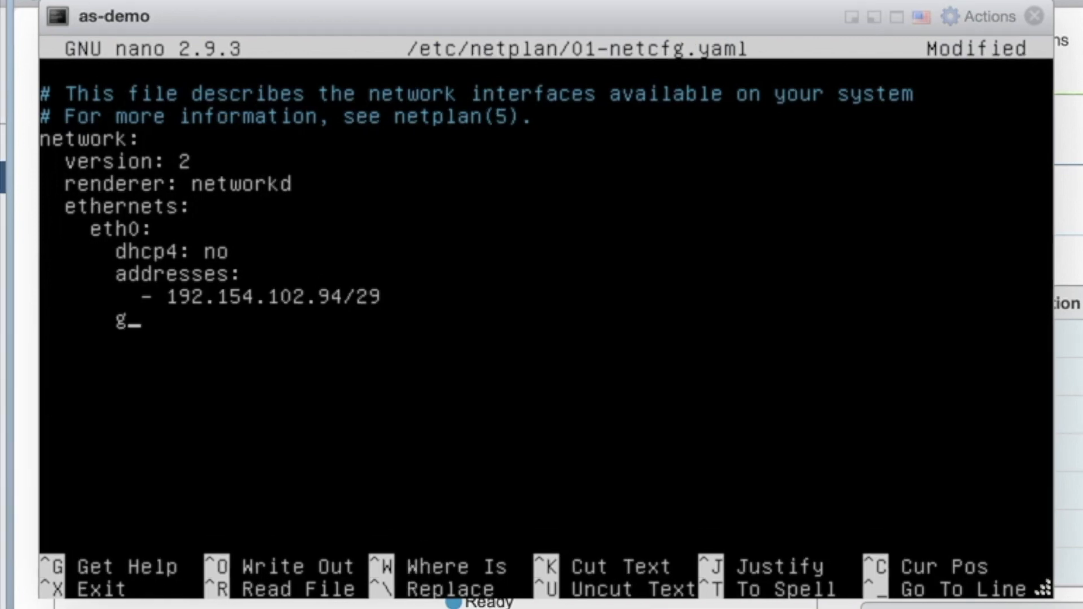
{"action": "type", "text": "ateway4"}
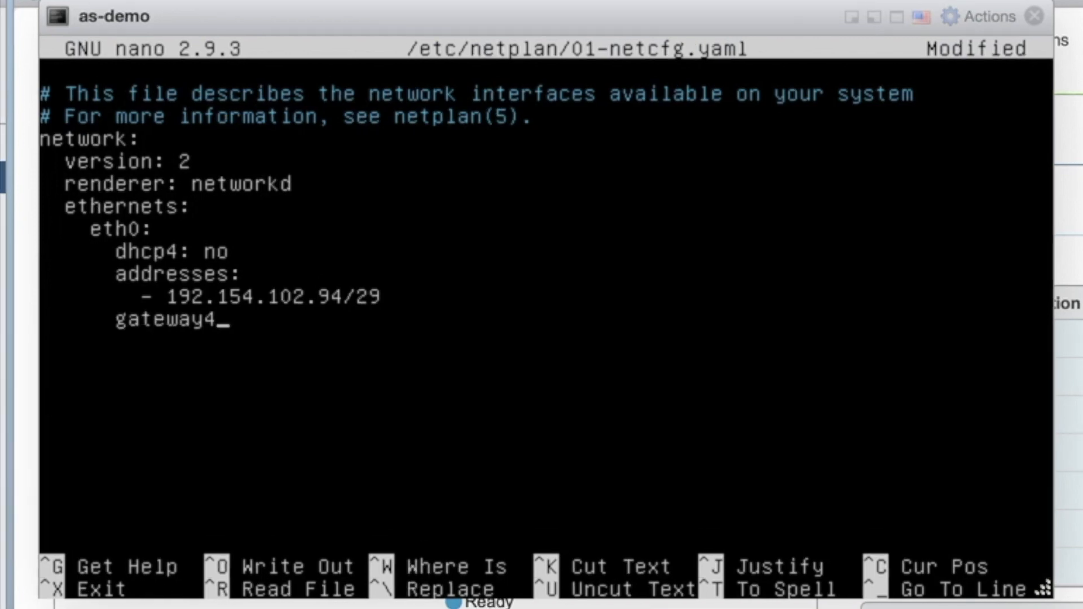
{"action": "type", "text": ": 19"}
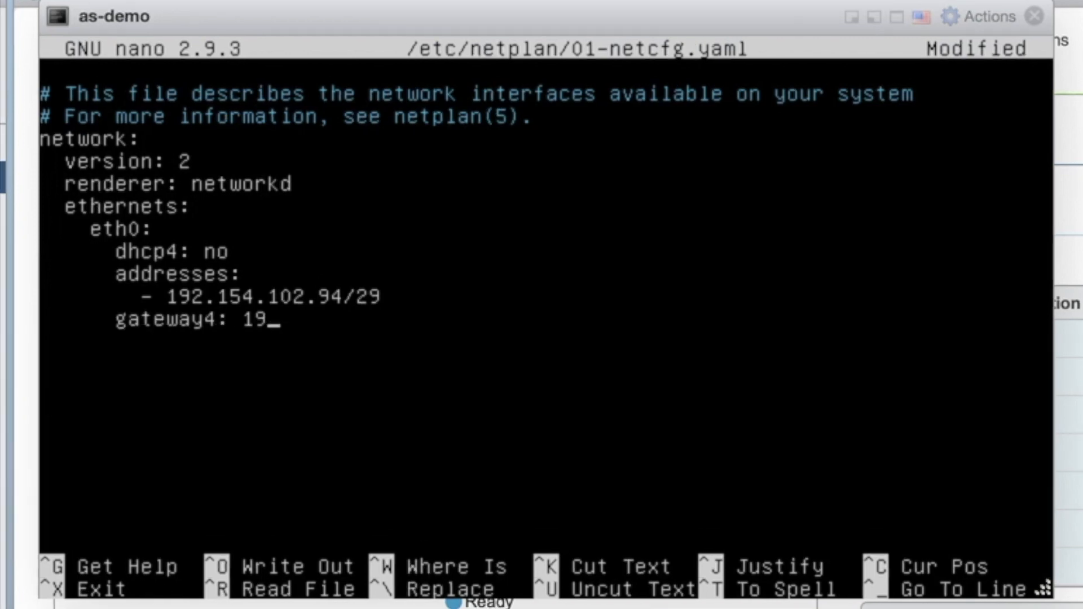
{"action": "type", "text": "2.154"}
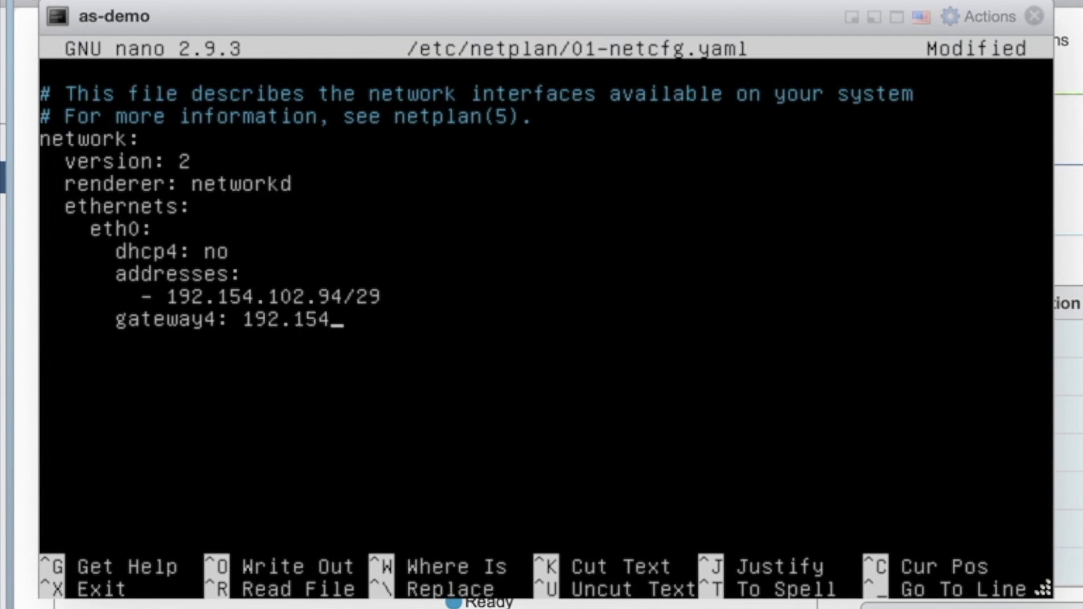
{"action": "type", "text": ".102.89"}
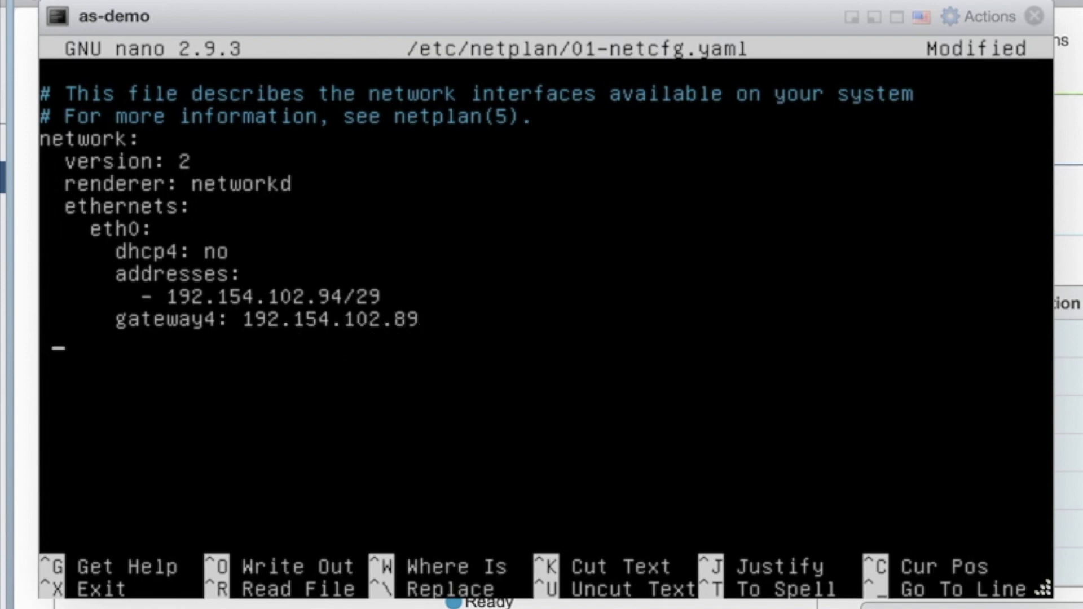
Add nameserver addresses 8.8.8.8 and 8.8.4.4, then save the file
{"action": "type", "text": "d"}
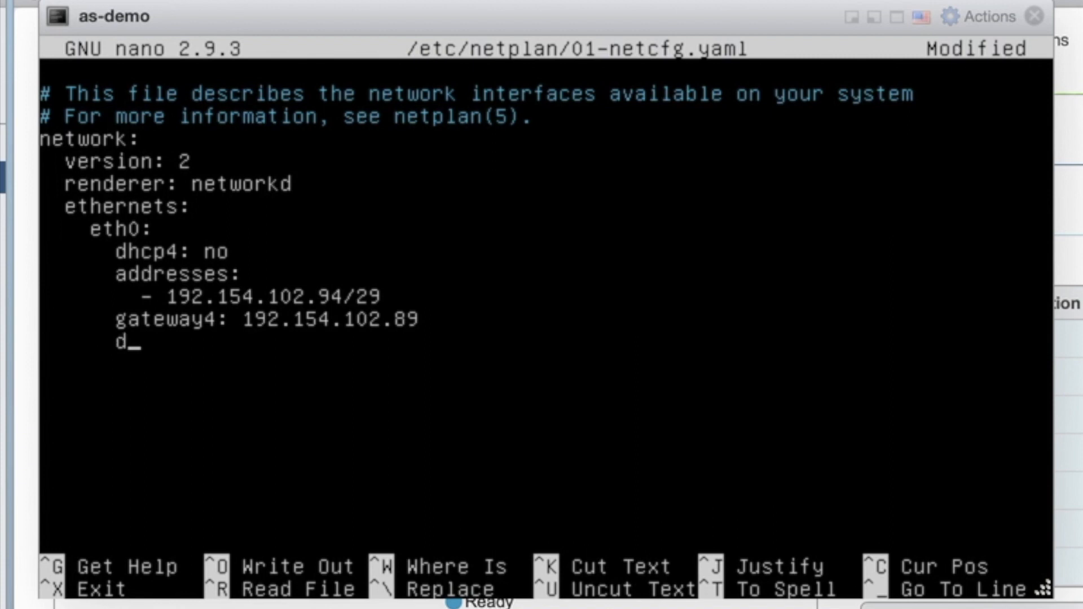
{"action": "type", "text": "ameserver"}
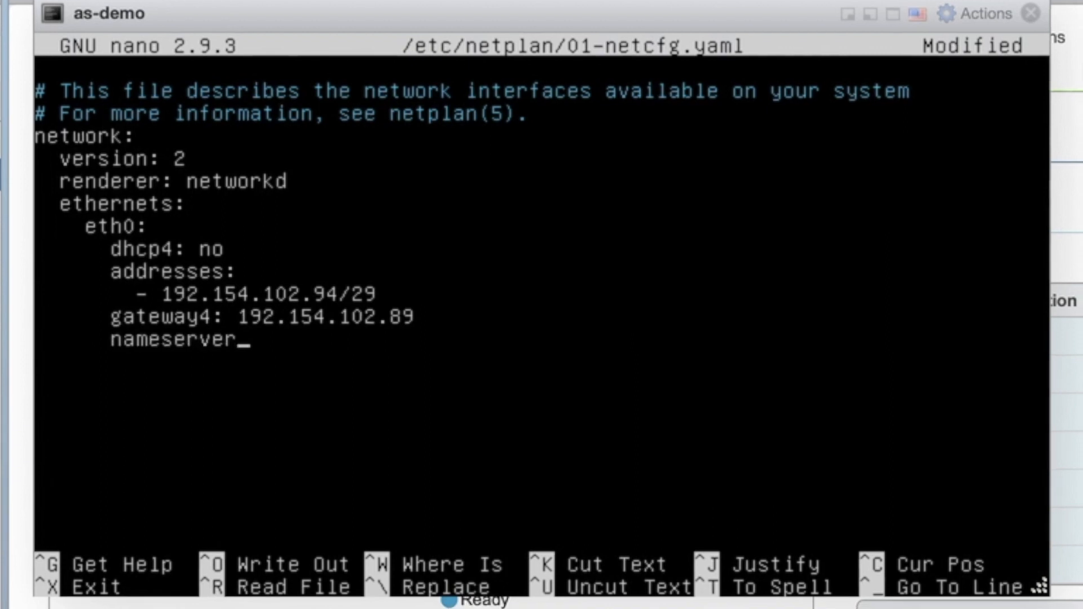
{"action": "type", "text": "s:"}
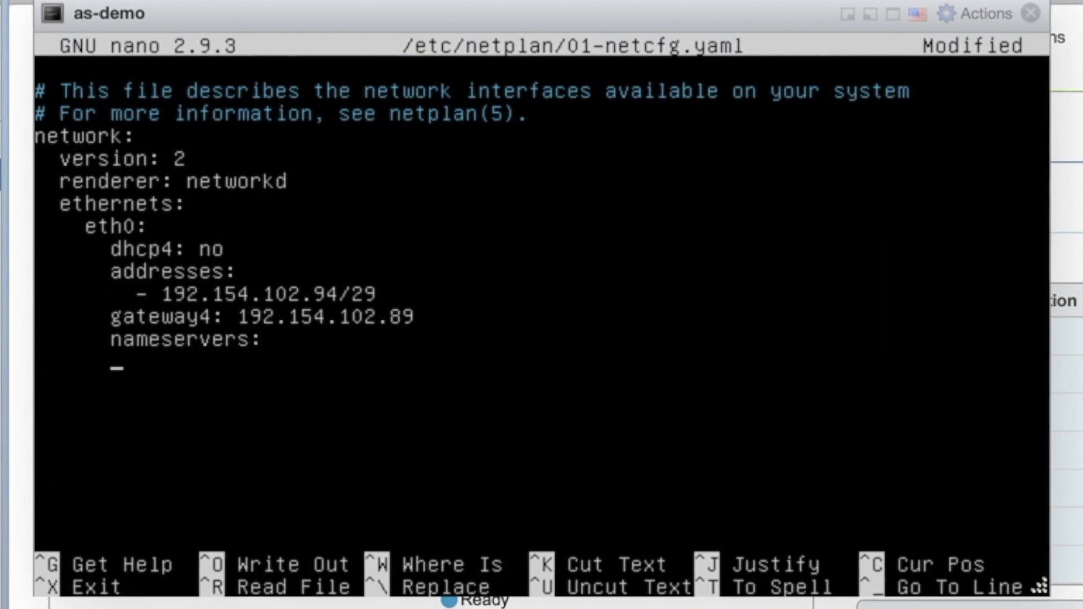
{"action": "type", "text": "add"}
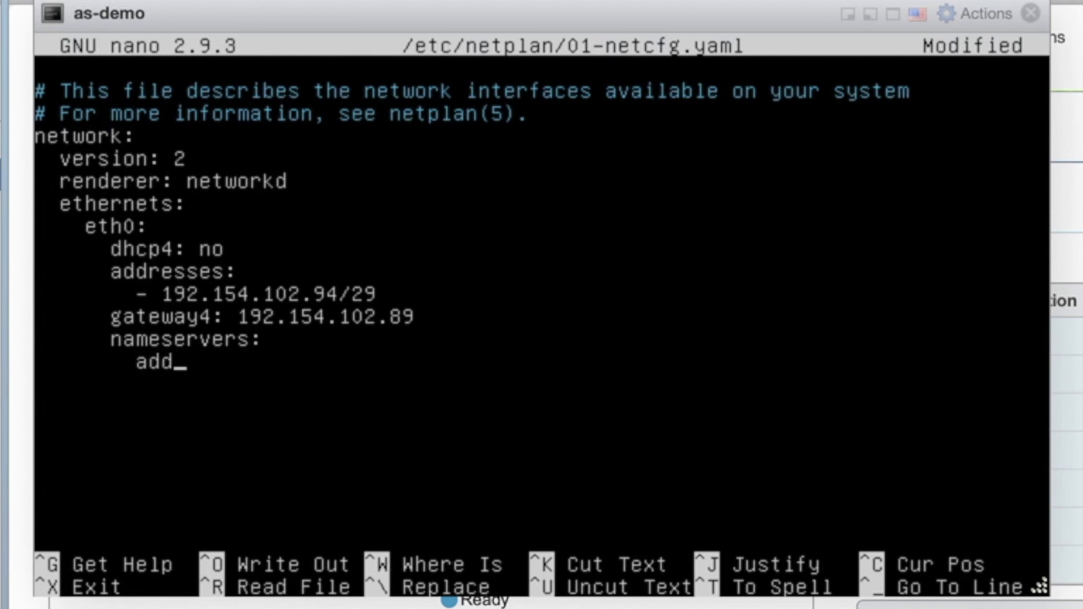
{"action": "type", "text": "resses:"}
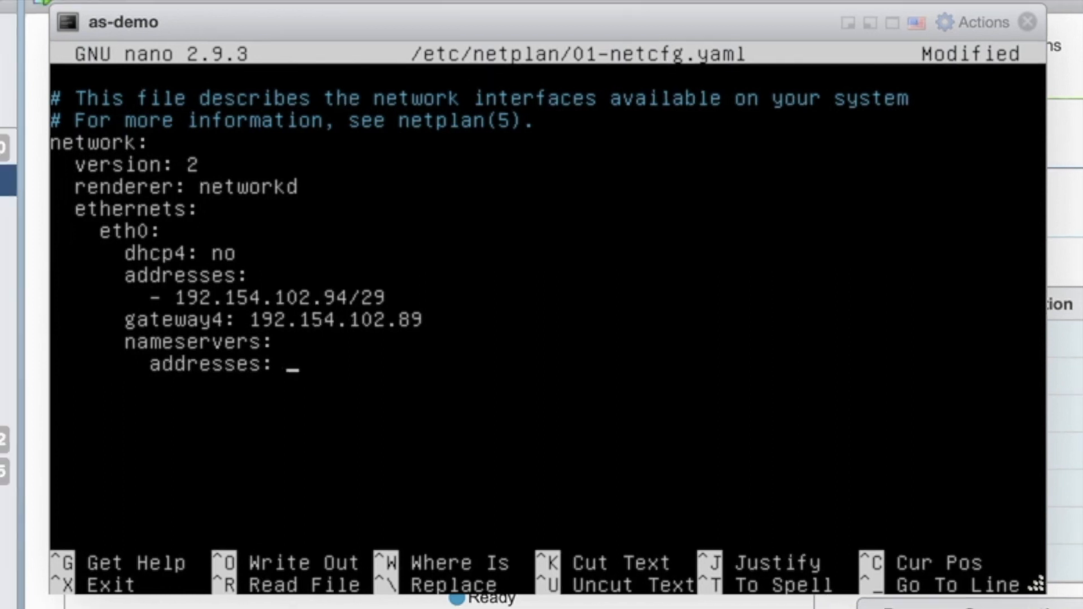
{"action": "type", "text": "[8.8.8"}
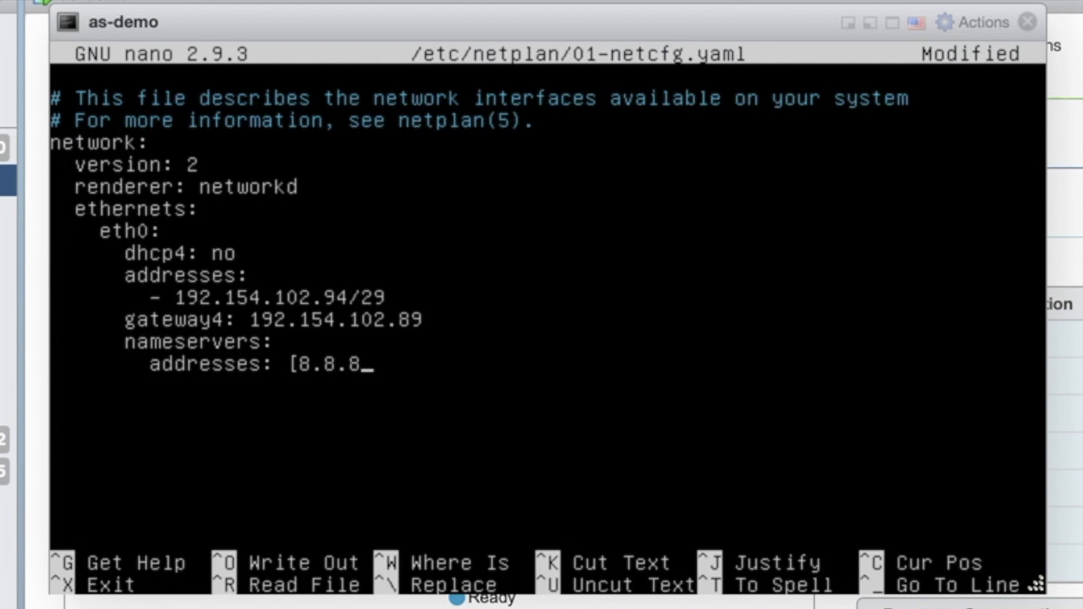
{"action": "type", "text": "8,"}
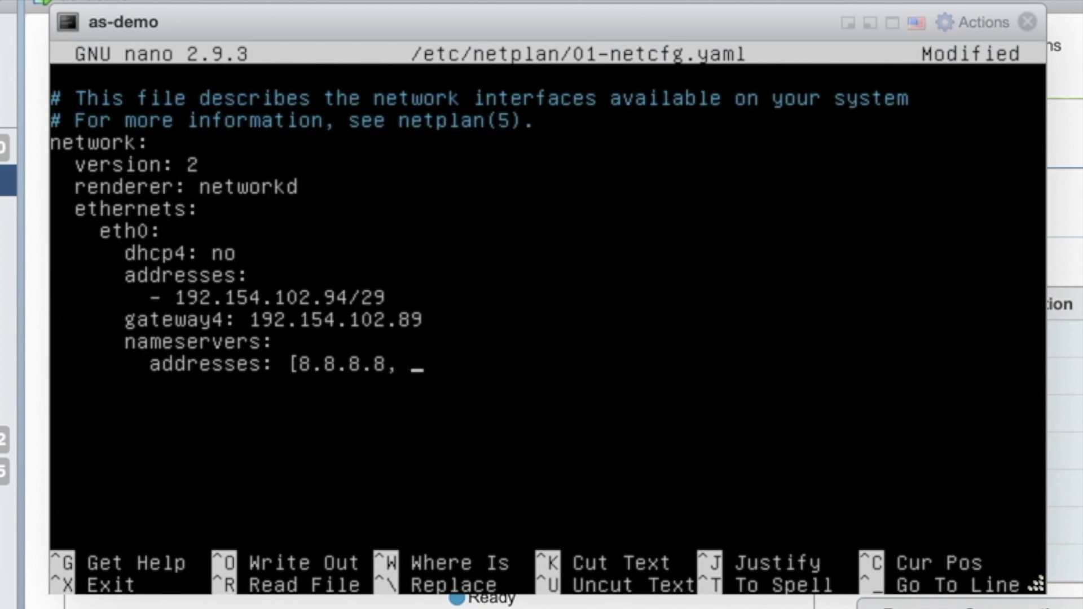
{"action": "type", "text": "8.8.4"}
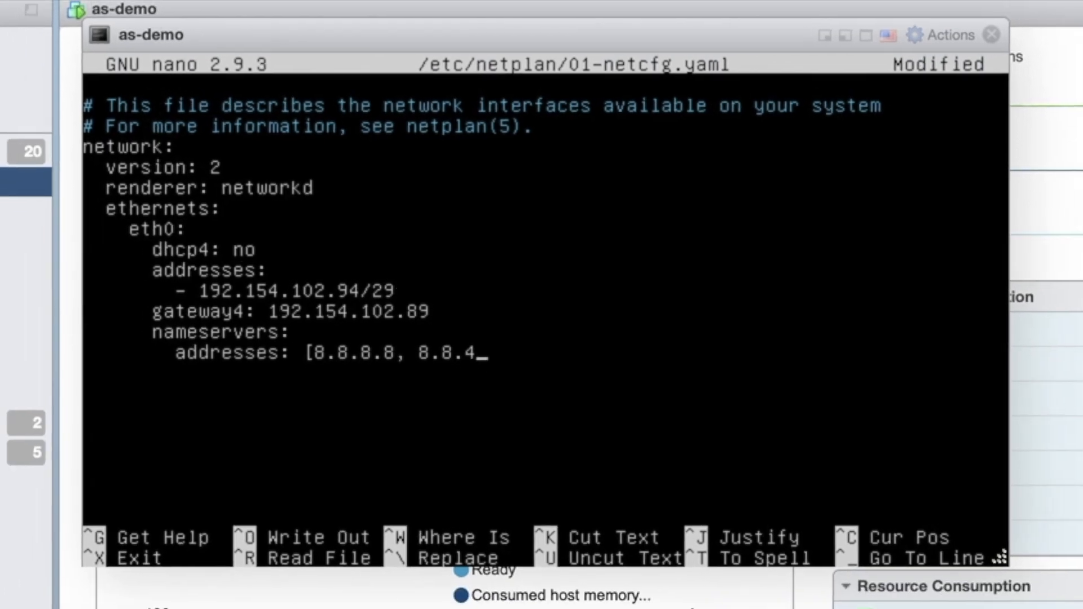
{"action": "type", "text": ".4]"}
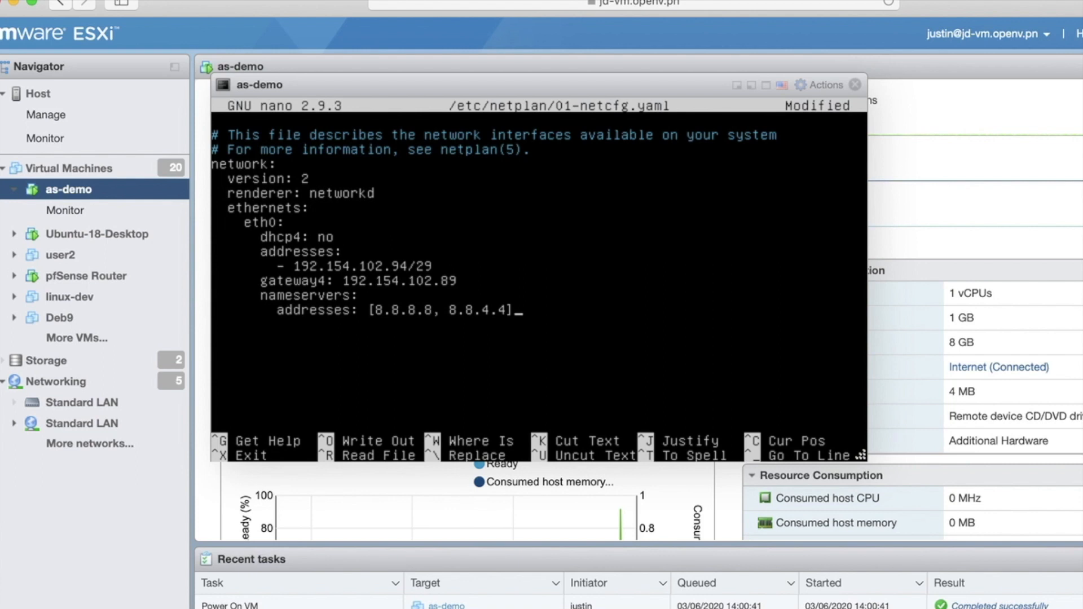
{"action": "key", "text": "ctrl+o"}
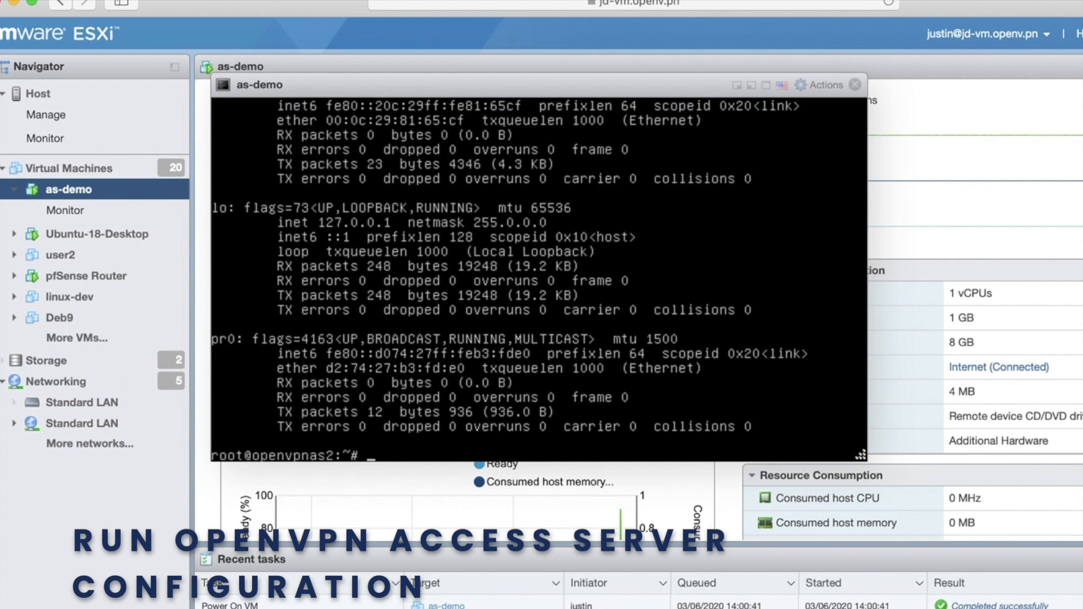
Relaunch the Access Server setup with ovpn-init
{"action": "type", "text": "ovpn-i"}
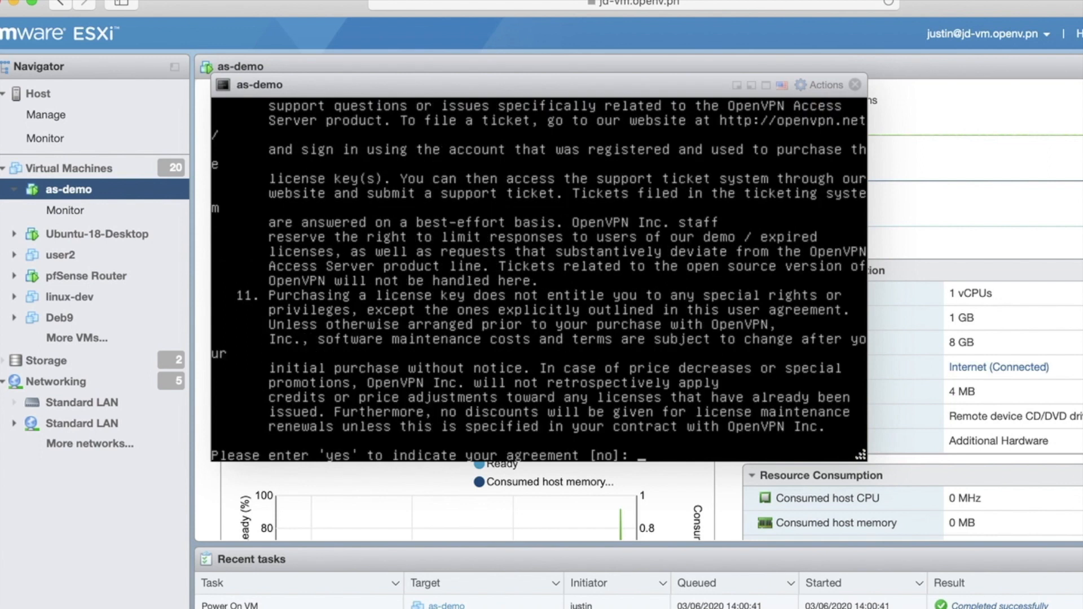
Accept the license, make this the primary node, choose eth0 (option 2), and keep all other defaults
{"action": "type", "text": "yes"}
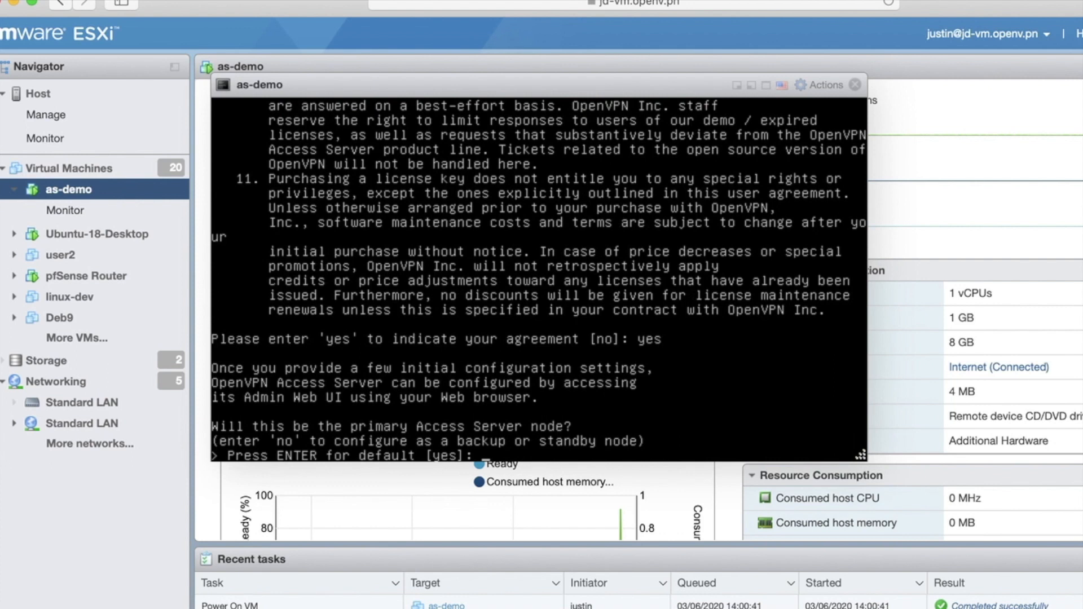
{"action": "key", "text": "enter"}
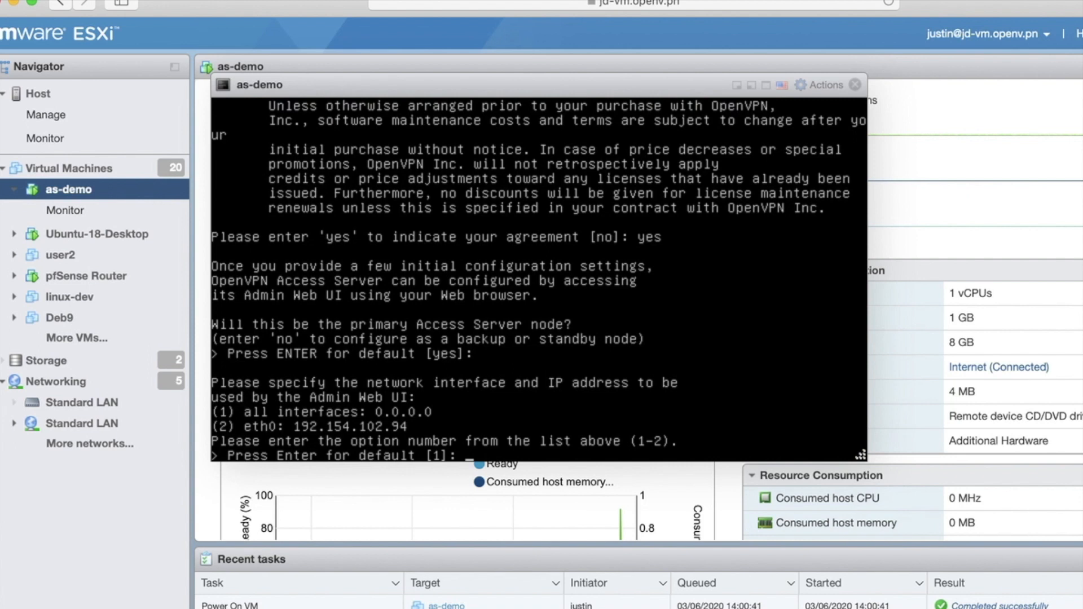
{"action": "type", "text": "2"}
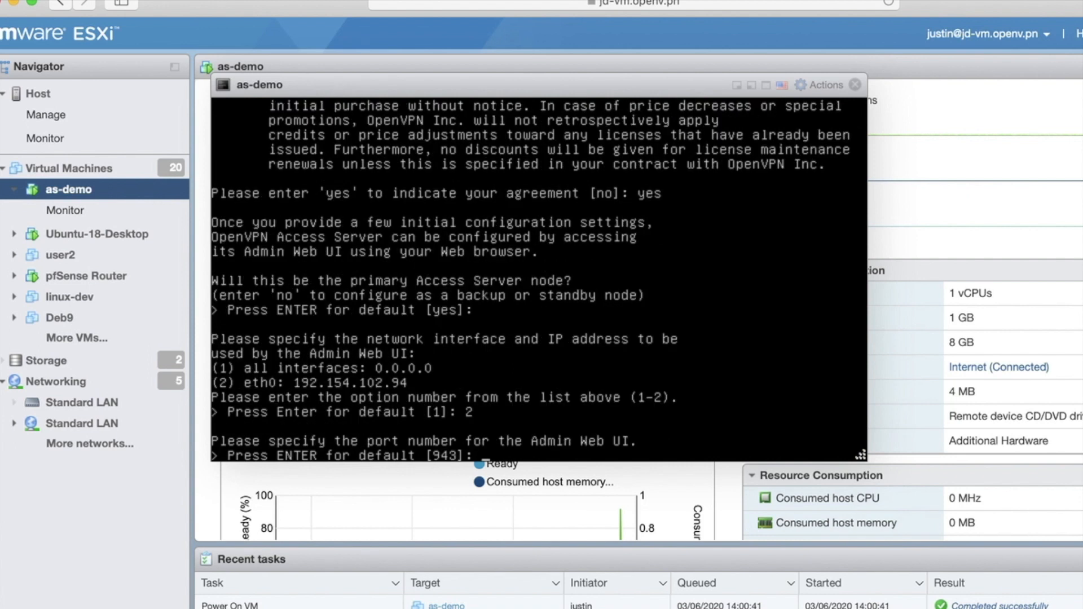
{"action": "key", "text": "enter"}
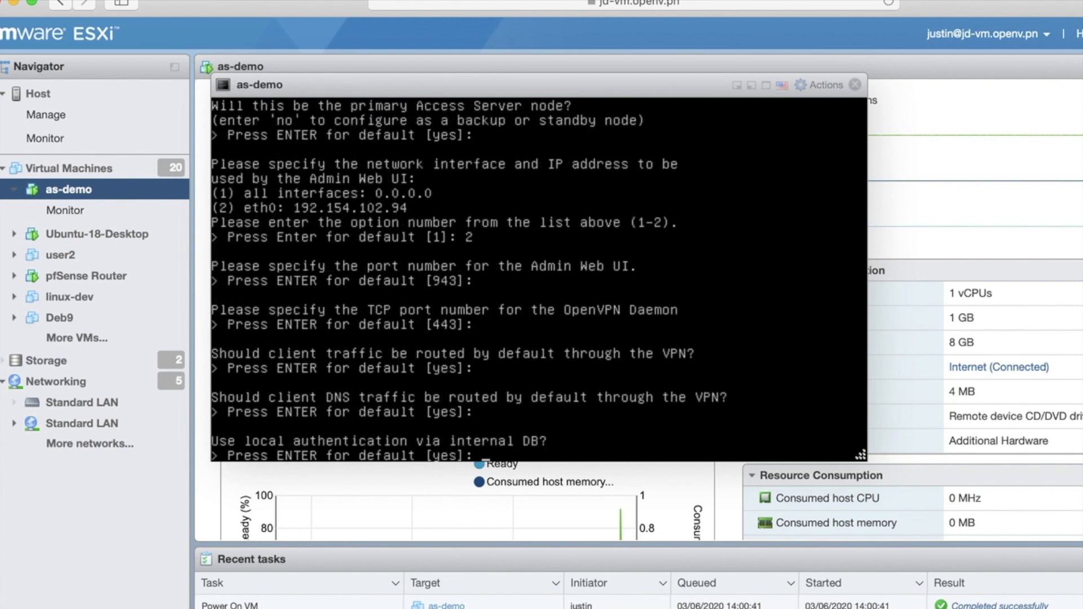
{"action": "key", "text": "enter"}
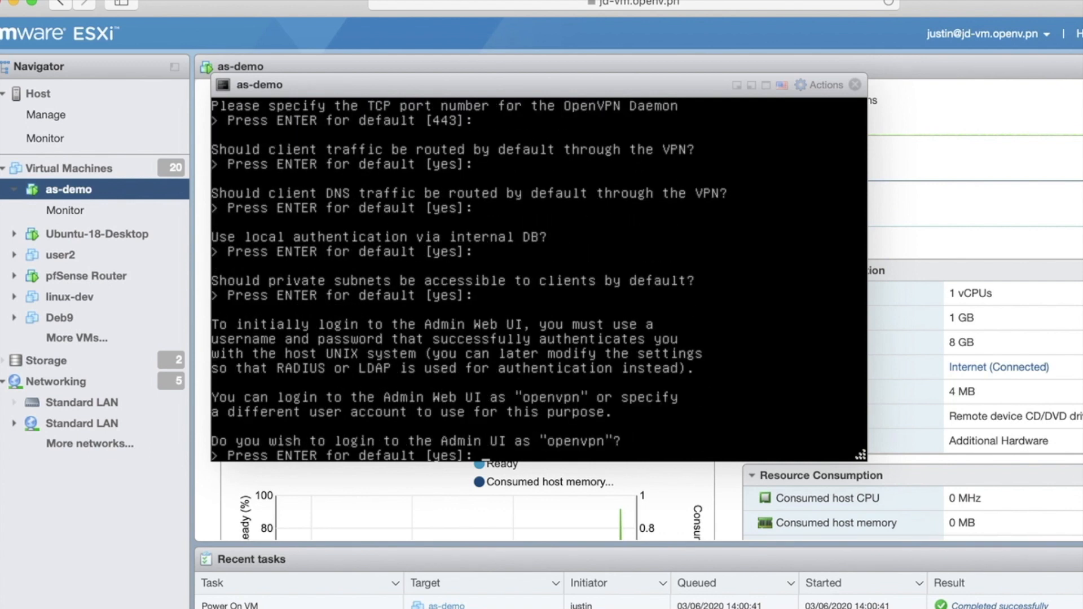
{"action": "key", "text": "enter"}
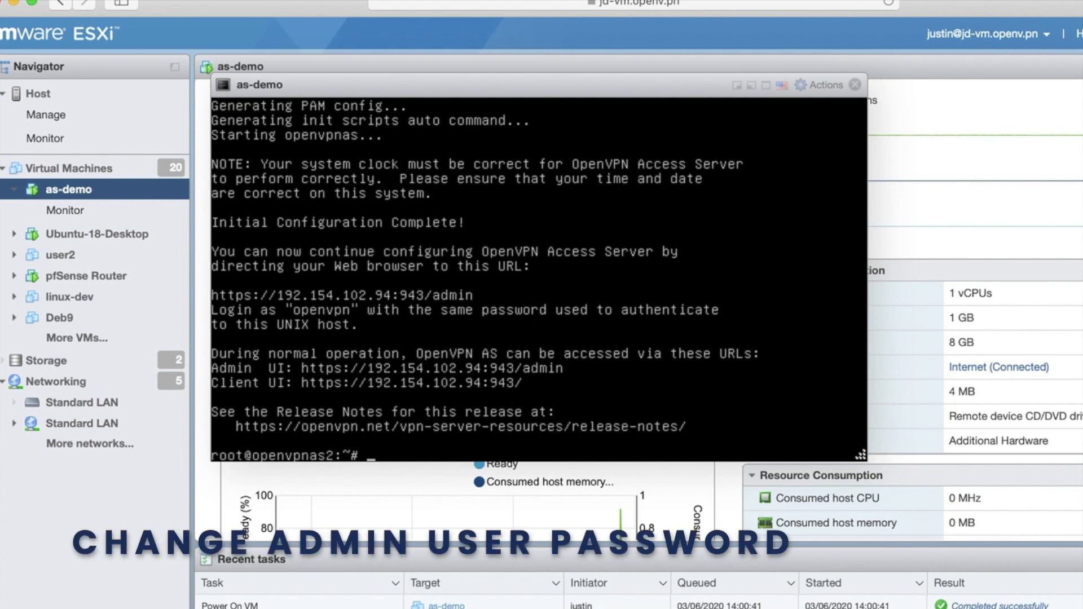
Run passwd openvpn in the console to set a new password for the openvpn user
{"action": "type", "text": "passwd openvpn"}
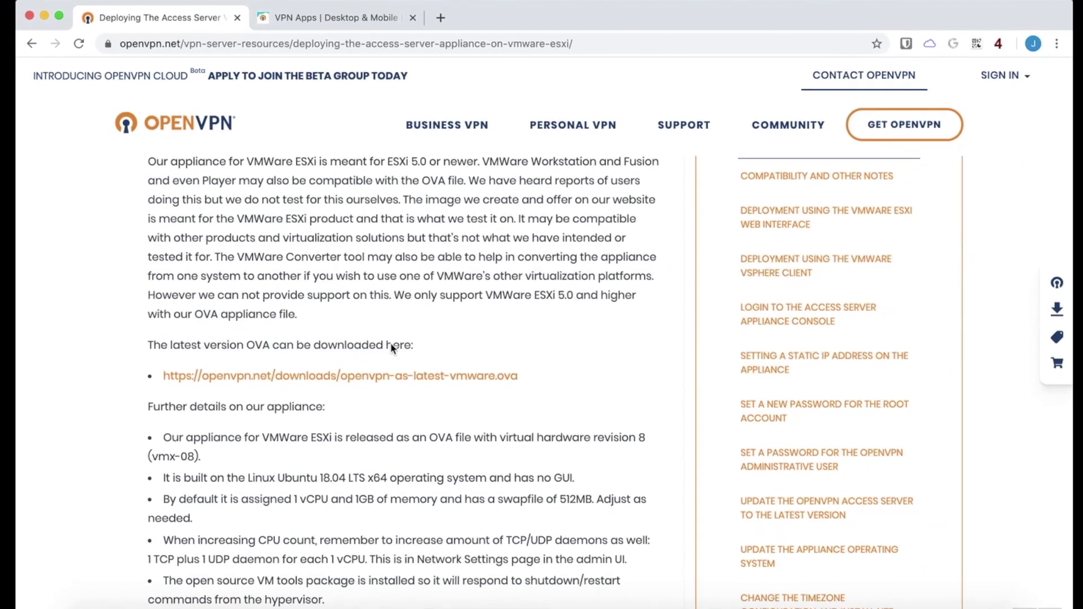
{"action": "left_click", "coordinate": [610, 18]}
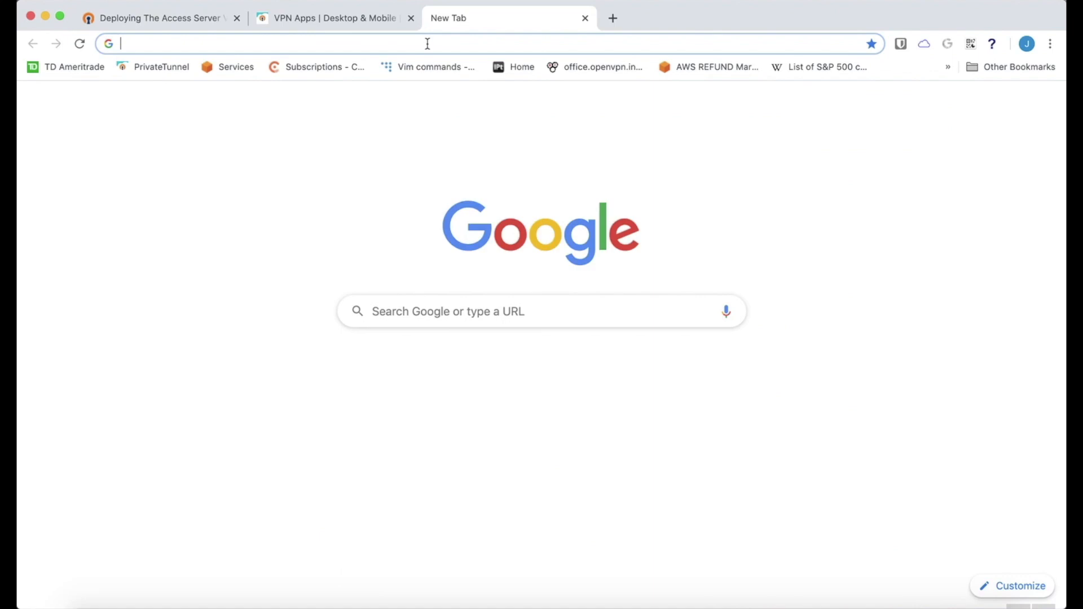
{"action": "type", "text": "https://scottsbasslessons.com"}
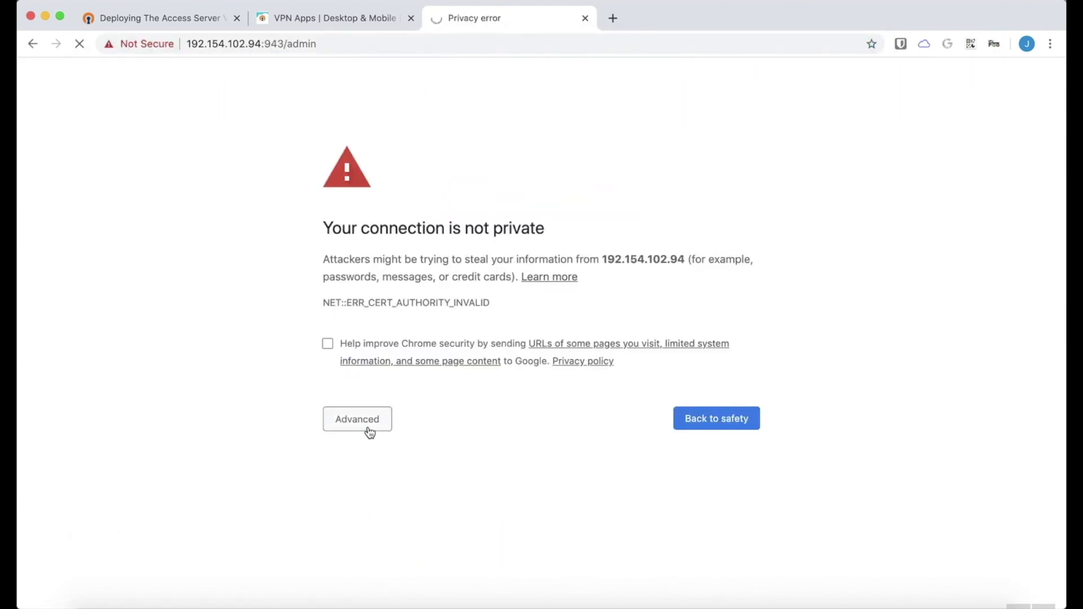
{"action": "left_click", "coordinate": [357, 419]}
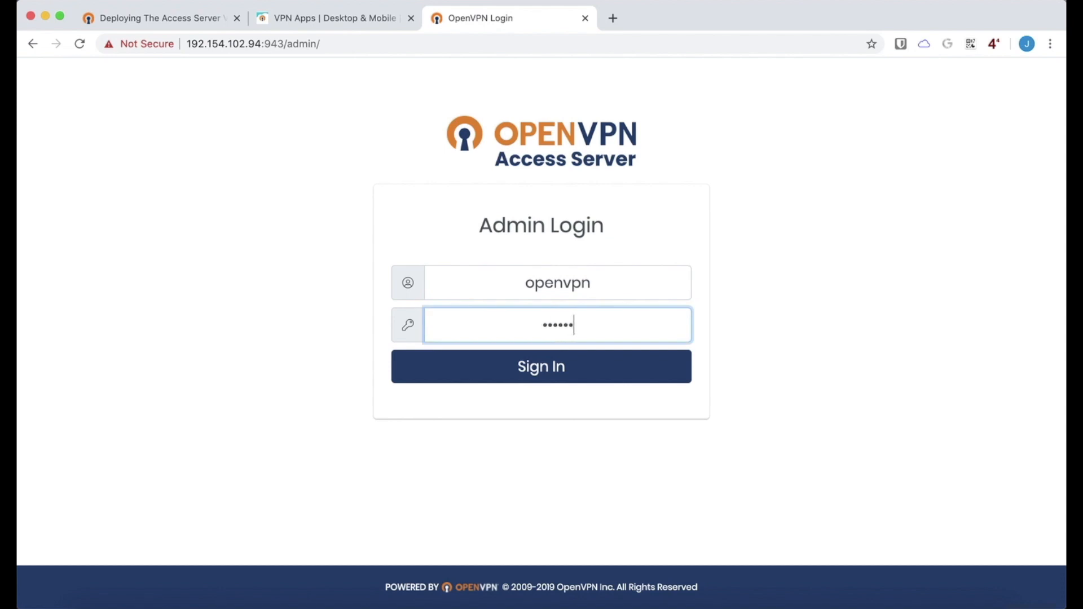
Sign in as openvpn, accept the EULA, and mark Access Server version 2.7.5
{"action": "left_click", "coordinate": [541, 366]}
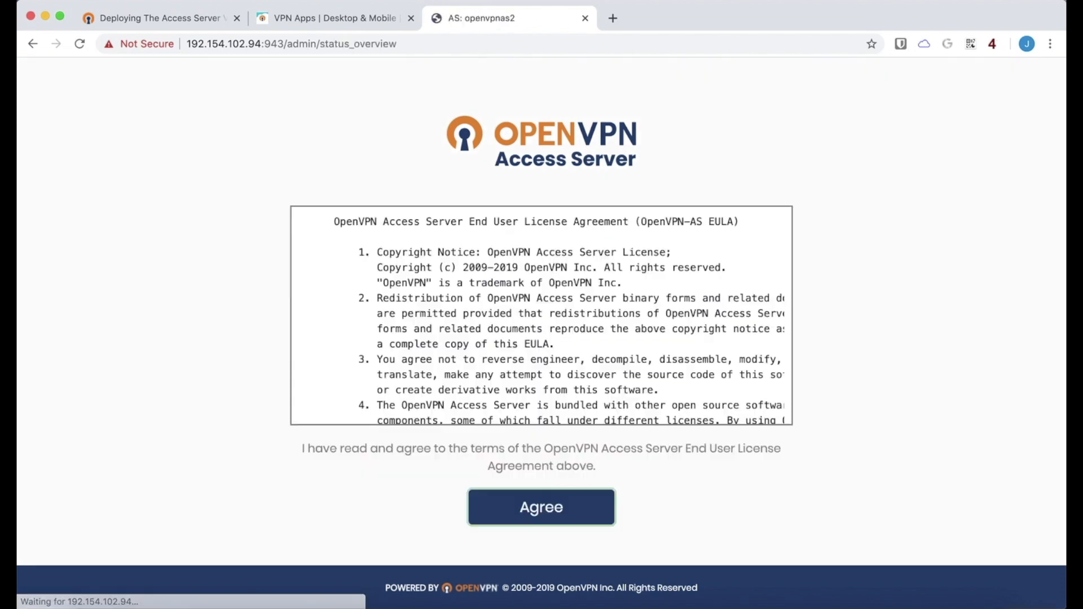
{"action": "left_click", "coordinate": [541, 507]}
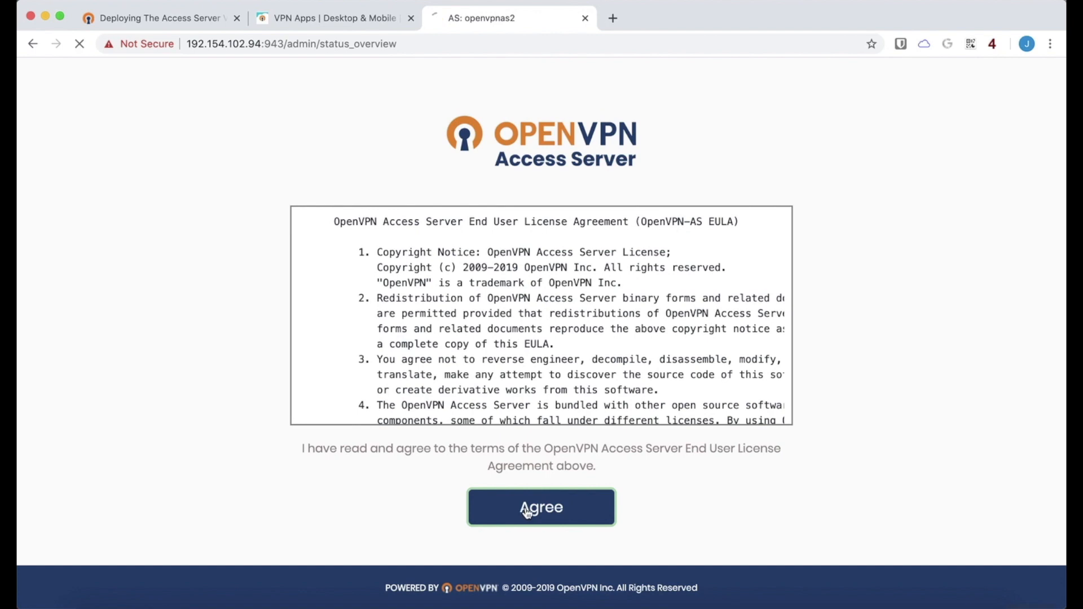
{"action": "left_click", "coordinate": [541, 507]}
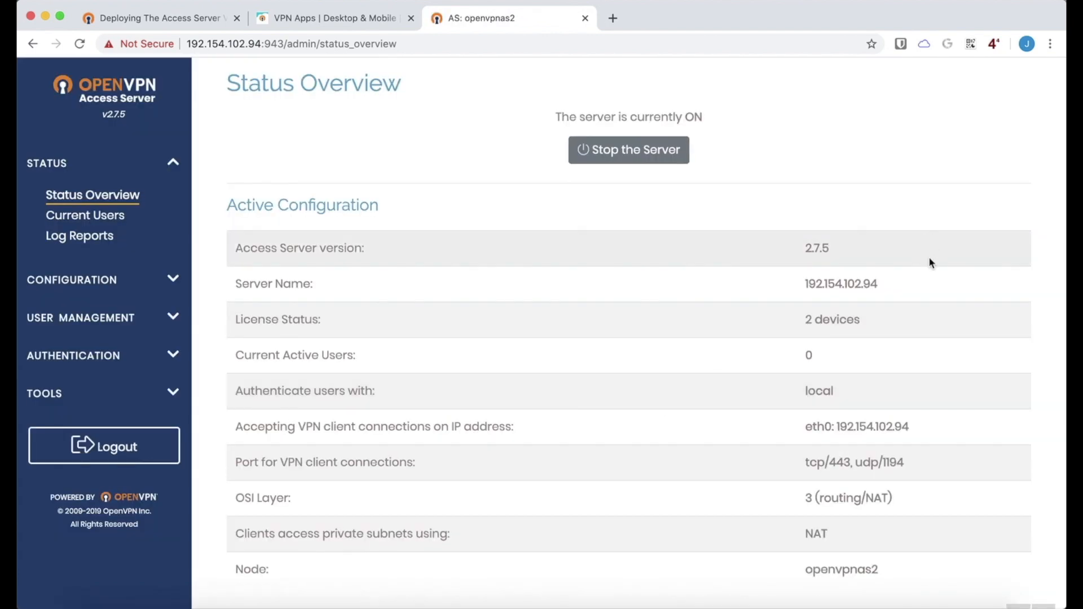
{"action": "mouse_move", "coordinate": [849, 266]}
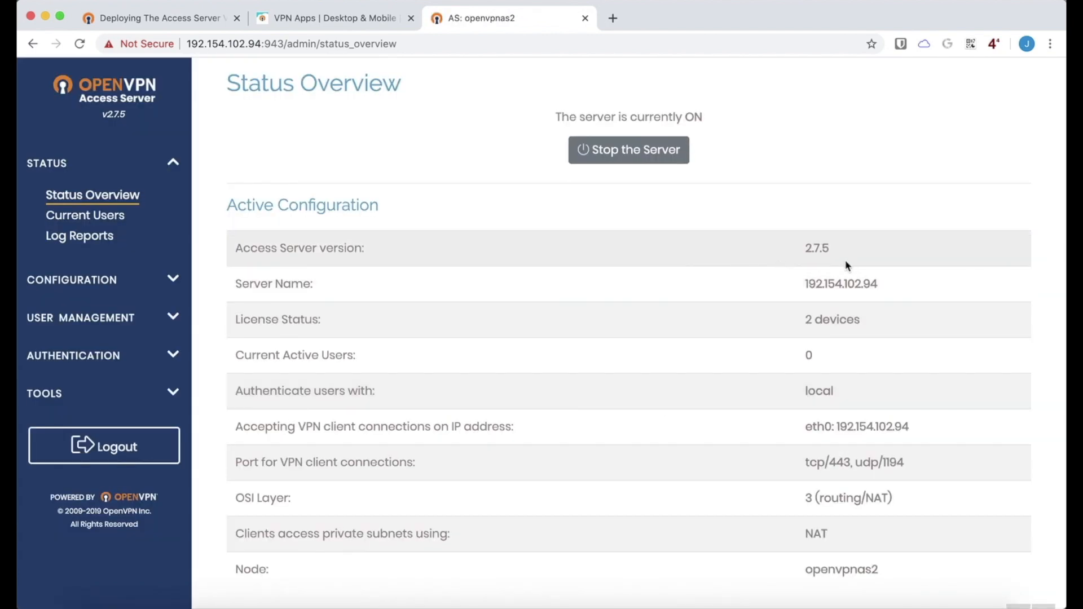
{"action": "mouse_move", "coordinate": [686, 264]}
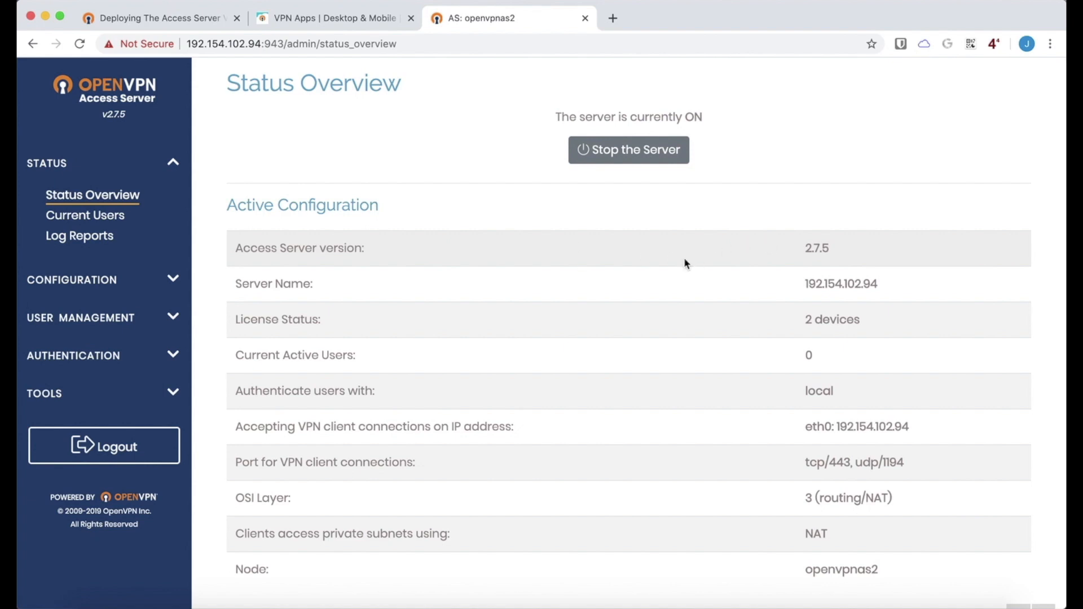
{"action": "double_click", "coordinate": [815, 248]}
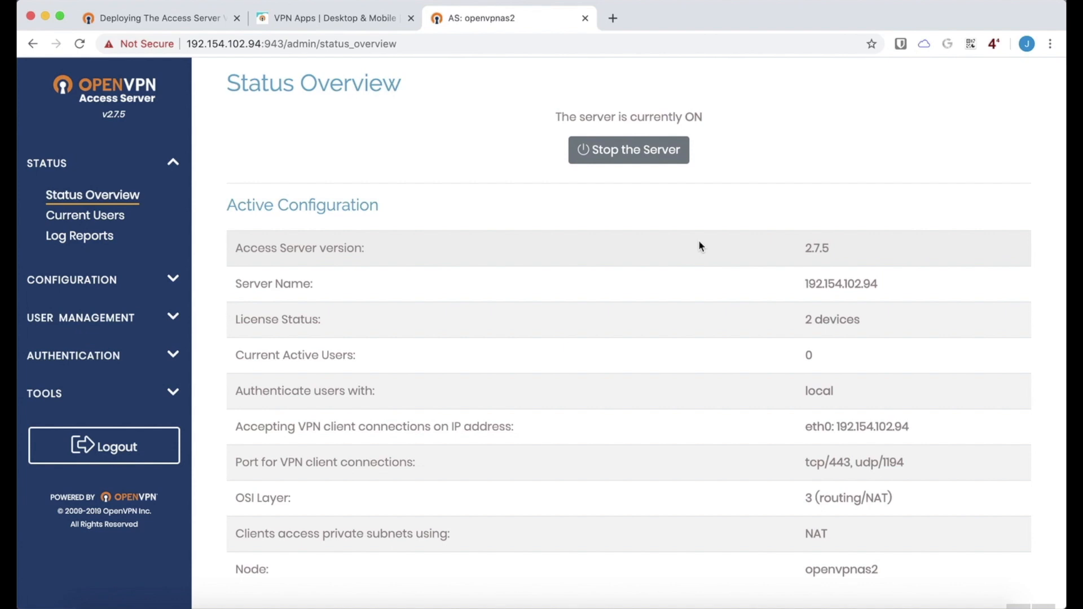
{"action": "mouse_move", "coordinate": [545, 220]}
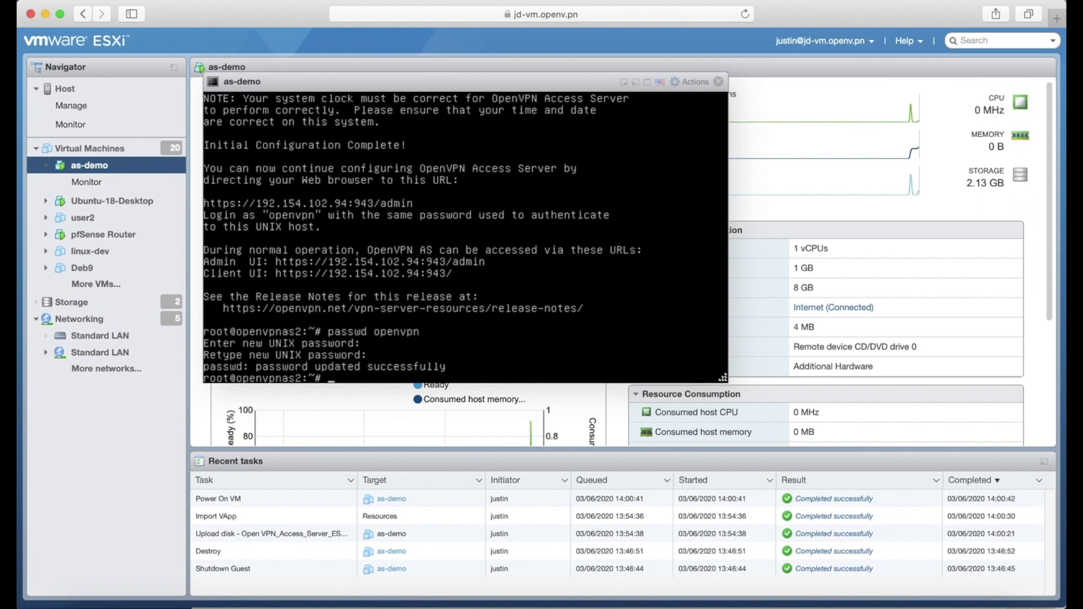
Run apt update, then apt install openvpn-as on the as-demo console
{"action": "type", "text": "apt upda"}
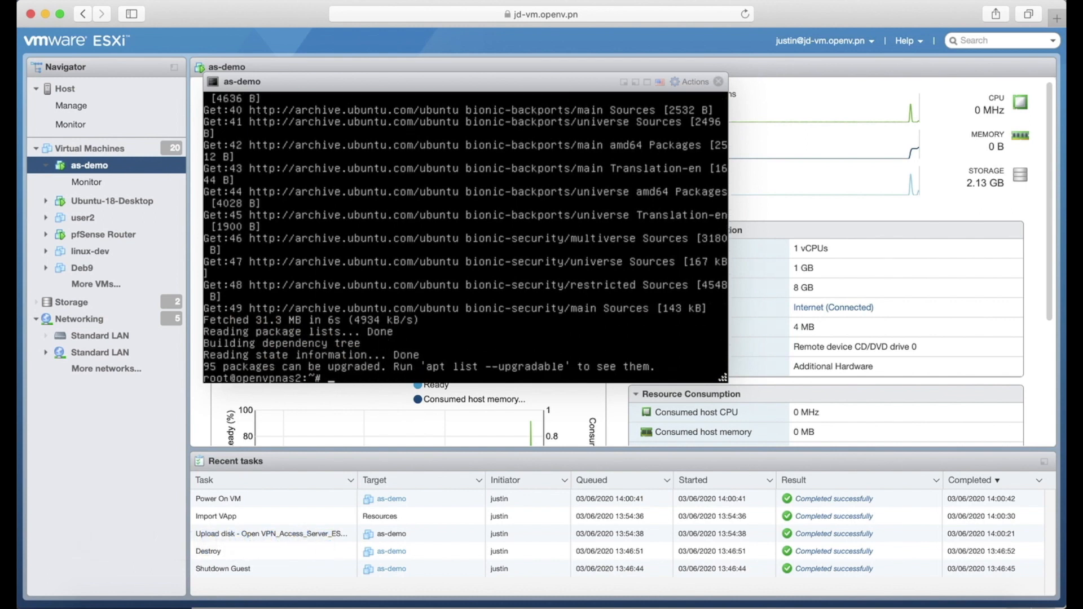
{"action": "type", "text": "apt install openvpn-as"}
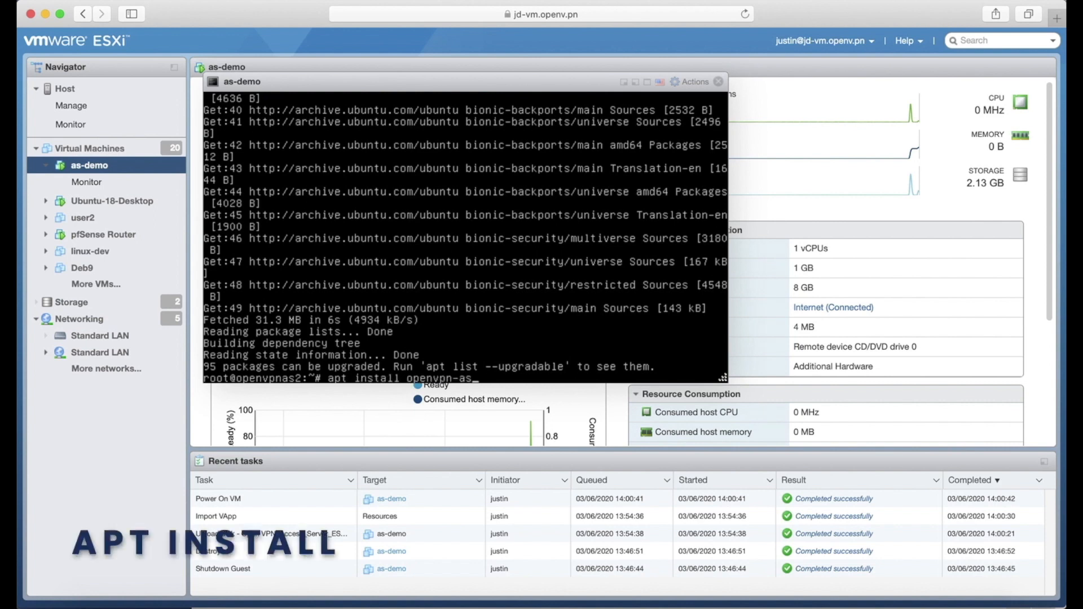
{"action": "key", "text": "Return"}
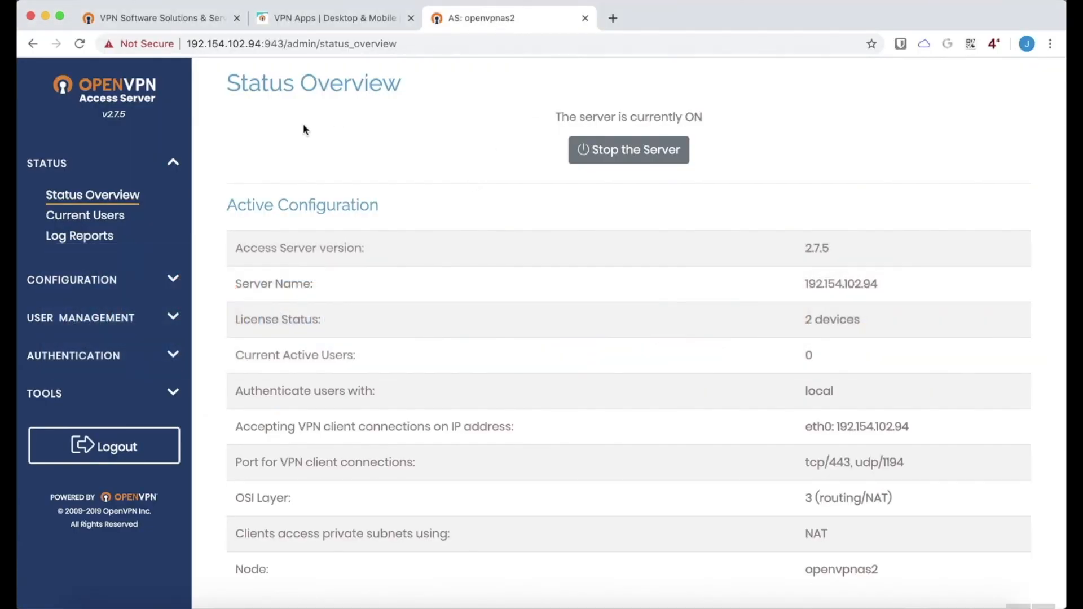
Reload the admin page and sign in as openvpn to view version 2.8.2
{"action": "left_click", "coordinate": [79, 44]}
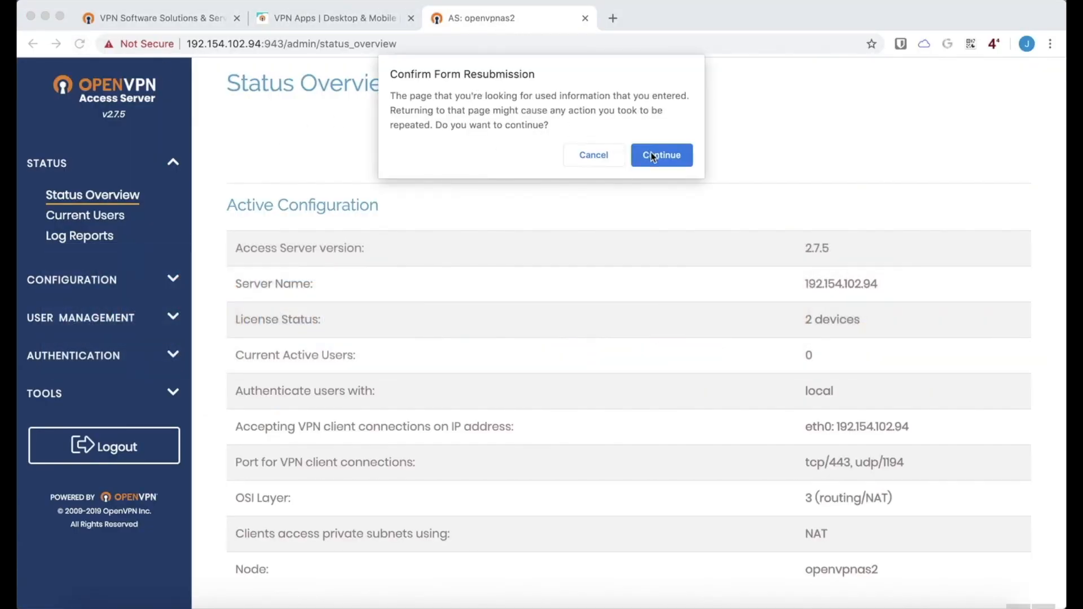
{"action": "left_click", "coordinate": [659, 155]}
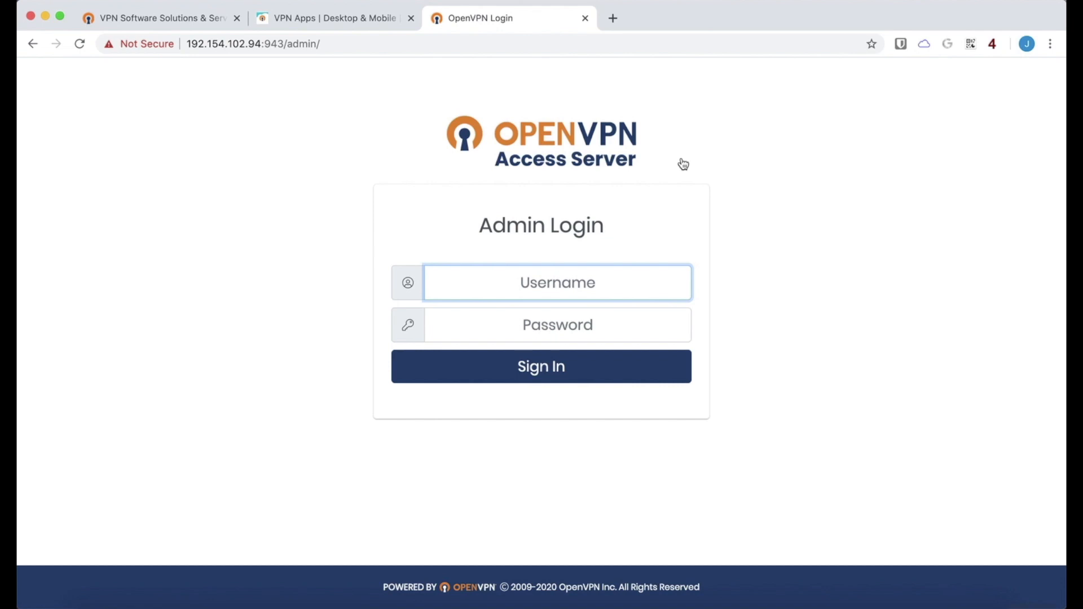
{"action": "type", "text": "openvpn"}
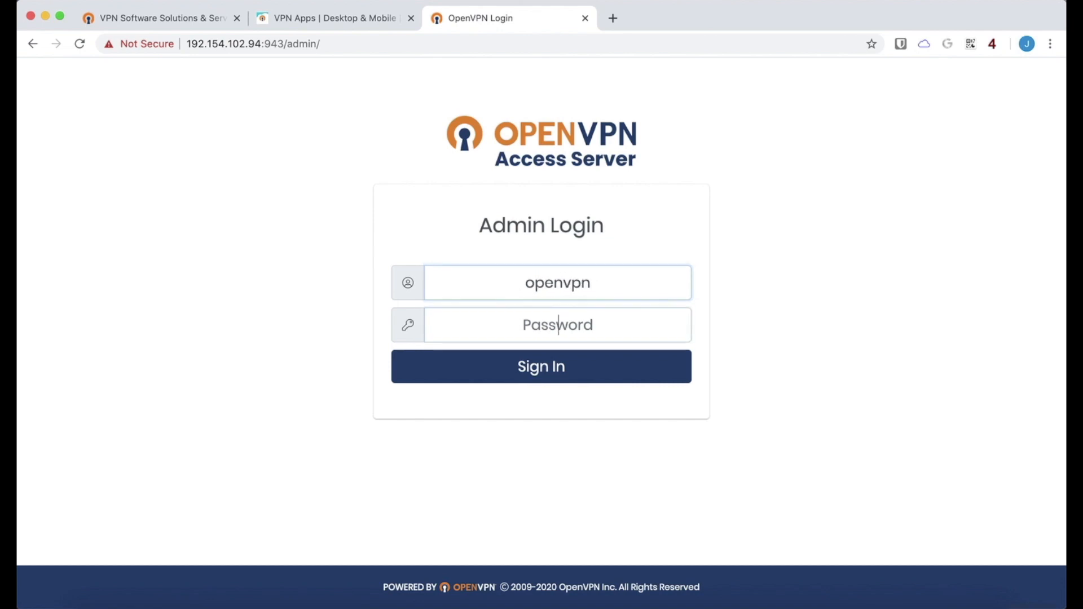
{"action": "type", "text": "password"}
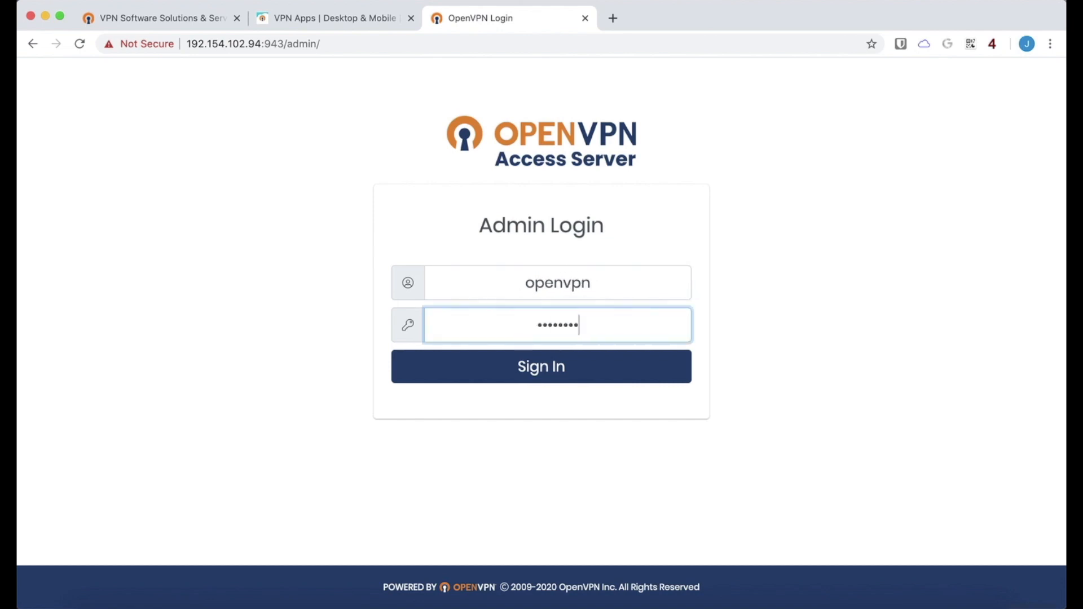
{"action": "left_click", "coordinate": [541, 366]}
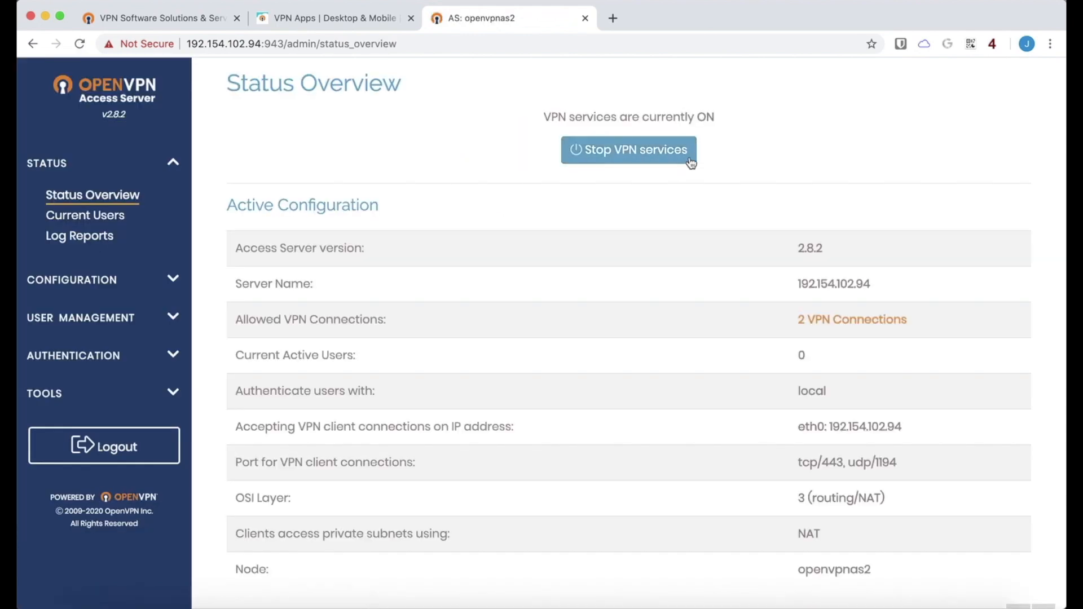
{"action": "mouse_move", "coordinate": [827, 254]}
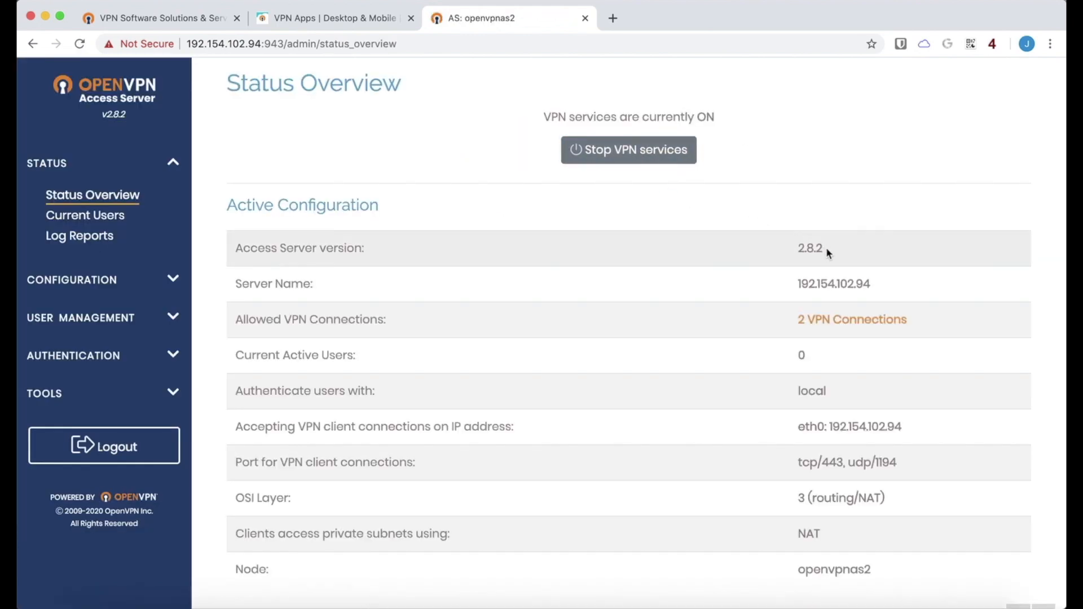
{"action": "mouse_move", "coordinate": [796, 222]}
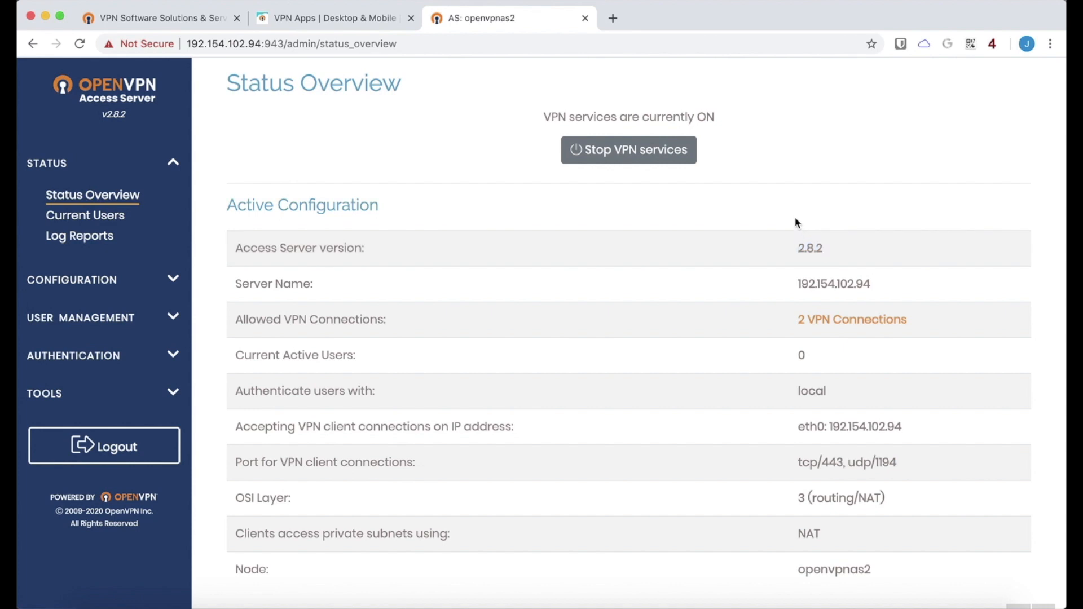
{"action": "mouse_move", "coordinate": [814, 118]}
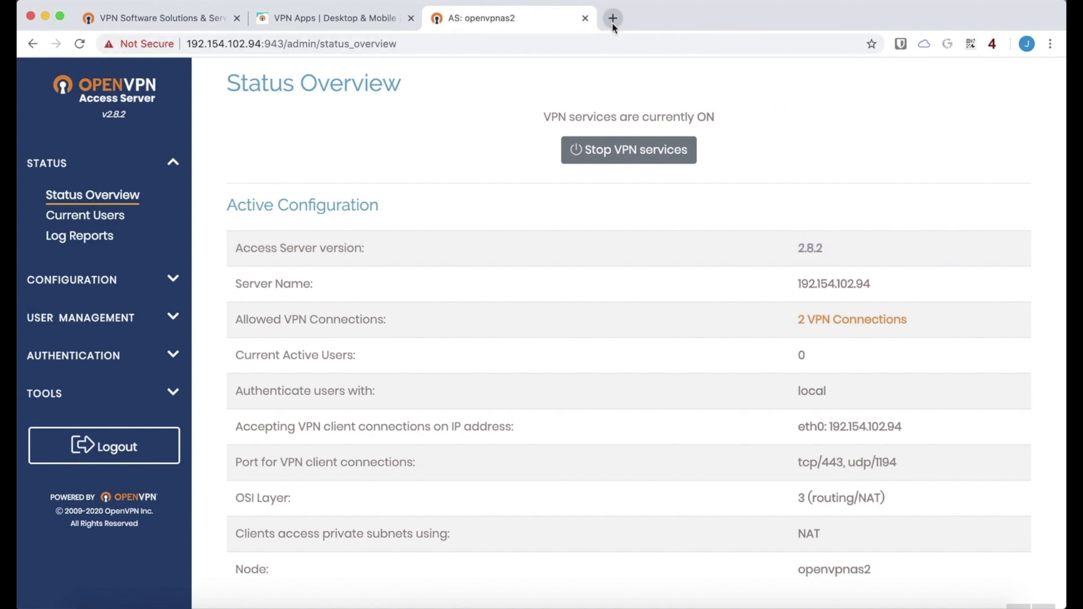
Open the Access Server portal at 192.154.102.93:943 in a new tab and sign in as openvpn
{"action": "left_click", "coordinate": [611, 18]}
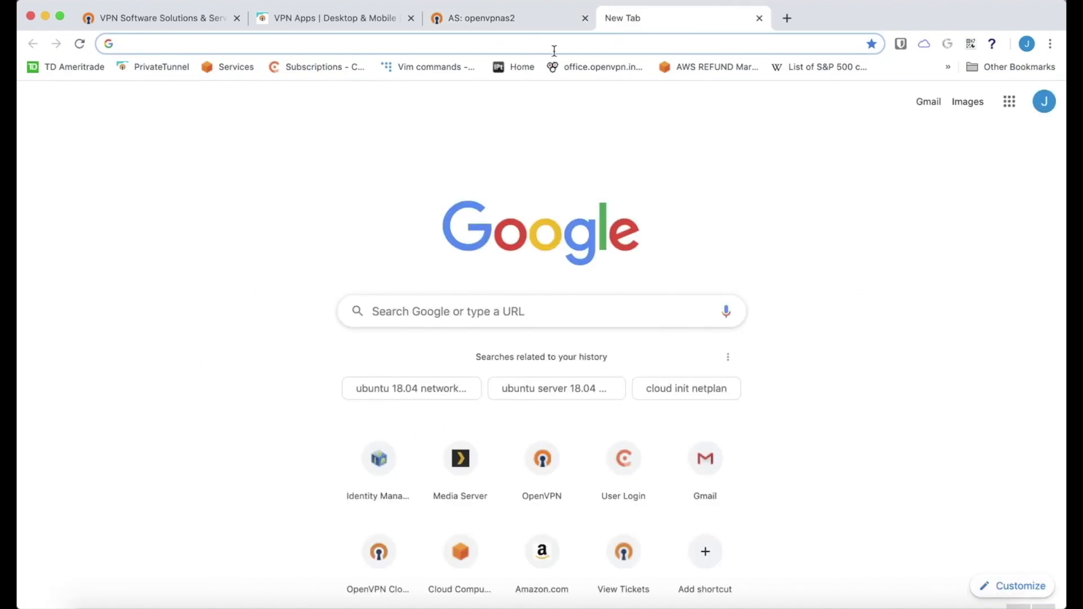
{"action": "type", "text": "https://scottsbasslessons.com"}
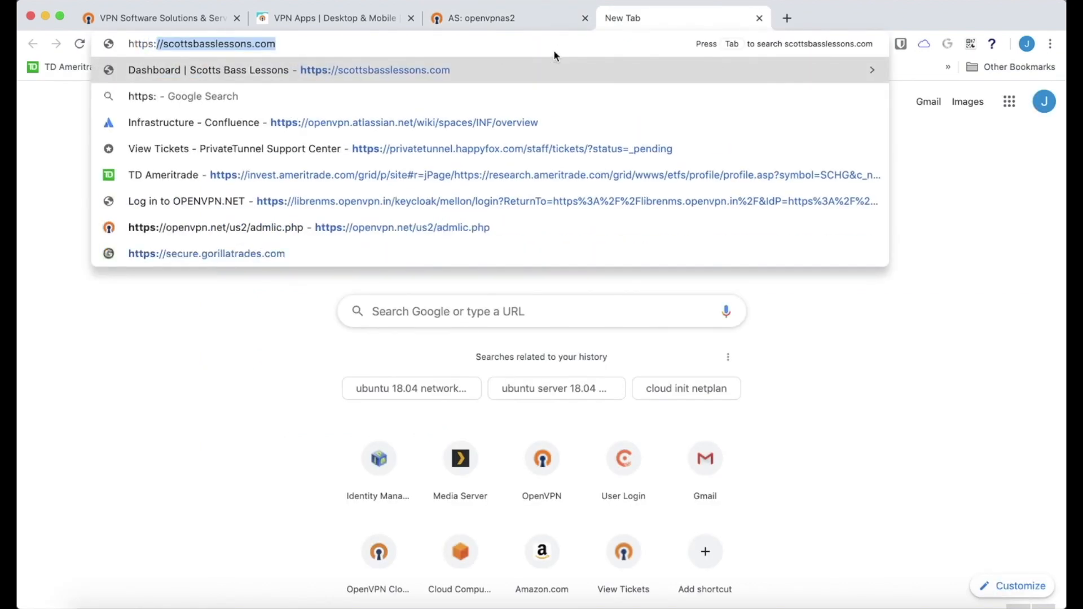
{"action": "type", "text": "192.154.102.93:943/admin"}
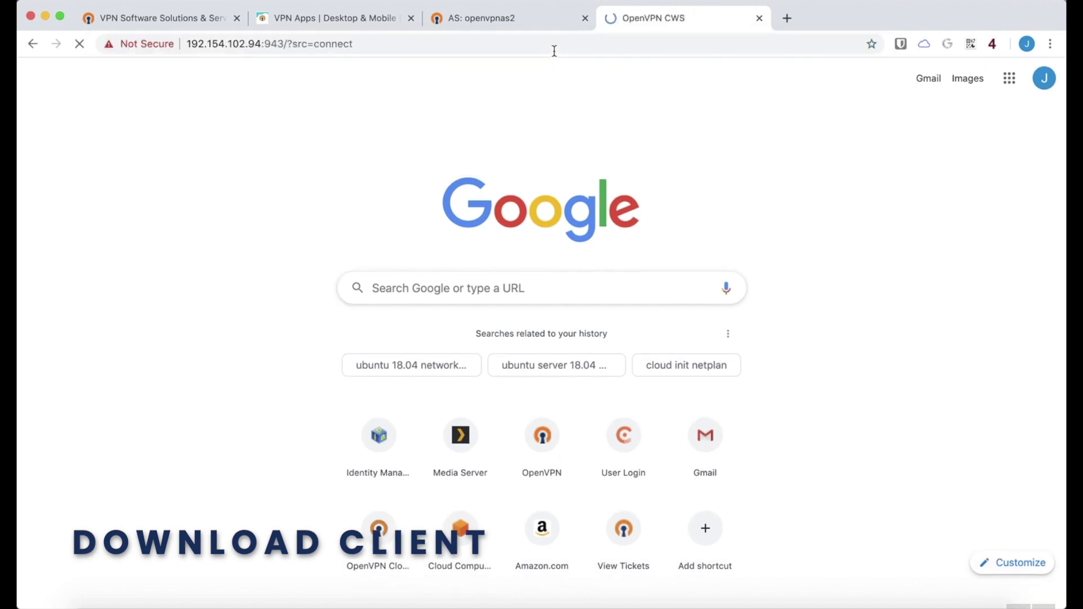
{"action": "type", "text": "openvpn"}
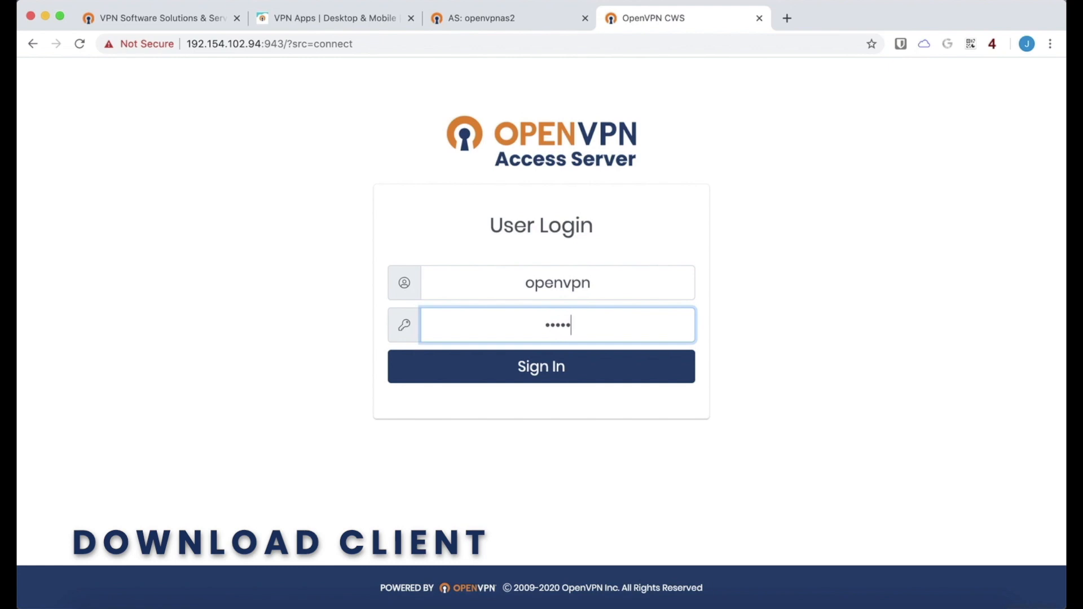
{"action": "left_click", "coordinate": [541, 366]}
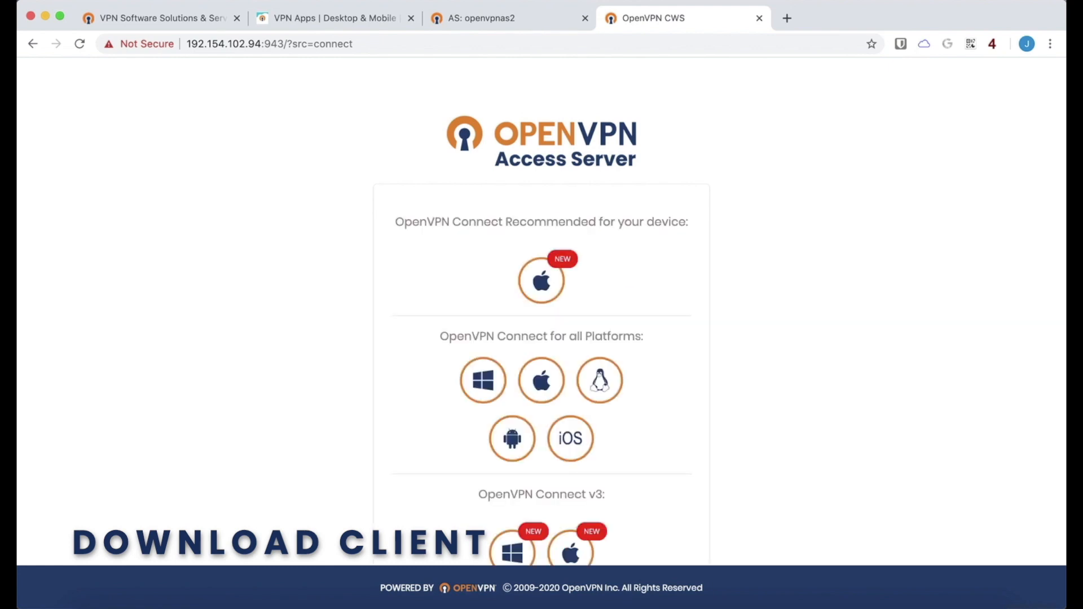
Download the 'Yourself (user-locked profile)' client.ovpn file
{"action": "scroll", "scroll_direction": "down", "scroll_amount": 3}
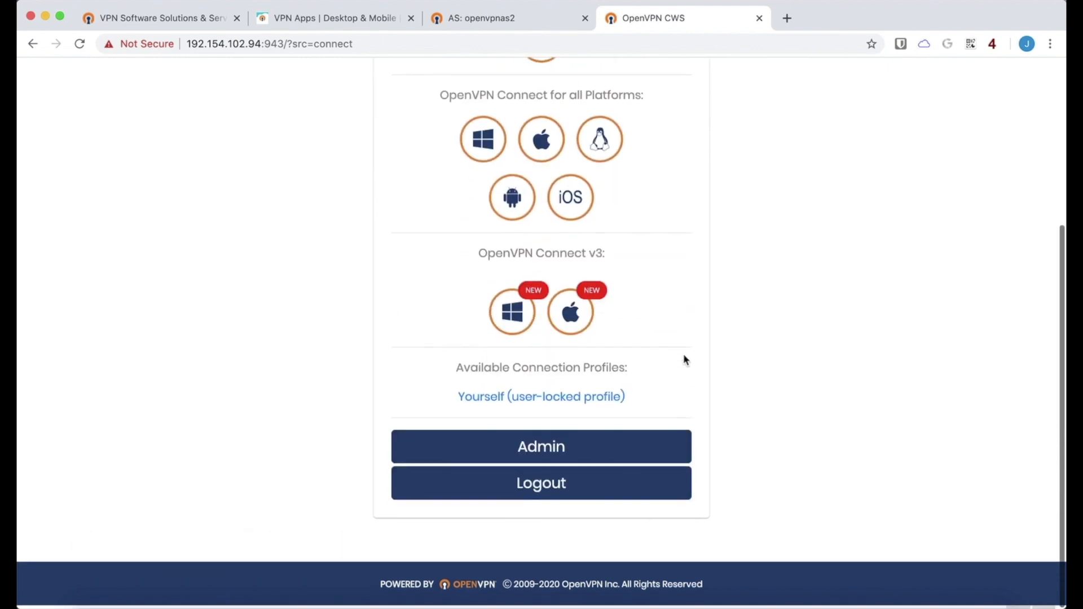
{"action": "left_click", "coordinate": [541, 396]}
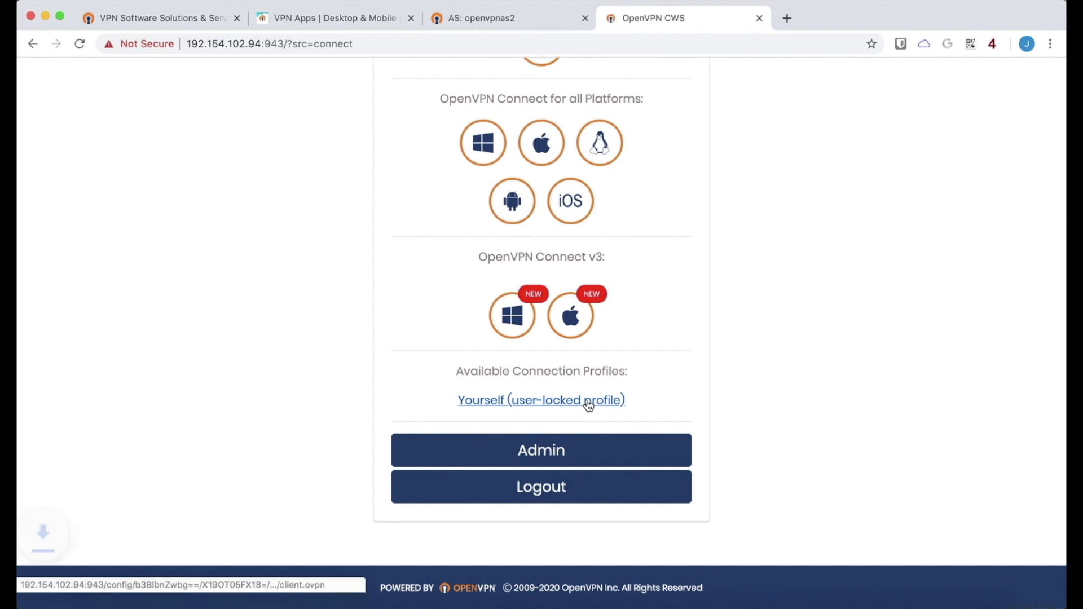
{"action": "left_click", "coordinate": [540, 400]}
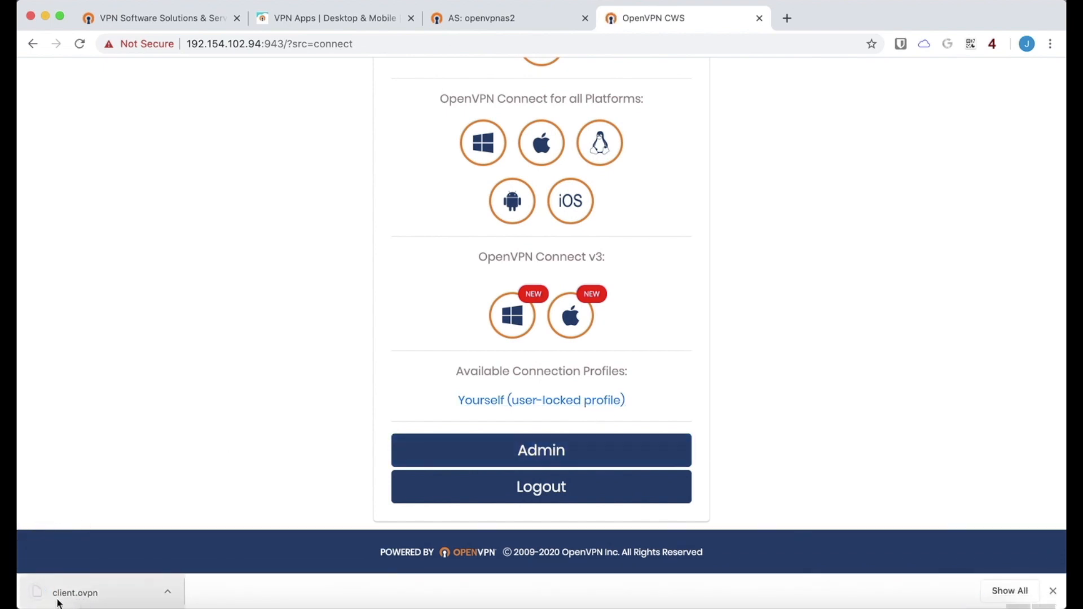
{"action": "mouse_move", "coordinate": [572, 582]}
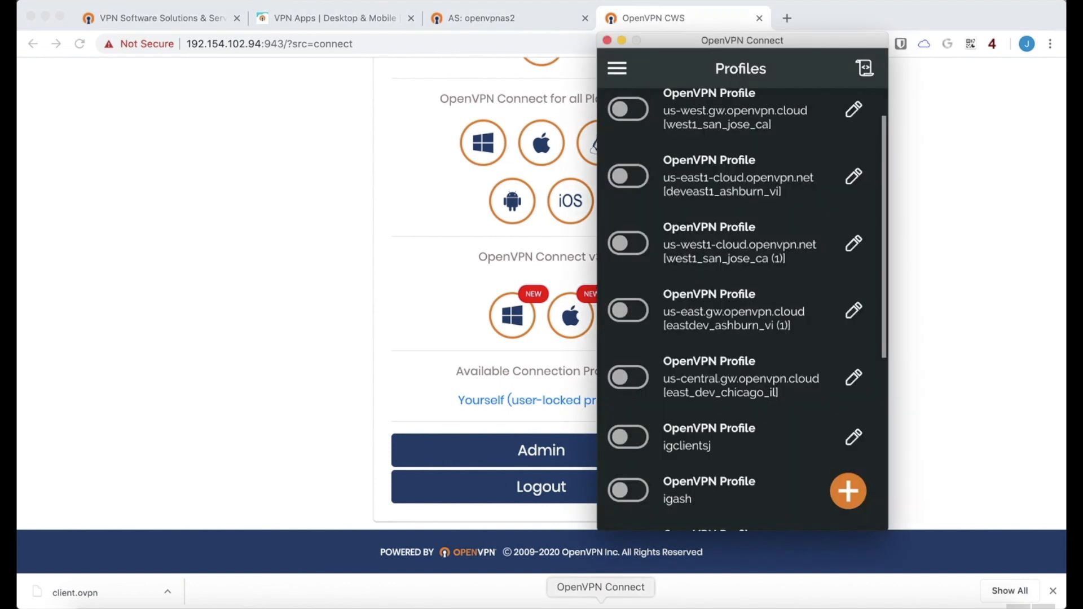
{"action": "mouse_move", "coordinate": [738, 259]}
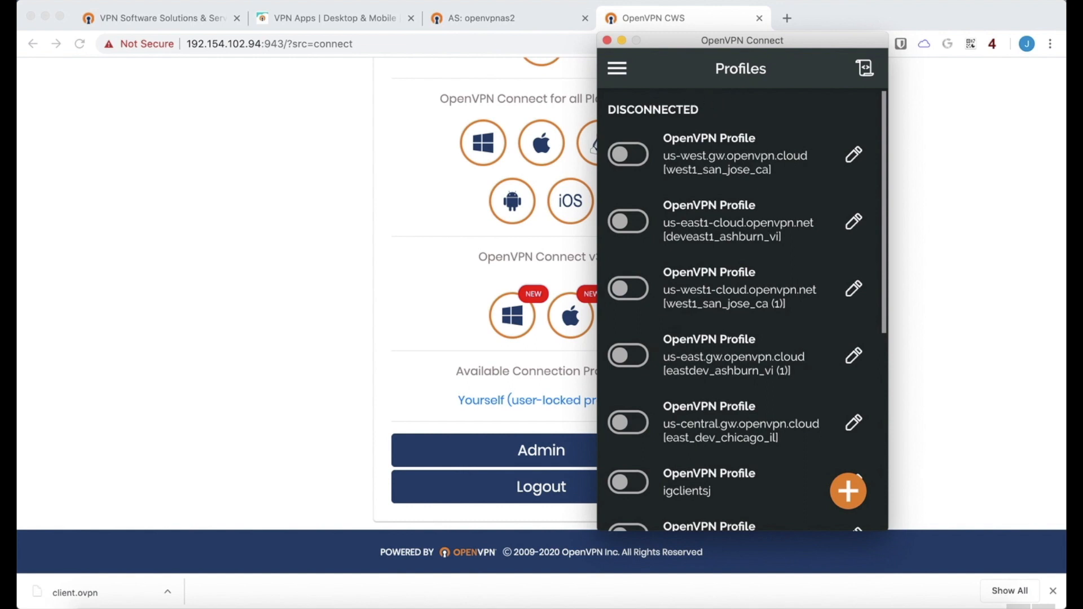
Import the downloaded client.ovpn file as a new OpenVPN Connect profile
{"action": "left_click", "coordinate": [846, 490]}
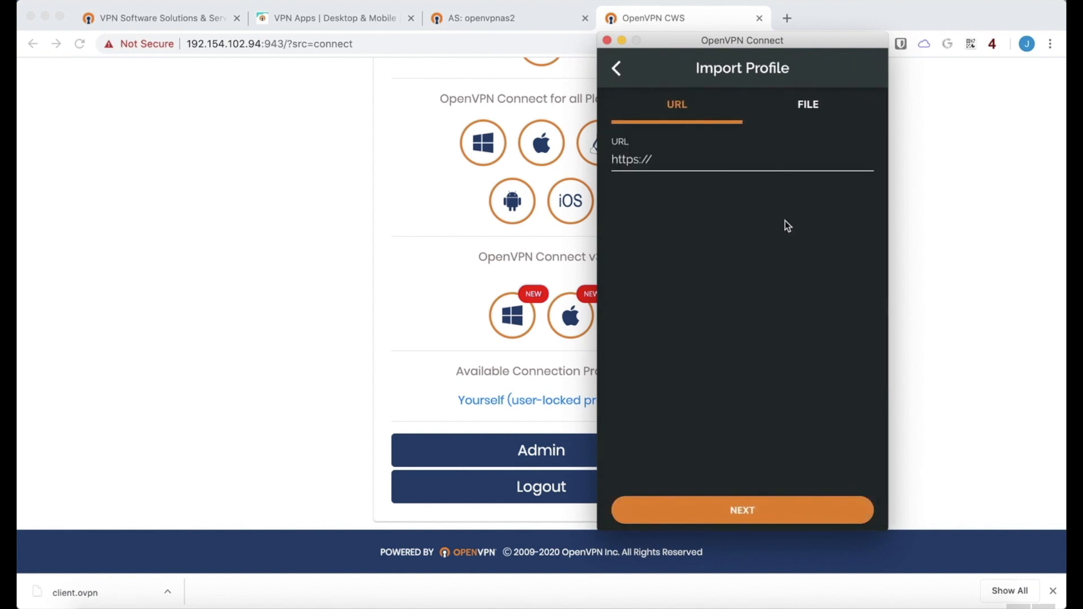
{"action": "left_click", "coordinate": [806, 104]}
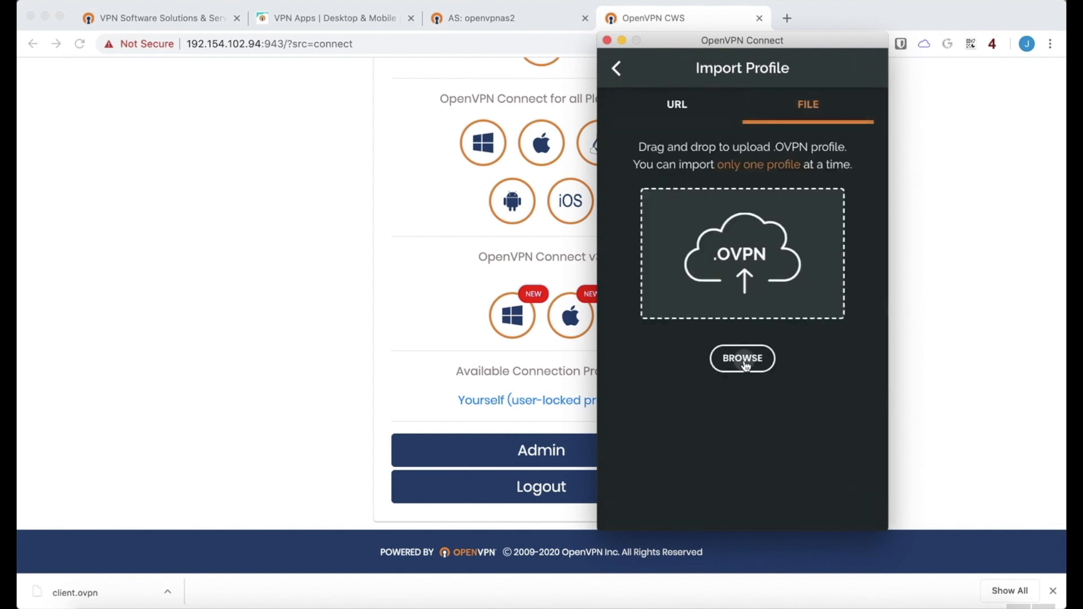
{"action": "left_click", "coordinate": [742, 359]}
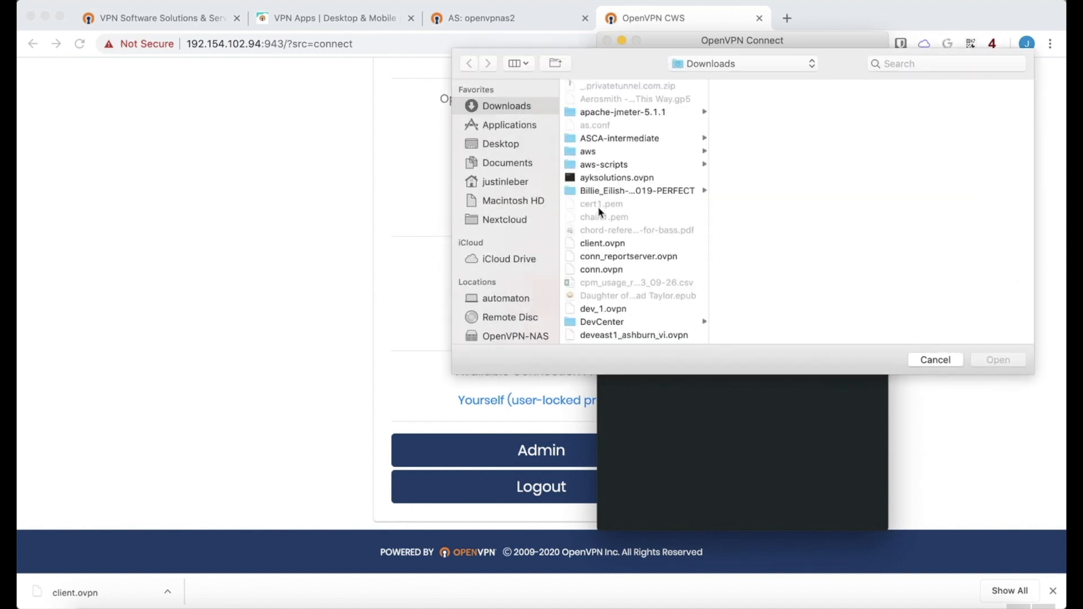
{"action": "left_click", "coordinate": [601, 242]}
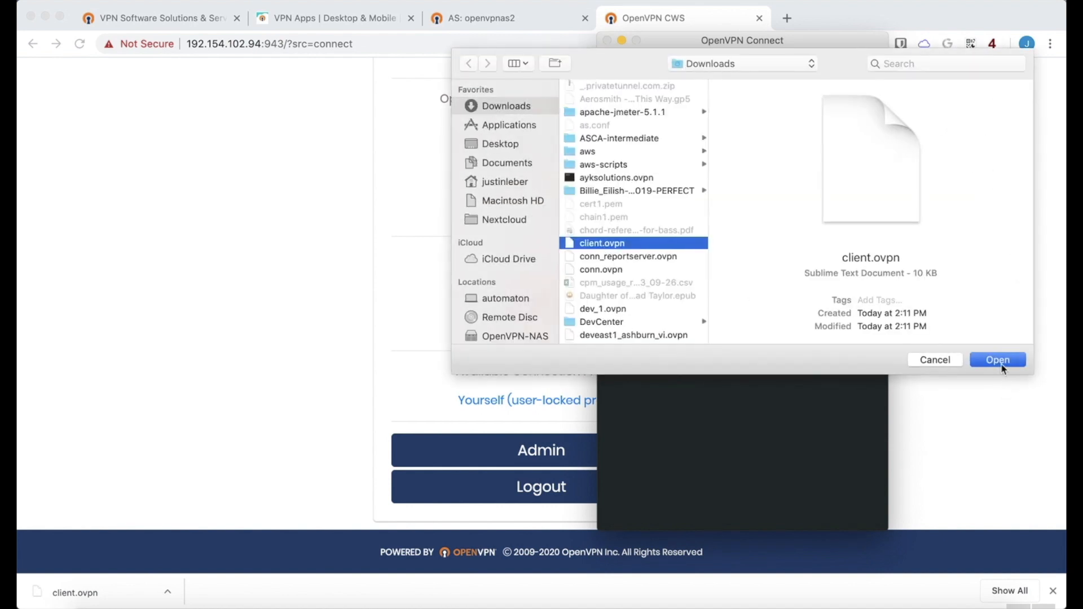
{"action": "left_click", "coordinate": [996, 359]}
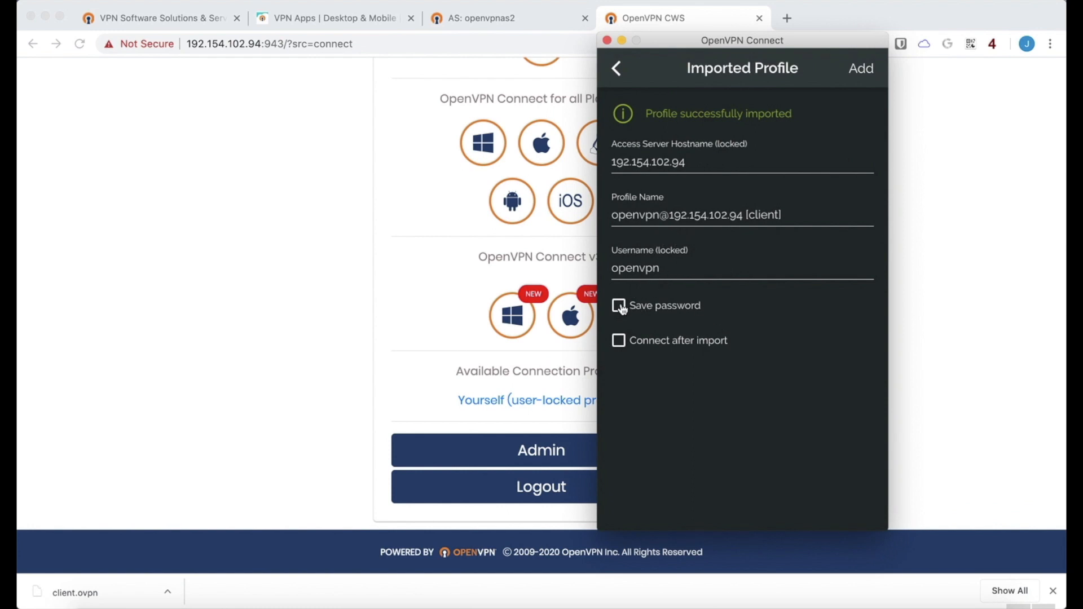
Save the profile password, enable Connect after import, and add the profile
{"action": "left_click", "coordinate": [618, 305]}
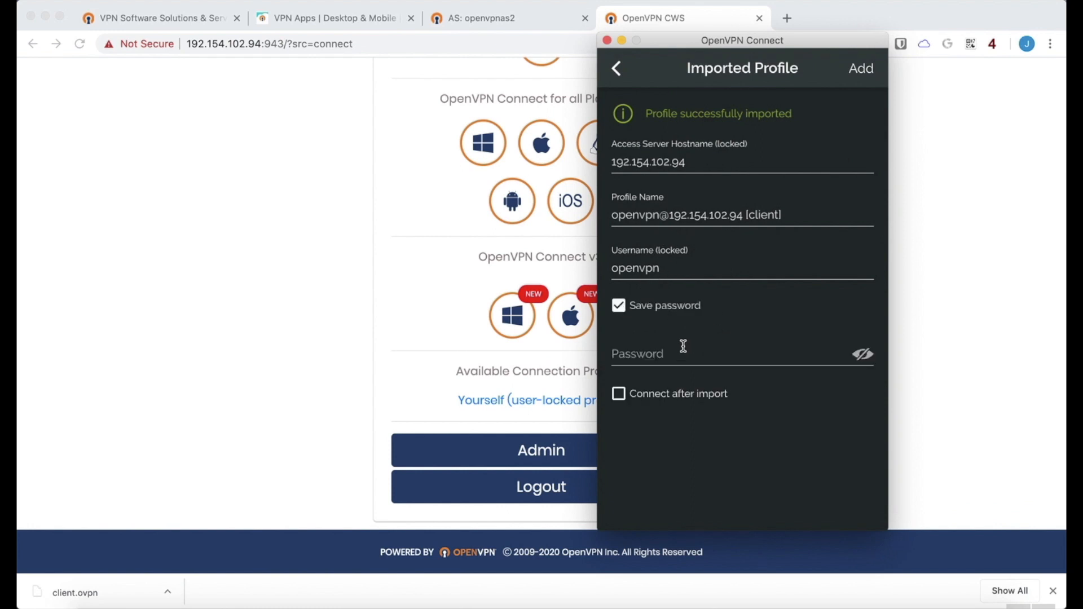
{"action": "type", "text": "•••••"}
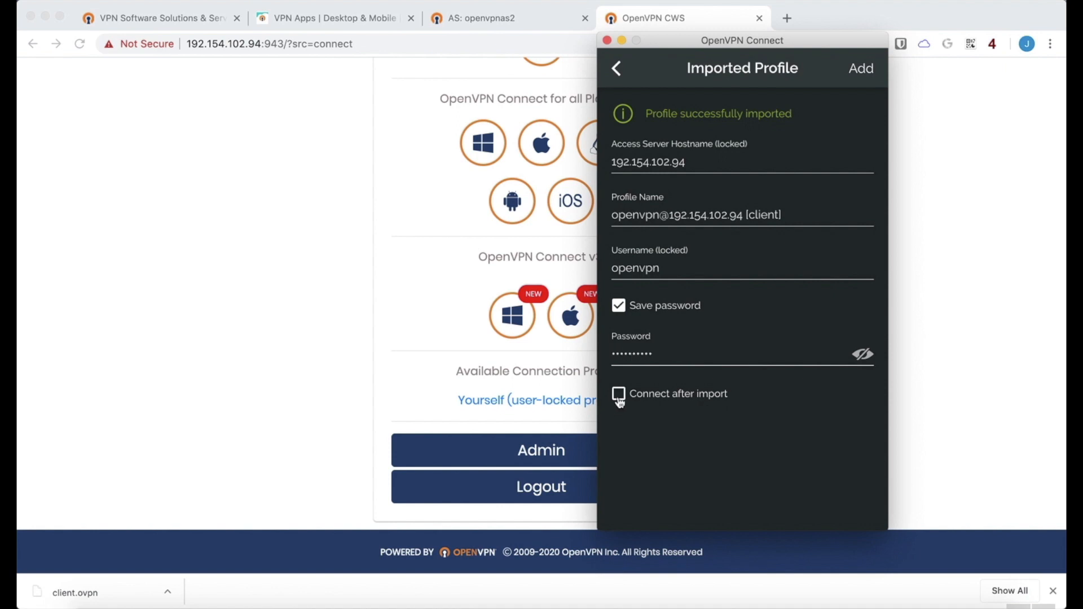
{"action": "left_click", "coordinate": [618, 394]}
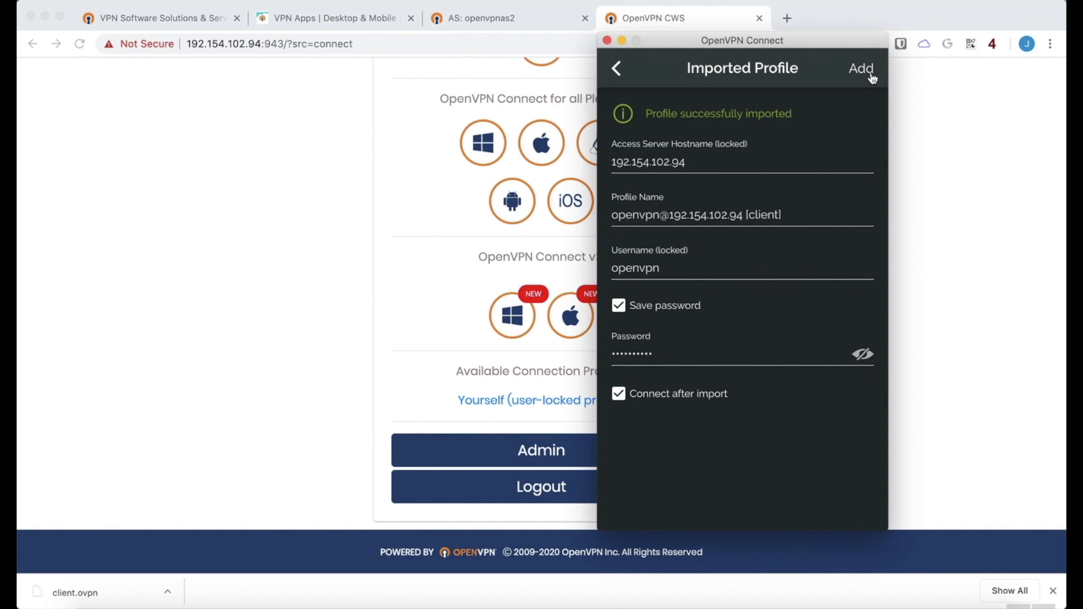
{"action": "left_click", "coordinate": [861, 68]}
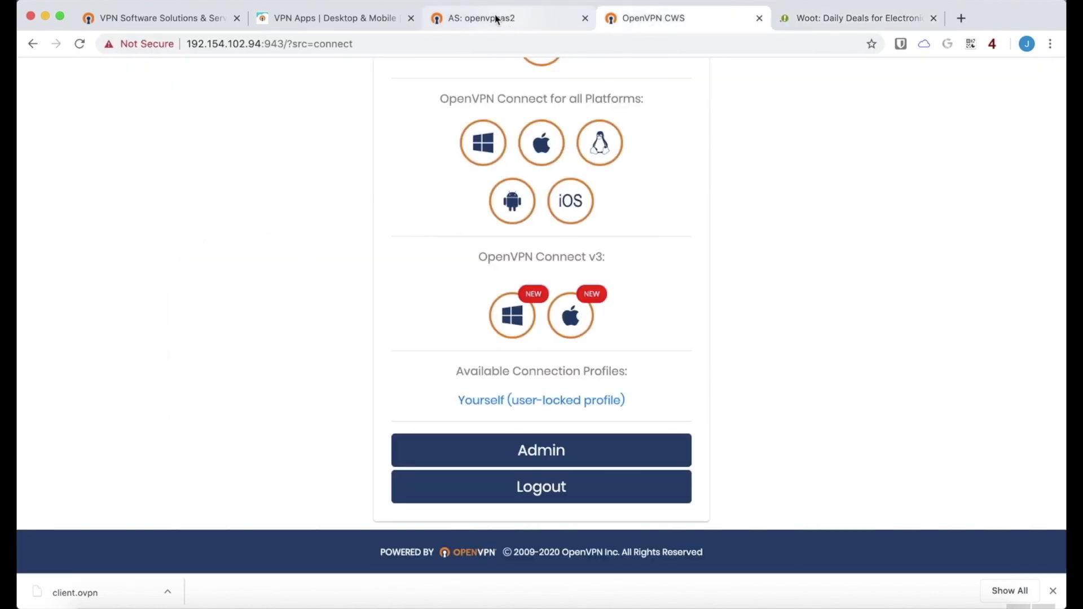
Return to the admin Status Overview showing version 2.8.2 and 0 active users
{"action": "left_click", "coordinate": [541, 450]}
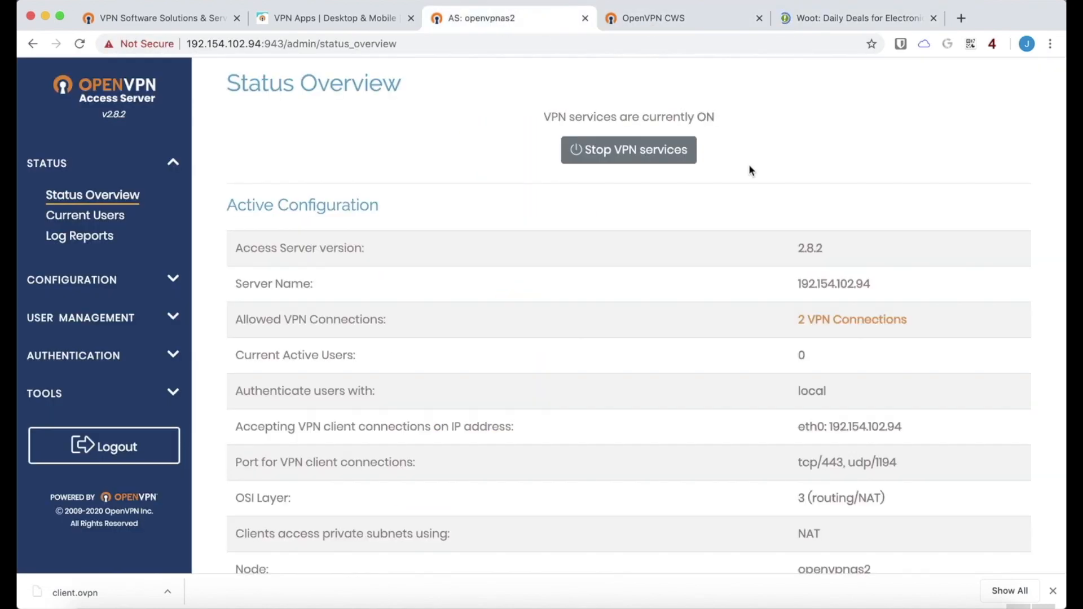